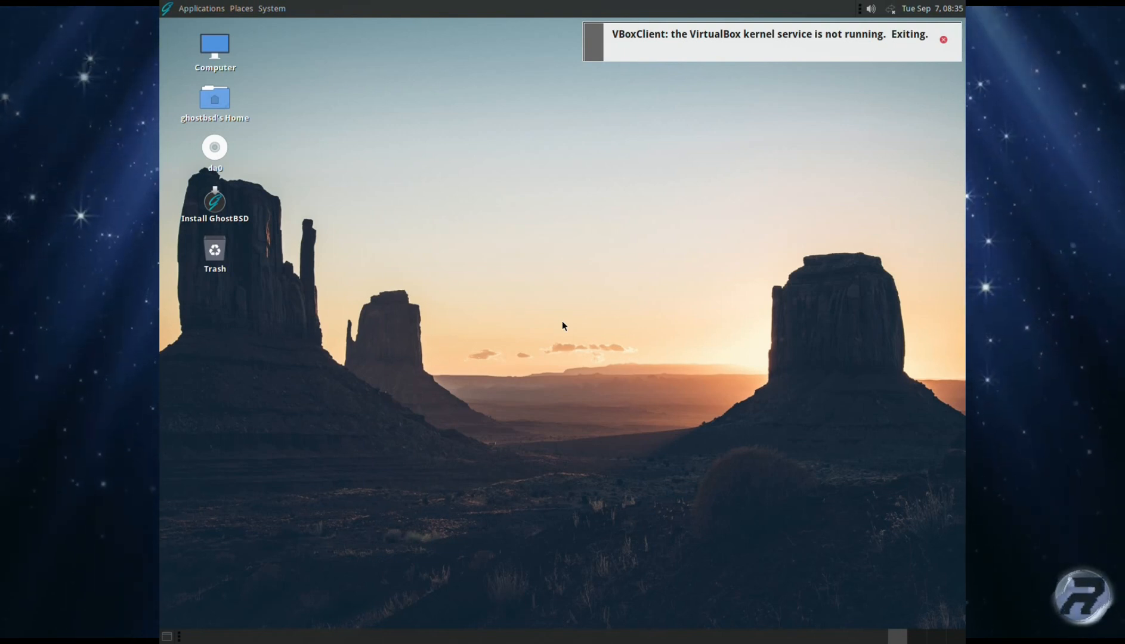
# Close the VirtualBox kernel service notification at the top right of the desktop.
pyautogui.click(943, 39)
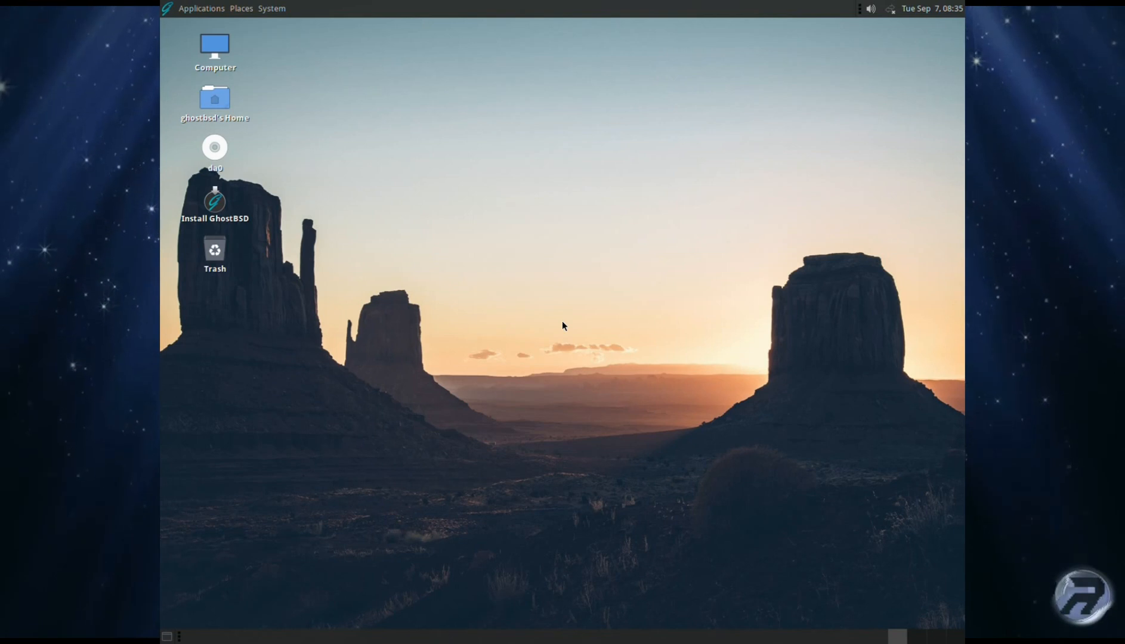
pyautogui.moveTo(289, 94)
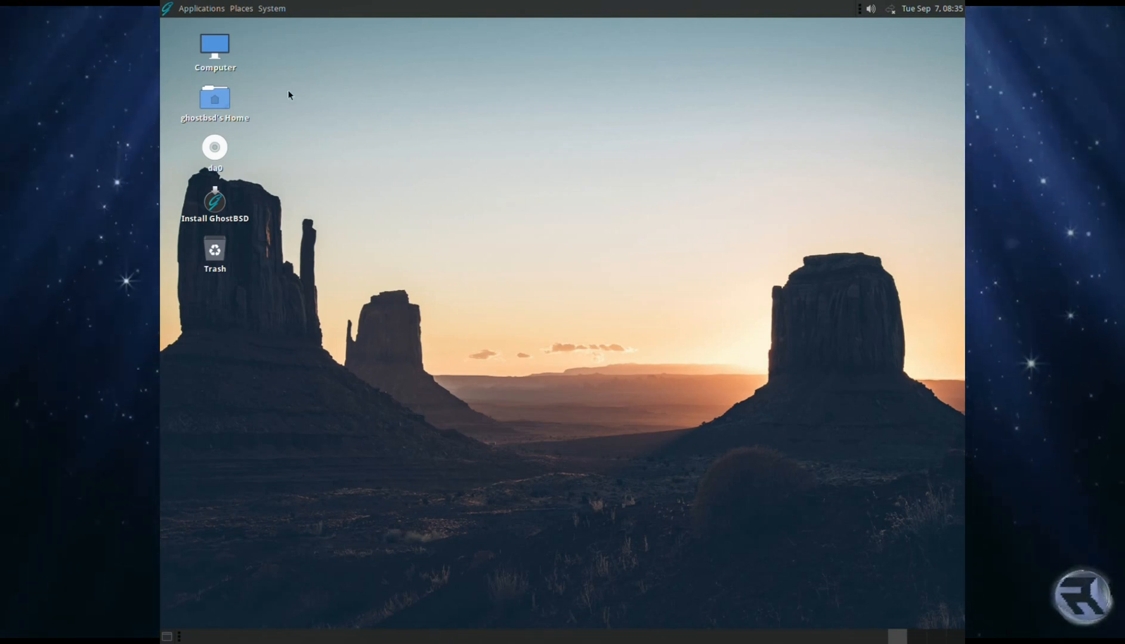
pyautogui.moveTo(787, 262)
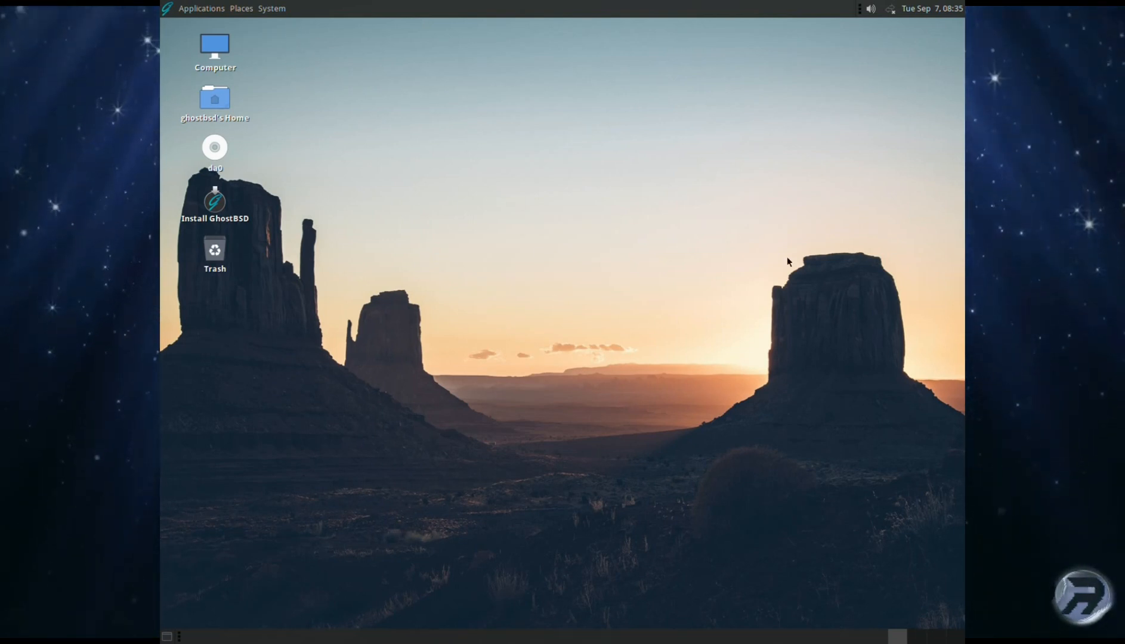
pyautogui.moveTo(684, 194)
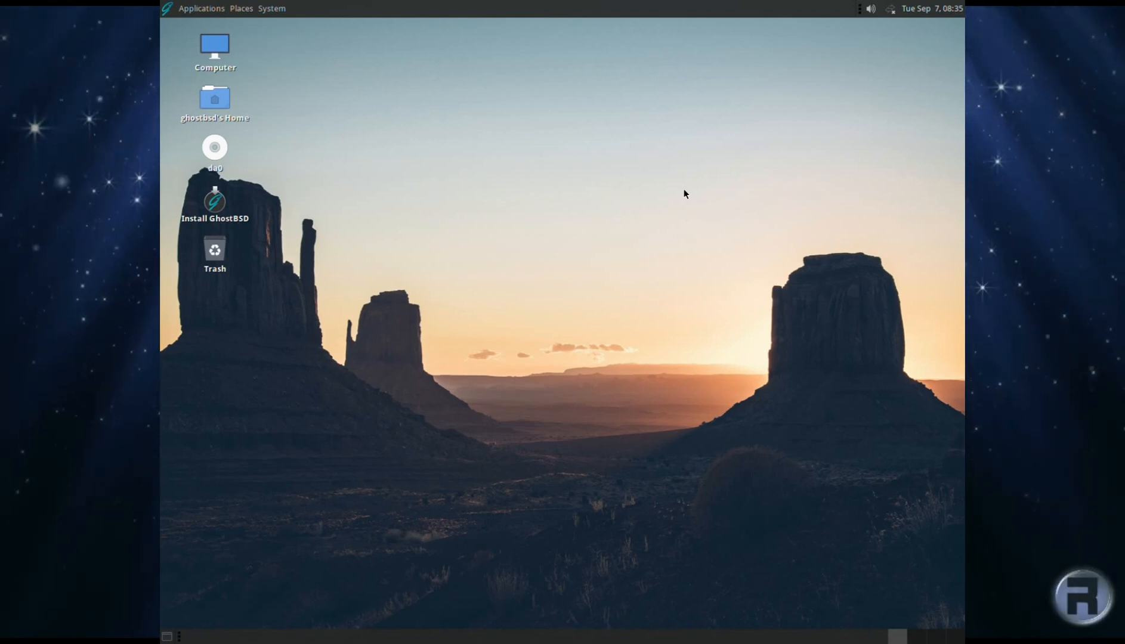
pyautogui.moveTo(679, 193)
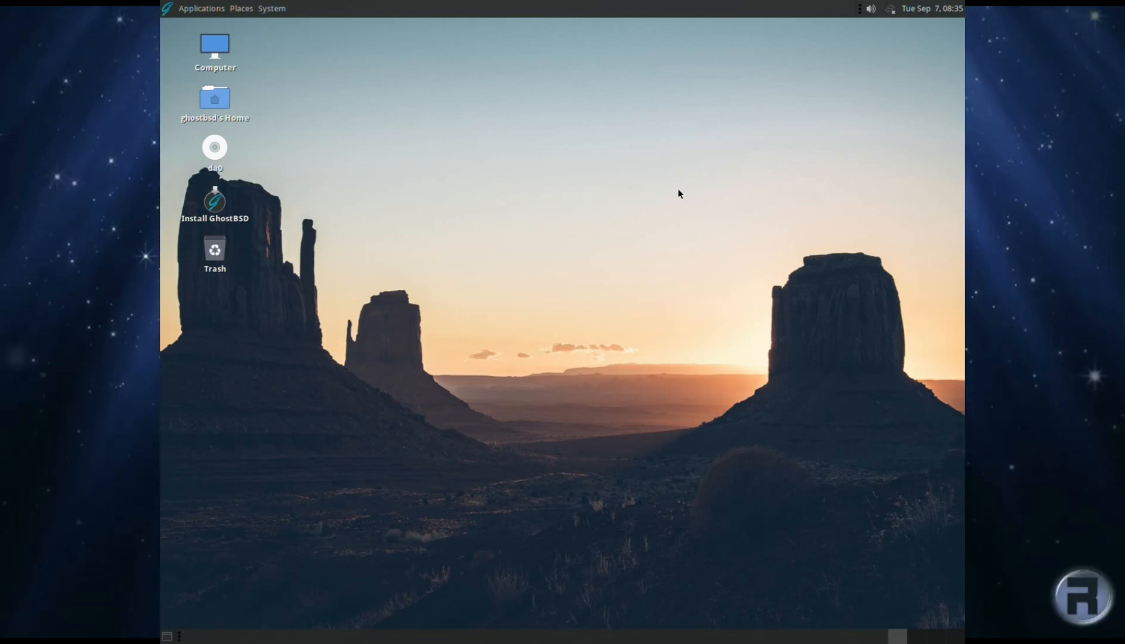
pyautogui.moveTo(301, 174)
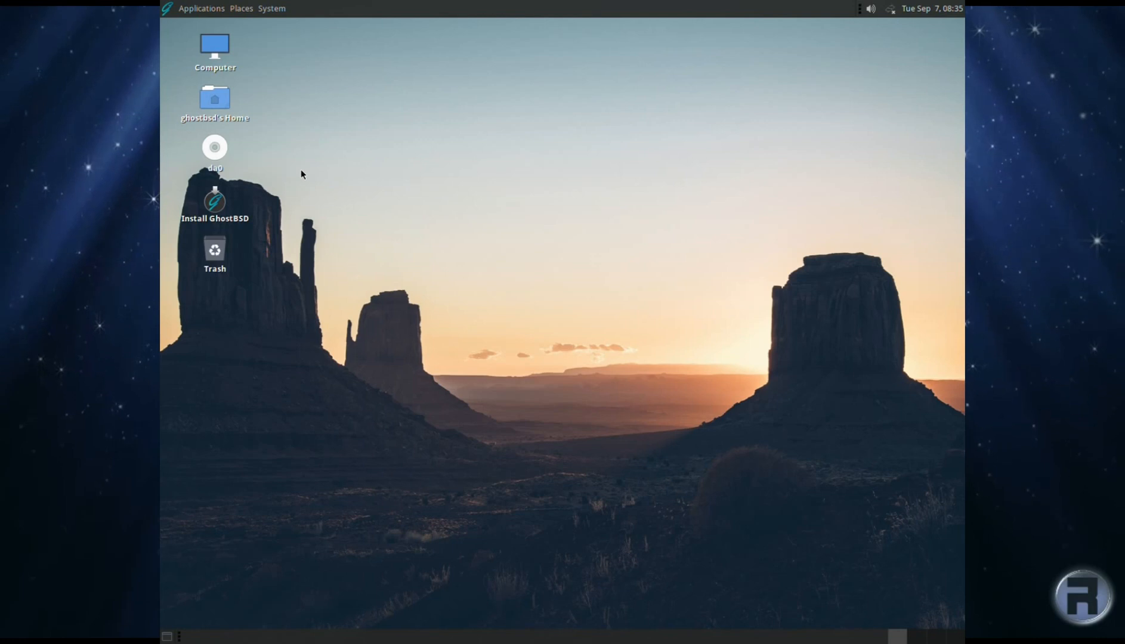
pyautogui.moveTo(563, 326)
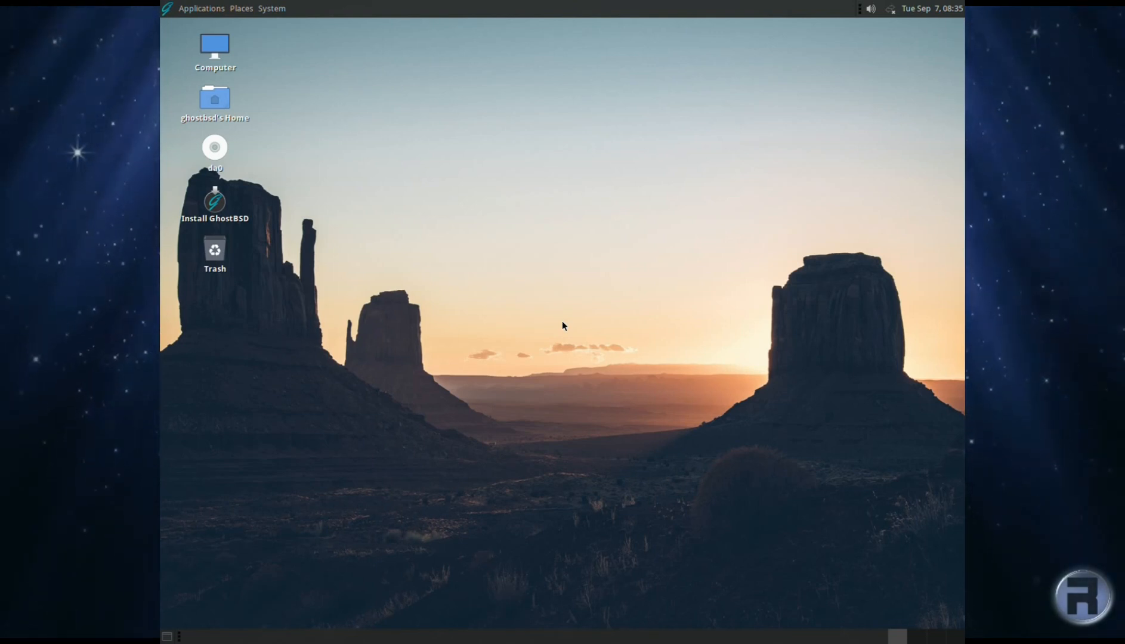
pyautogui.moveTo(528, 224)
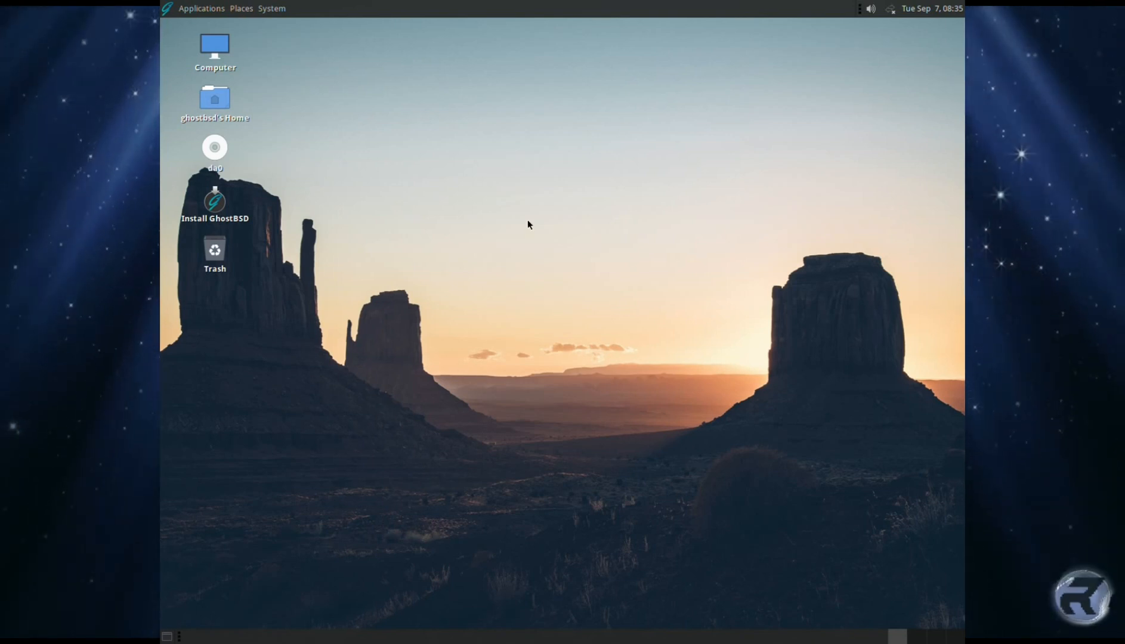
pyautogui.moveTo(323, 49)
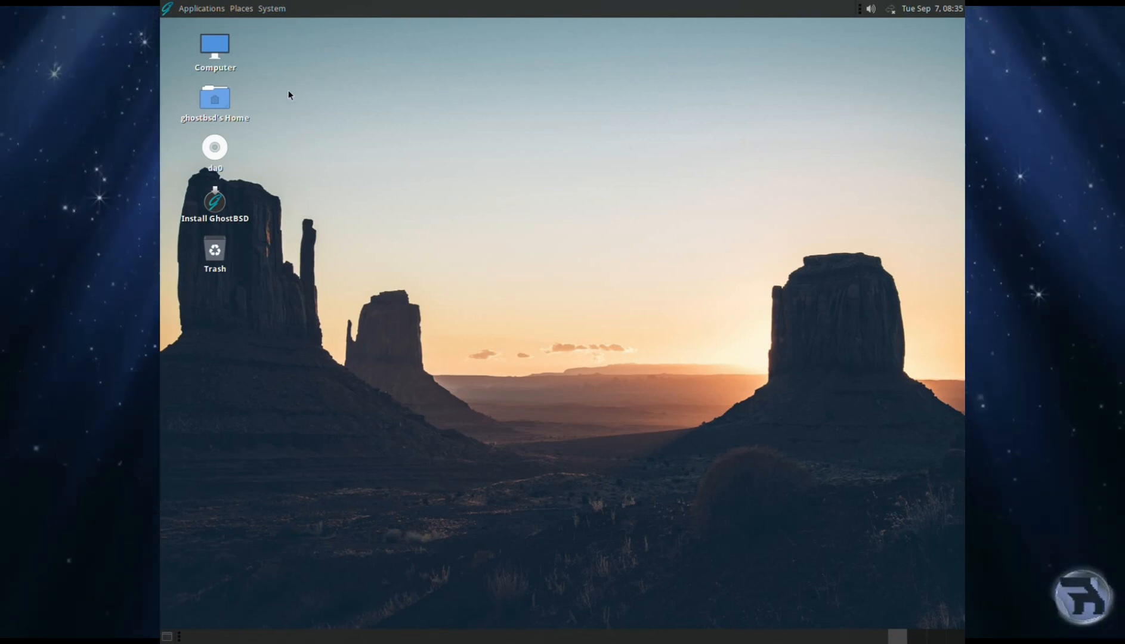
pyautogui.moveTo(878, 128)
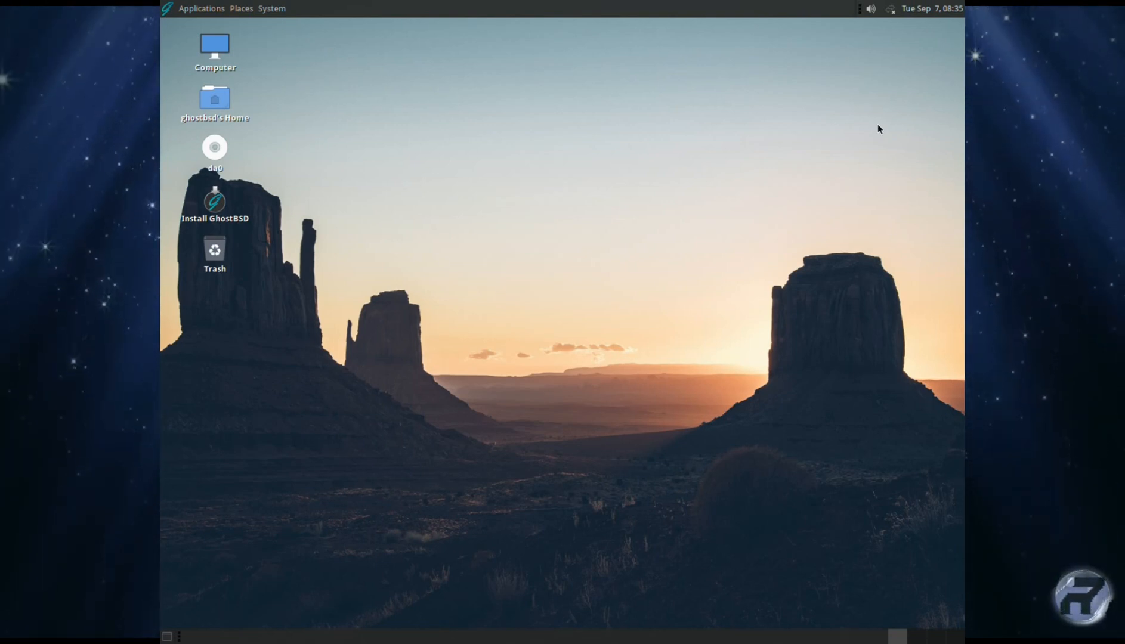
pyautogui.moveTo(421, 252)
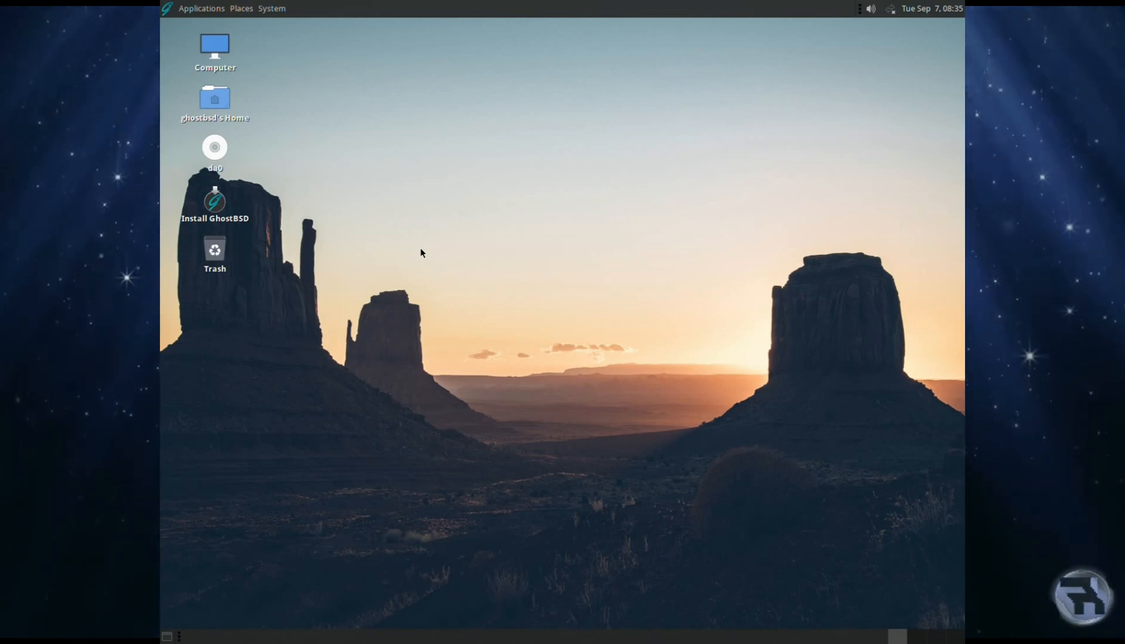
pyautogui.moveTo(675, 530)
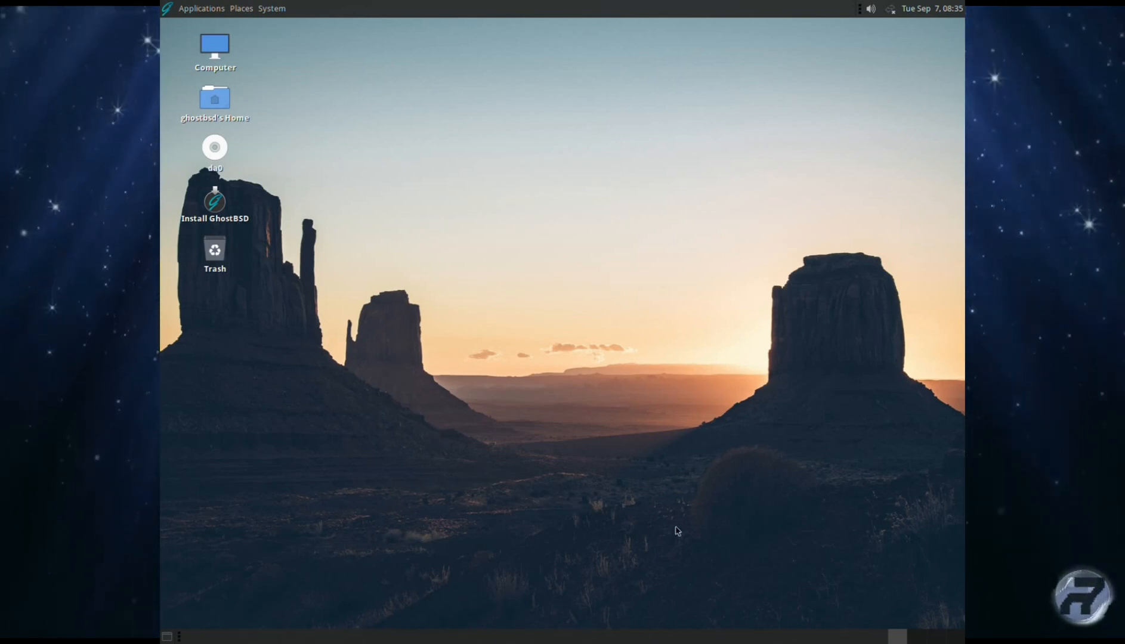
pyautogui.moveTo(796, 273)
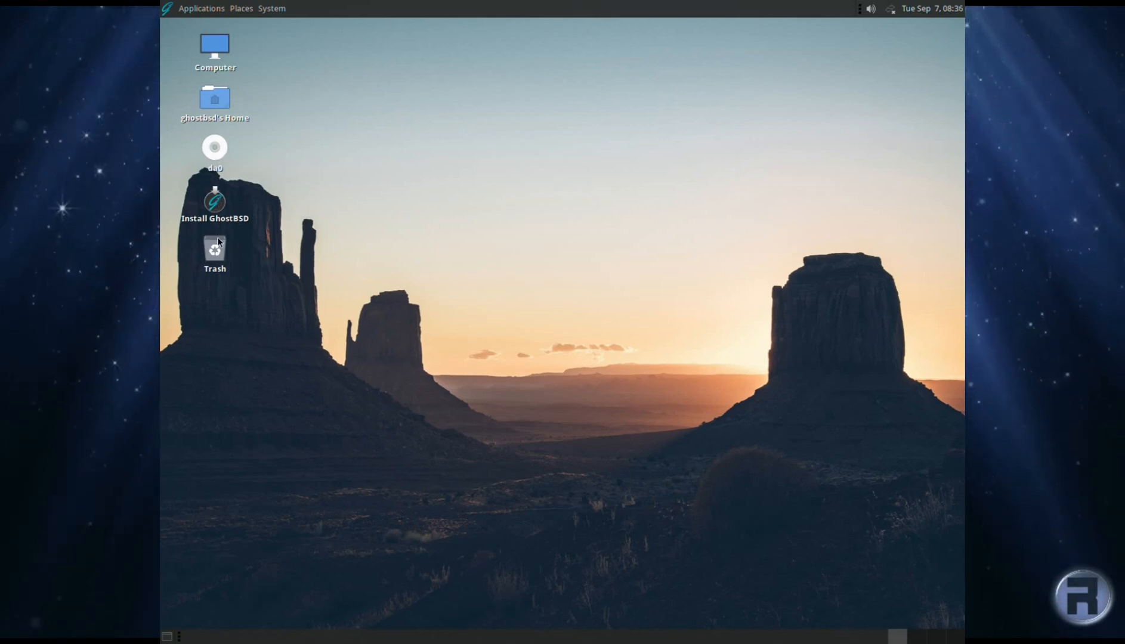
pyautogui.moveTo(845, 627)
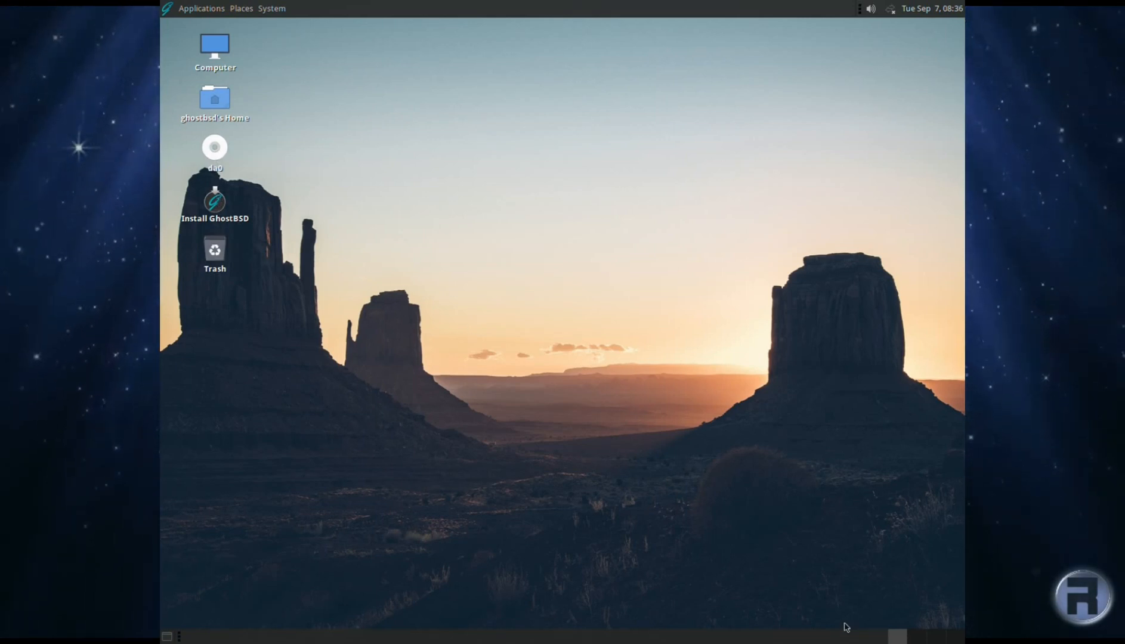
pyautogui.moveTo(411, 641)
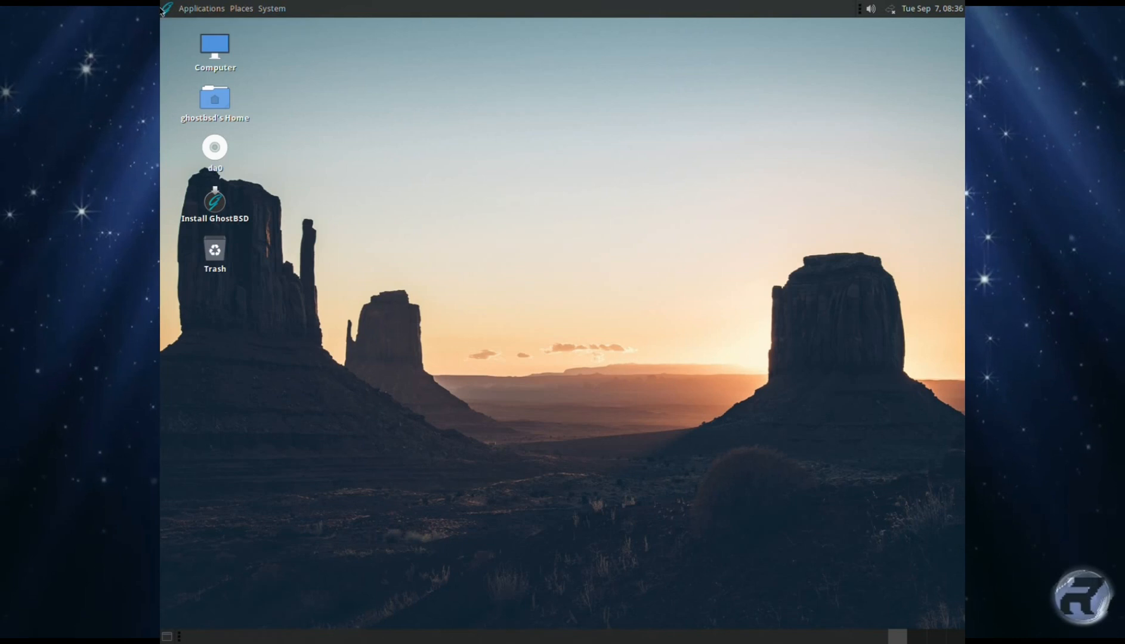
# Open the Applications menu to look through Accessories, Graphics and Internet.
pyautogui.click(201, 8)
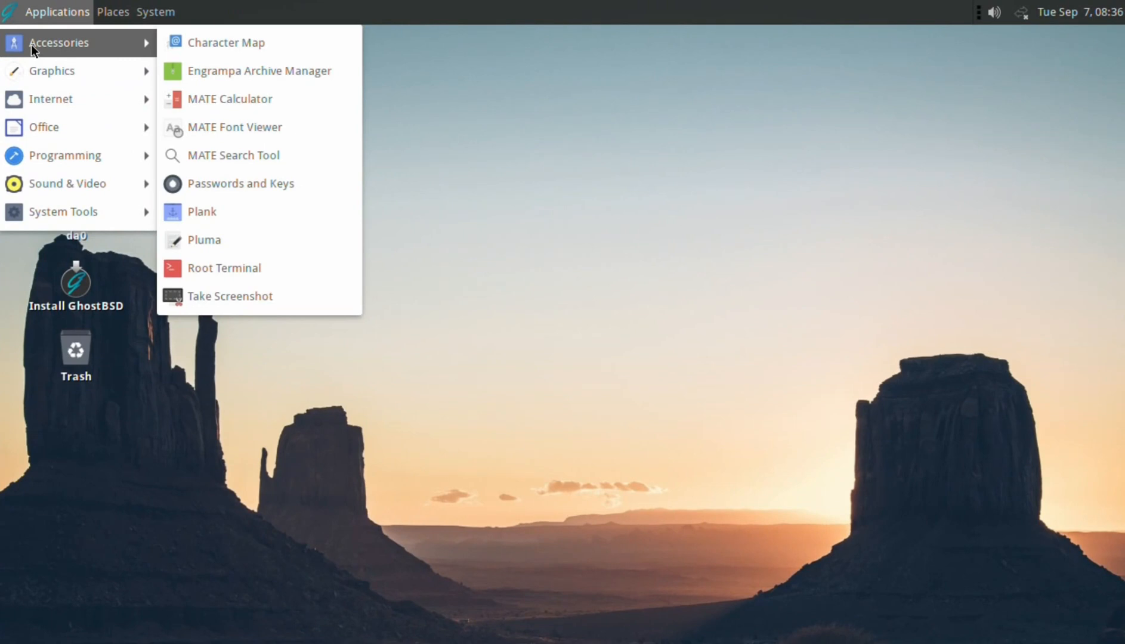
pyautogui.moveTo(259, 70)
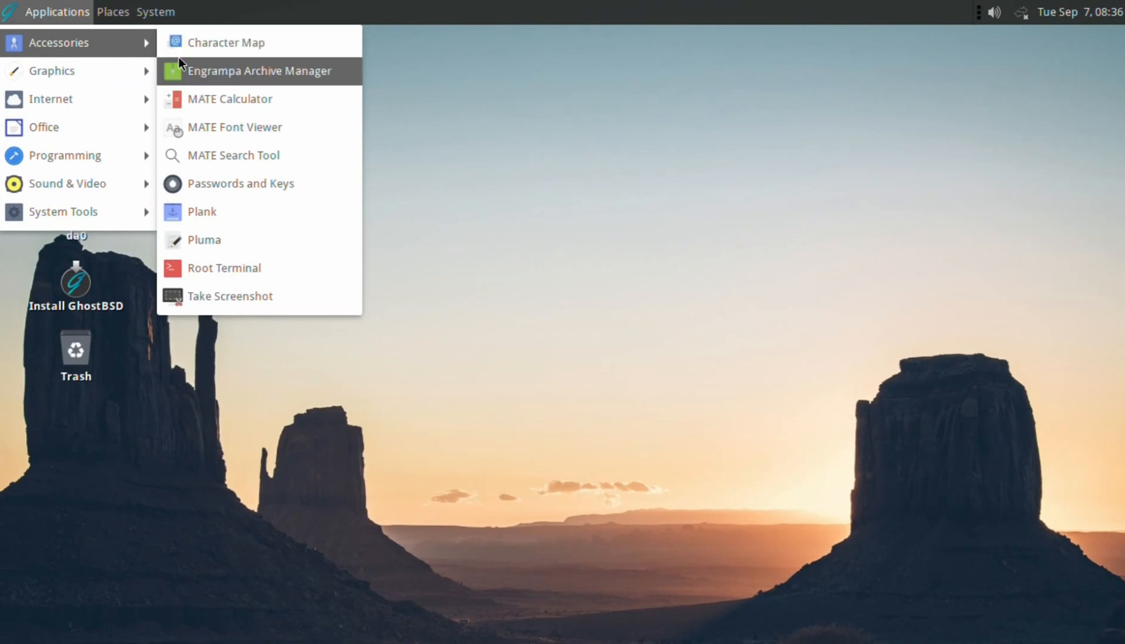
pyautogui.moveTo(226, 42)
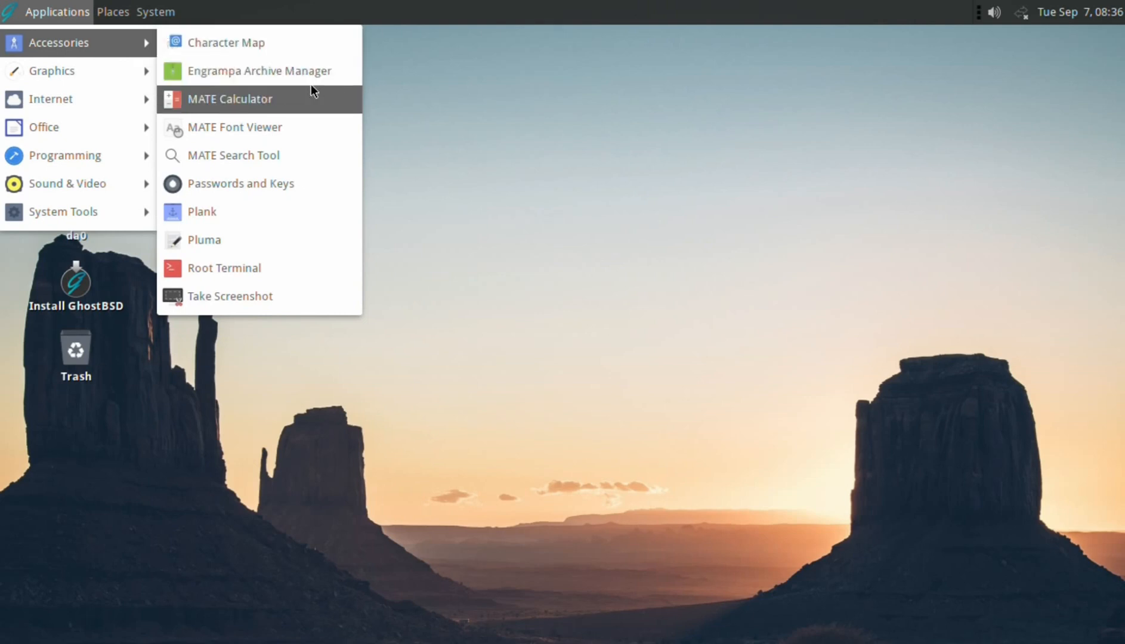
pyautogui.moveTo(234, 127)
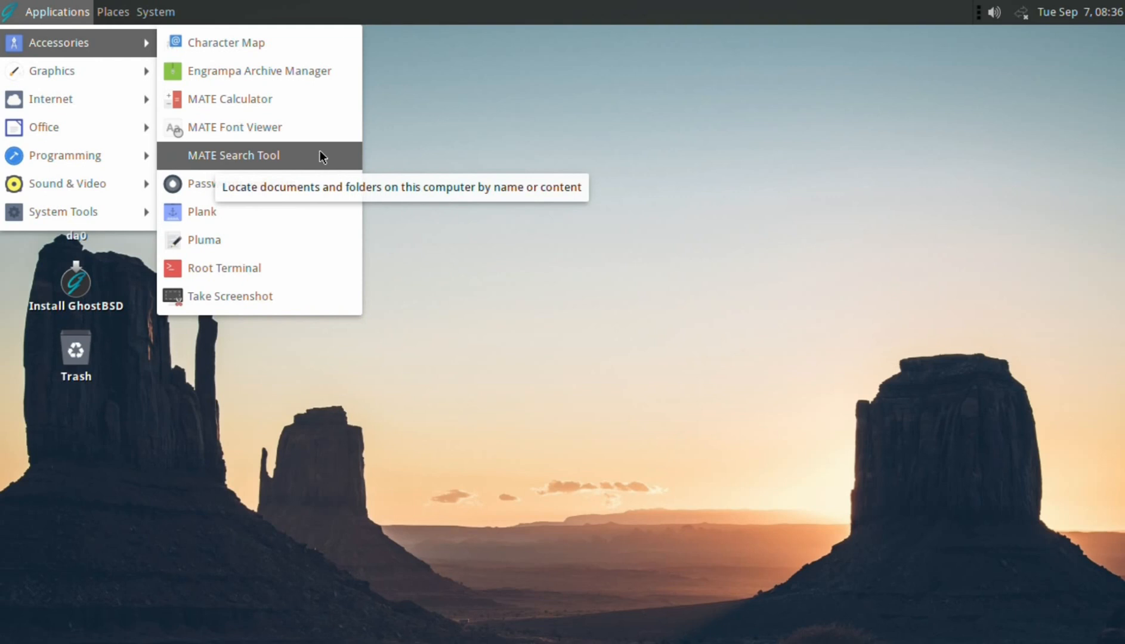
pyautogui.moveTo(249, 183)
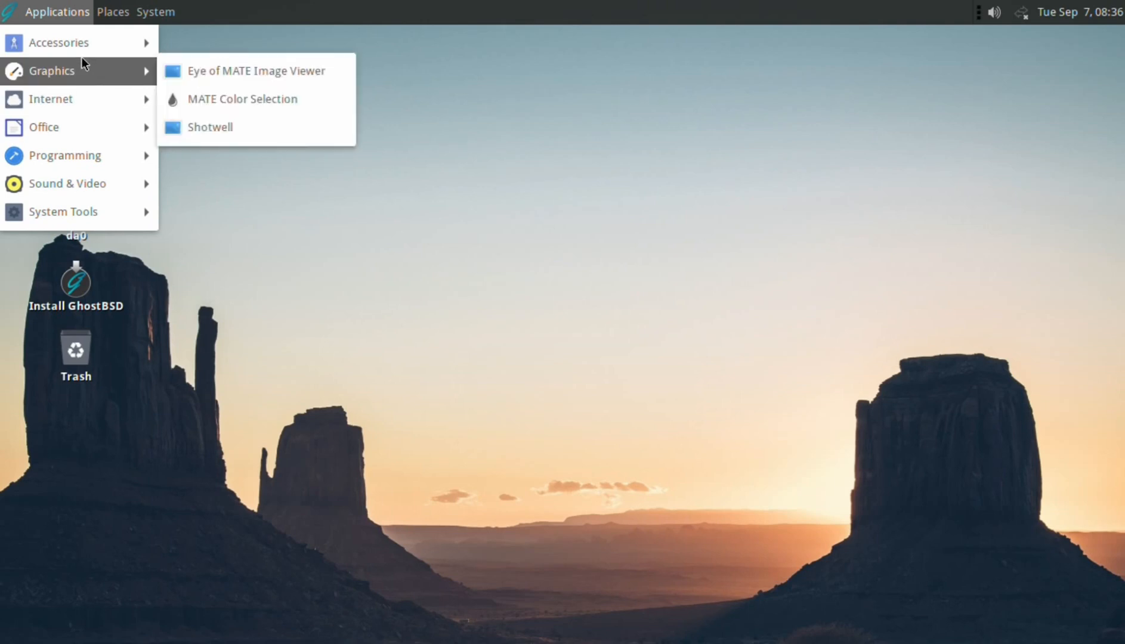
pyautogui.moveTo(255, 70)
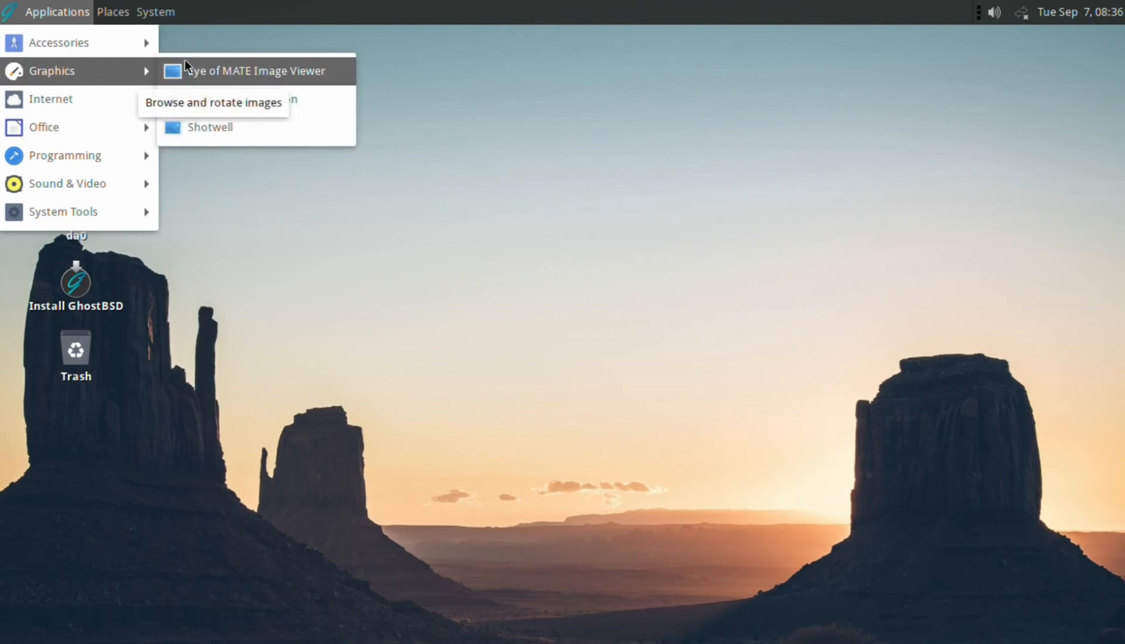
pyautogui.moveTo(241, 99)
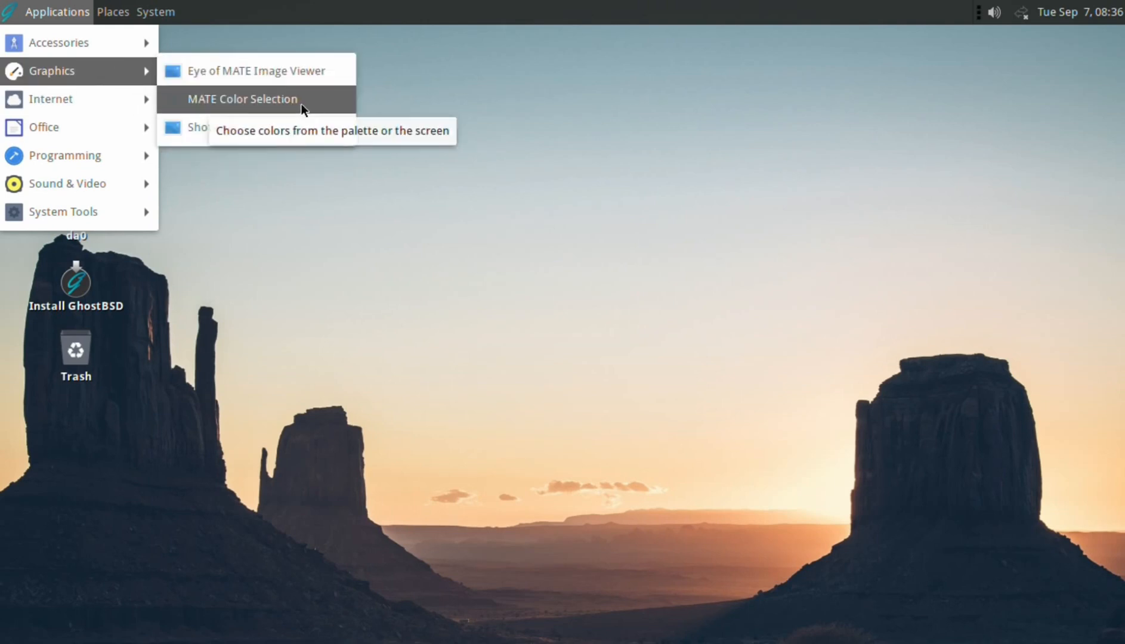
pyautogui.moveTo(209, 127)
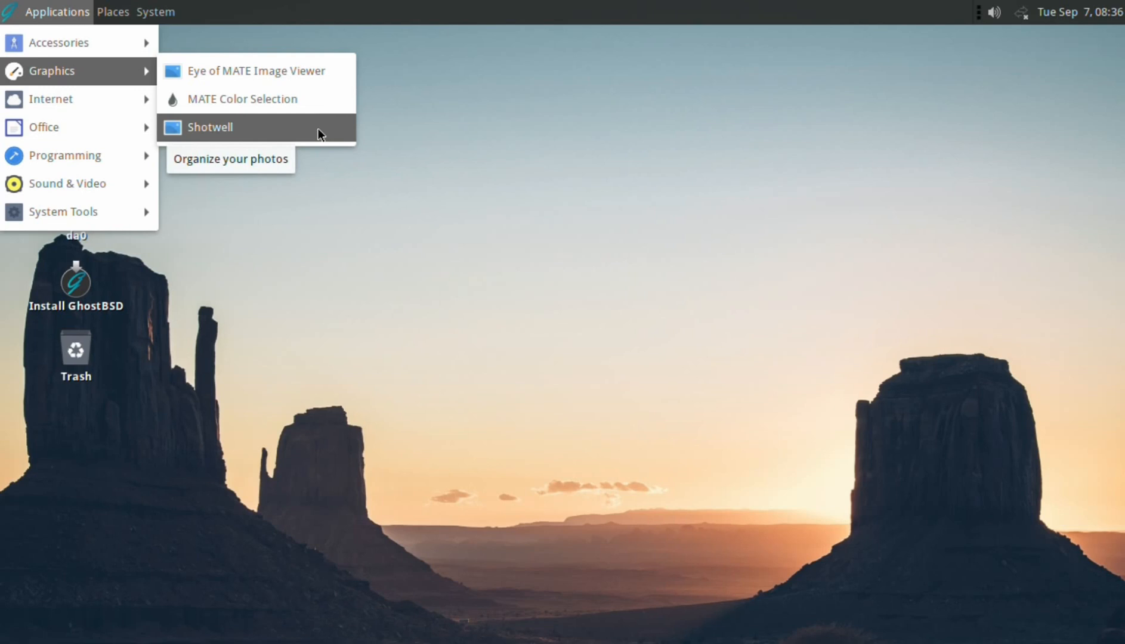
pyautogui.moveTo(50, 99)
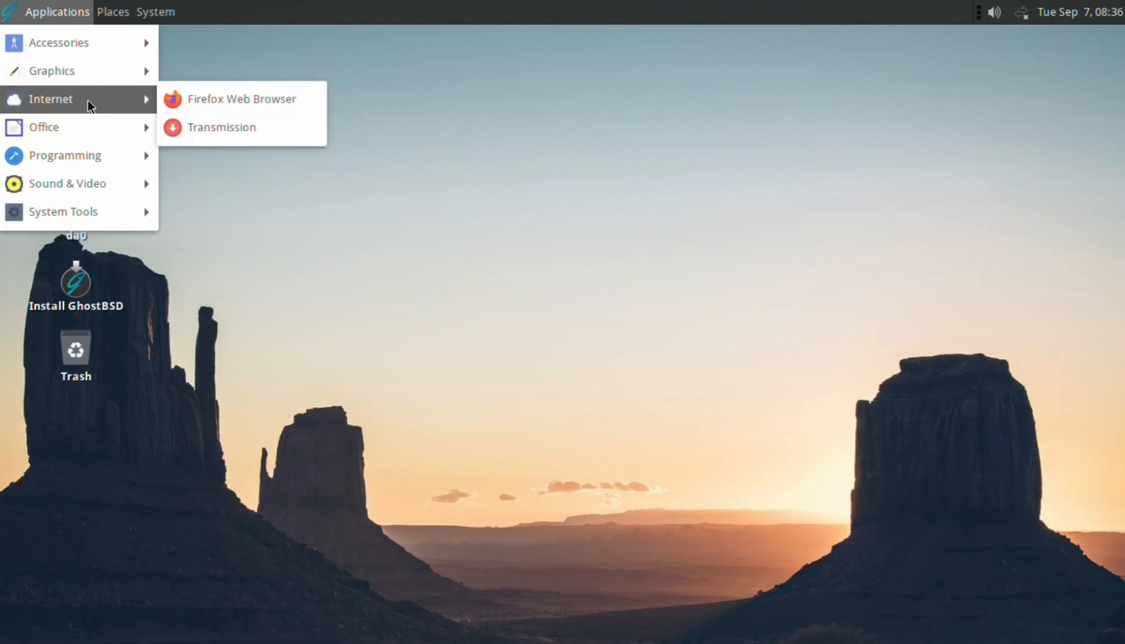
pyautogui.moveTo(240, 99)
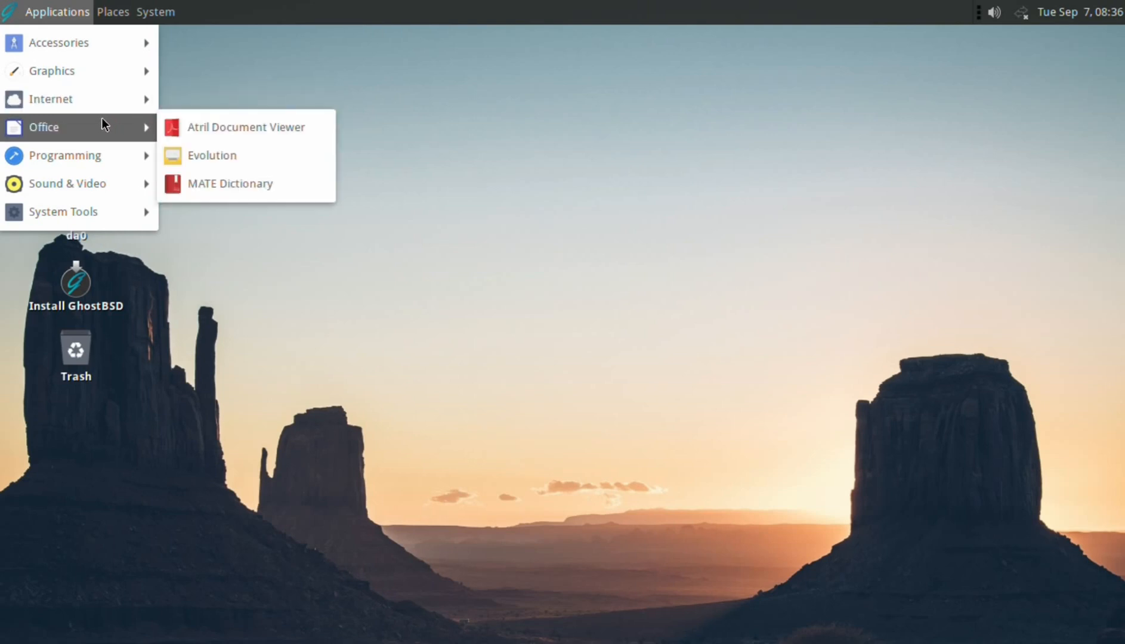
pyautogui.moveTo(260, 114)
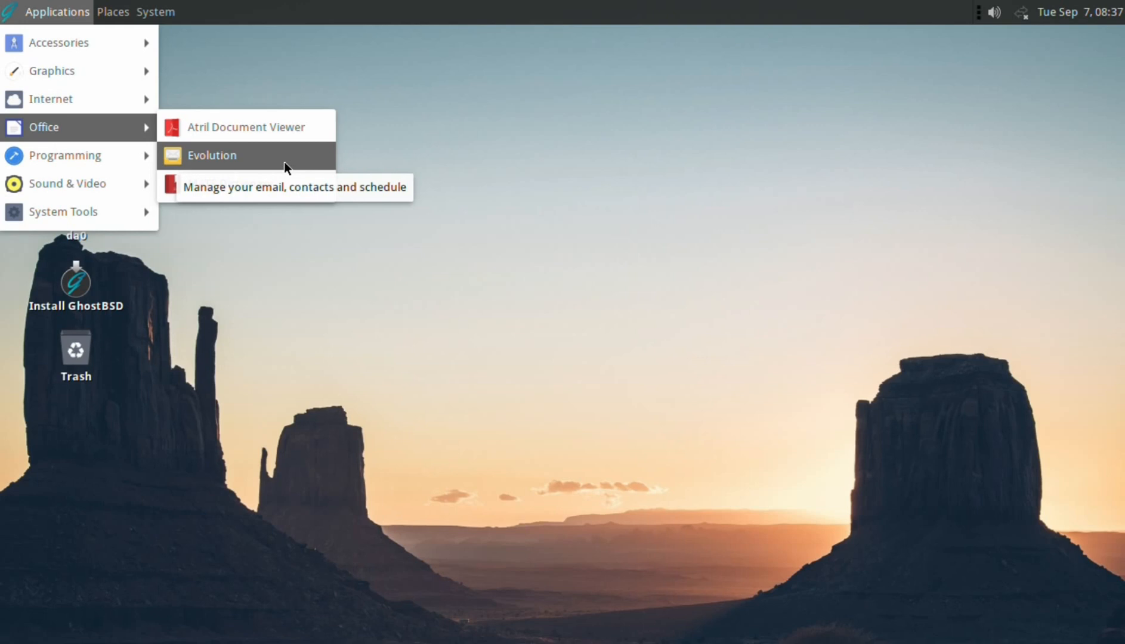
pyautogui.moveTo(230, 183)
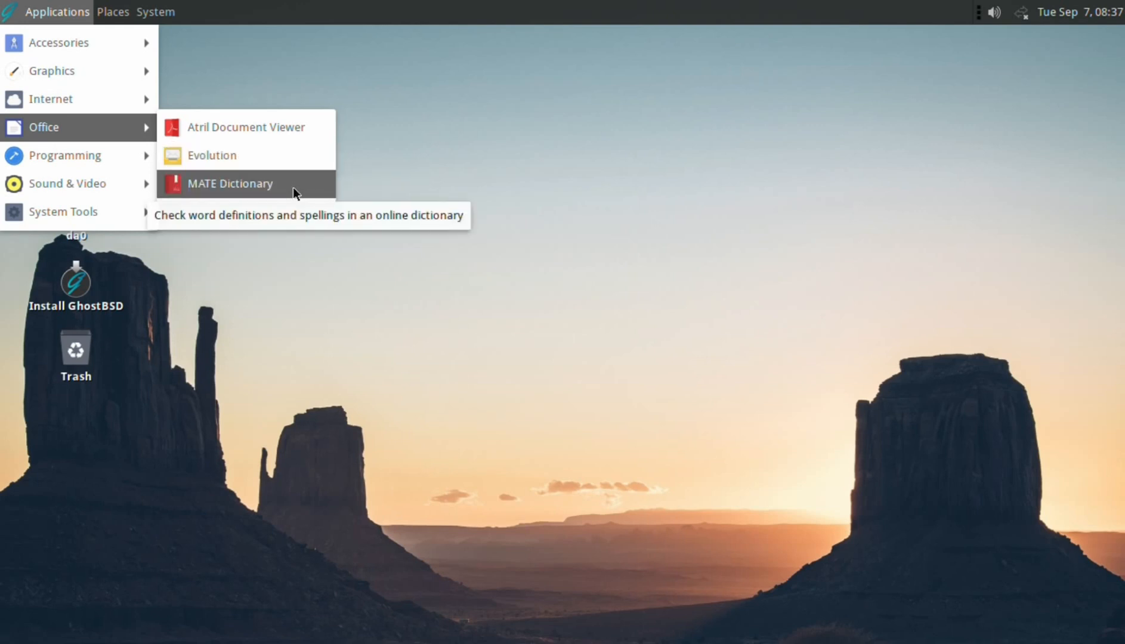
pyautogui.moveTo(210, 155)
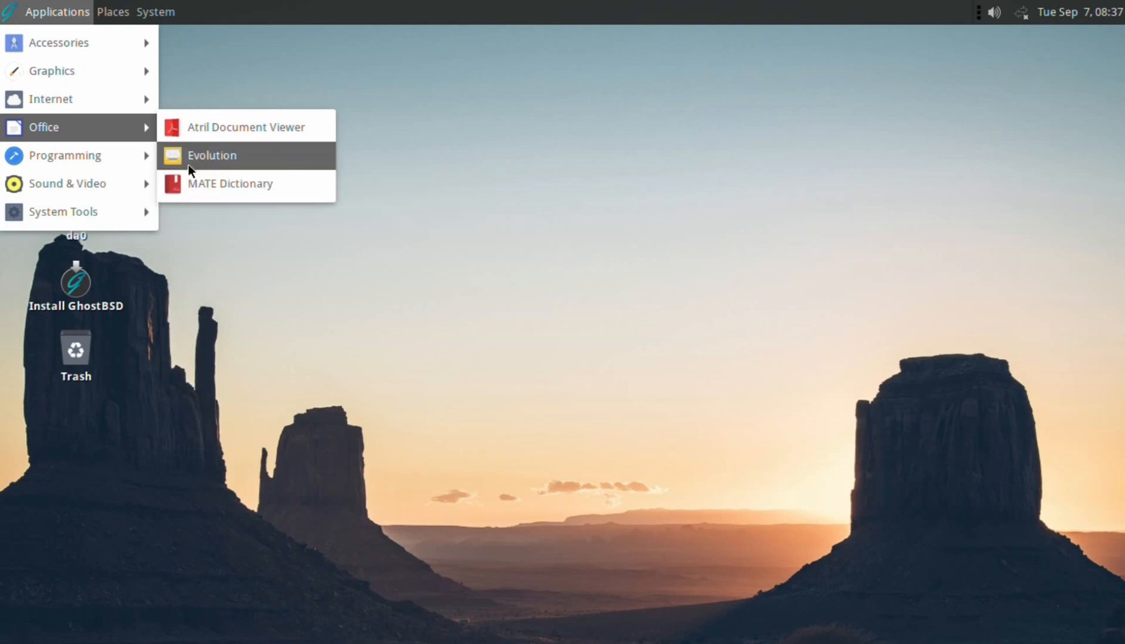
pyautogui.moveTo(64, 155)
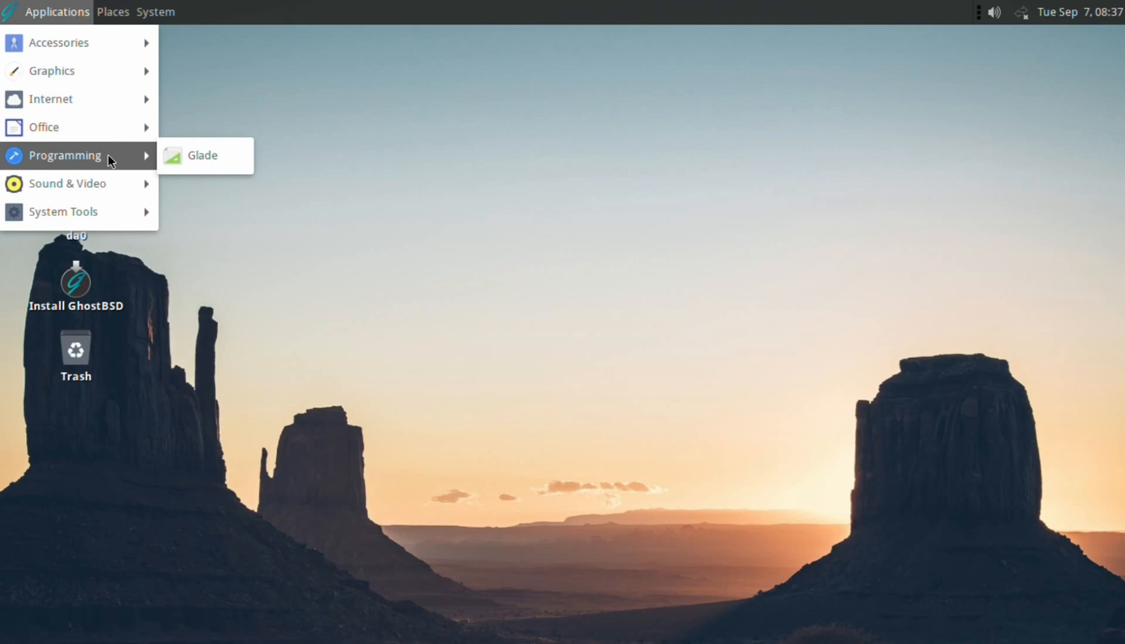
pyautogui.moveTo(203, 156)
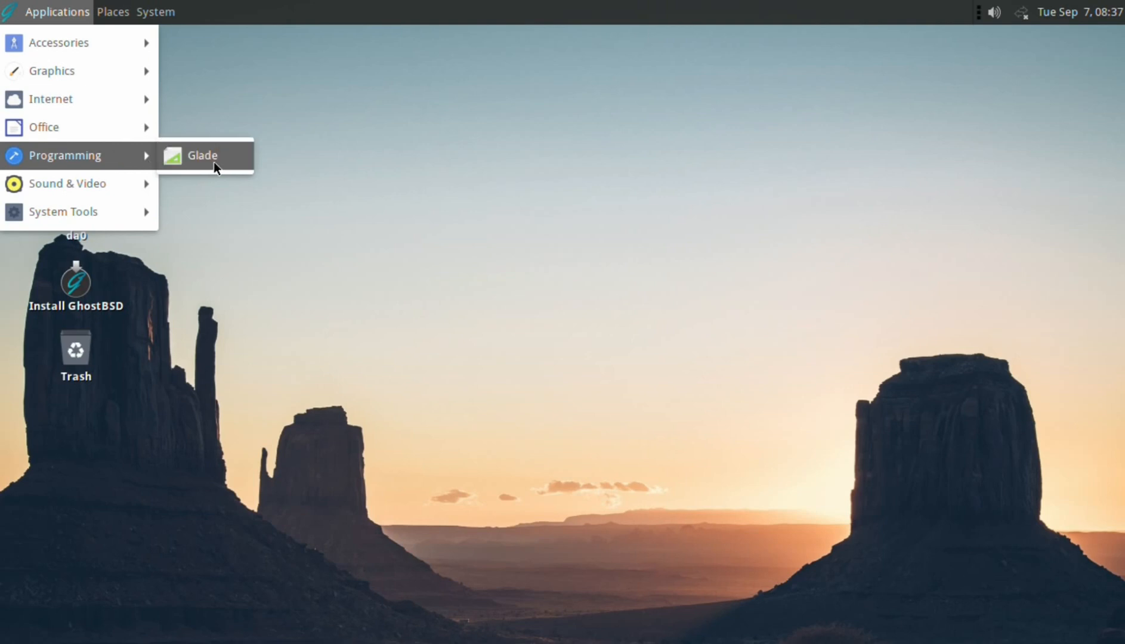
pyautogui.moveTo(93, 183)
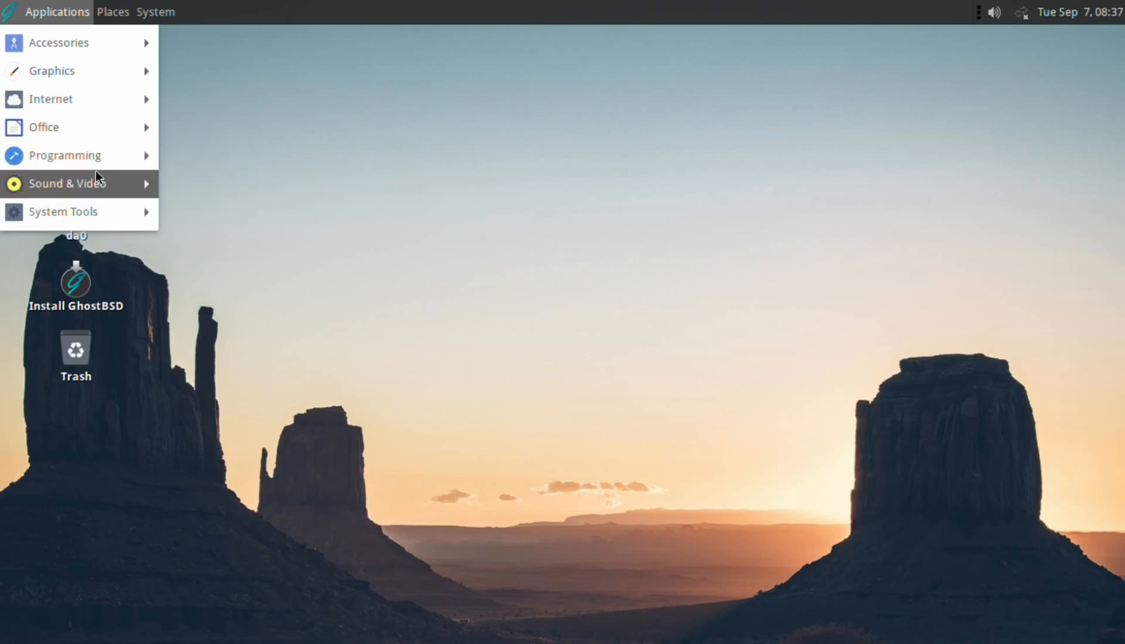
pyautogui.moveTo(68, 184)
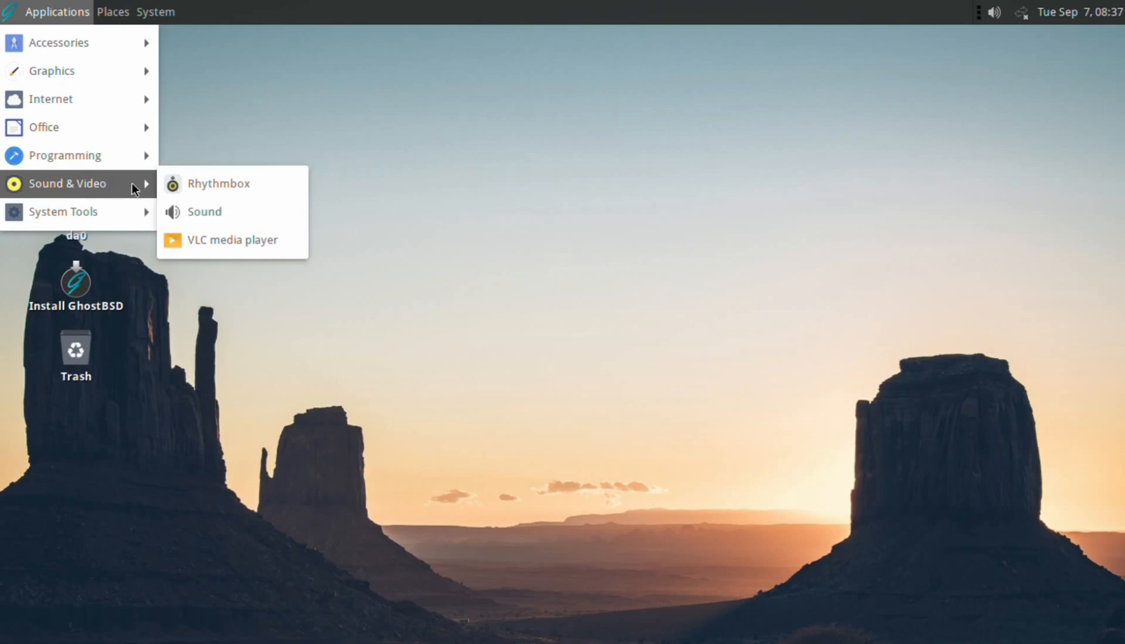
pyautogui.moveTo(217, 184)
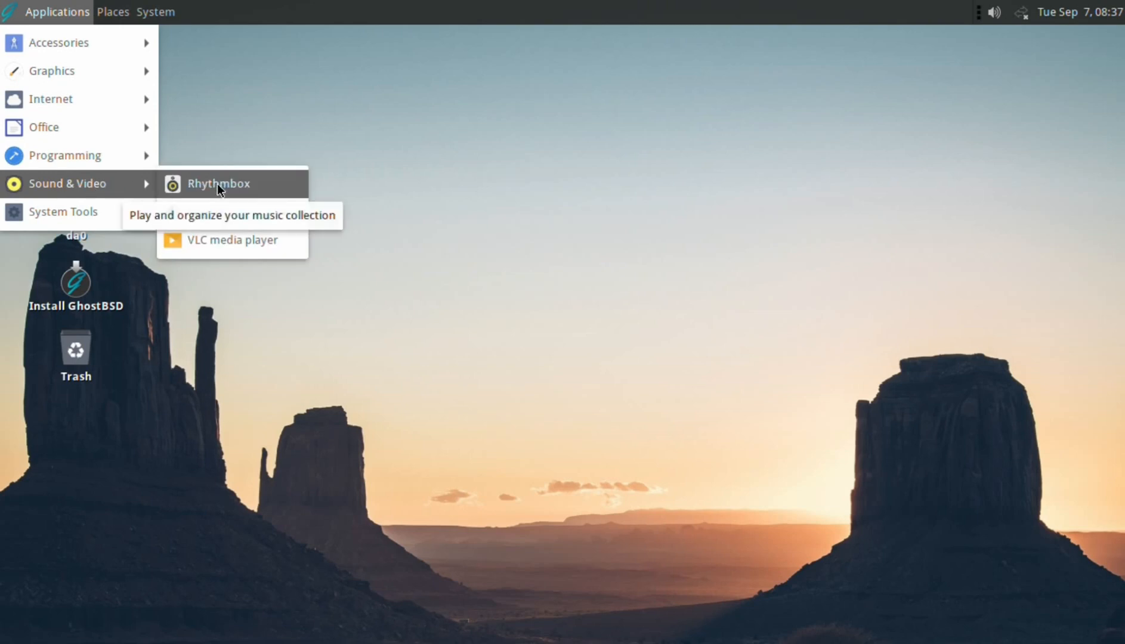
pyautogui.moveTo(219, 212)
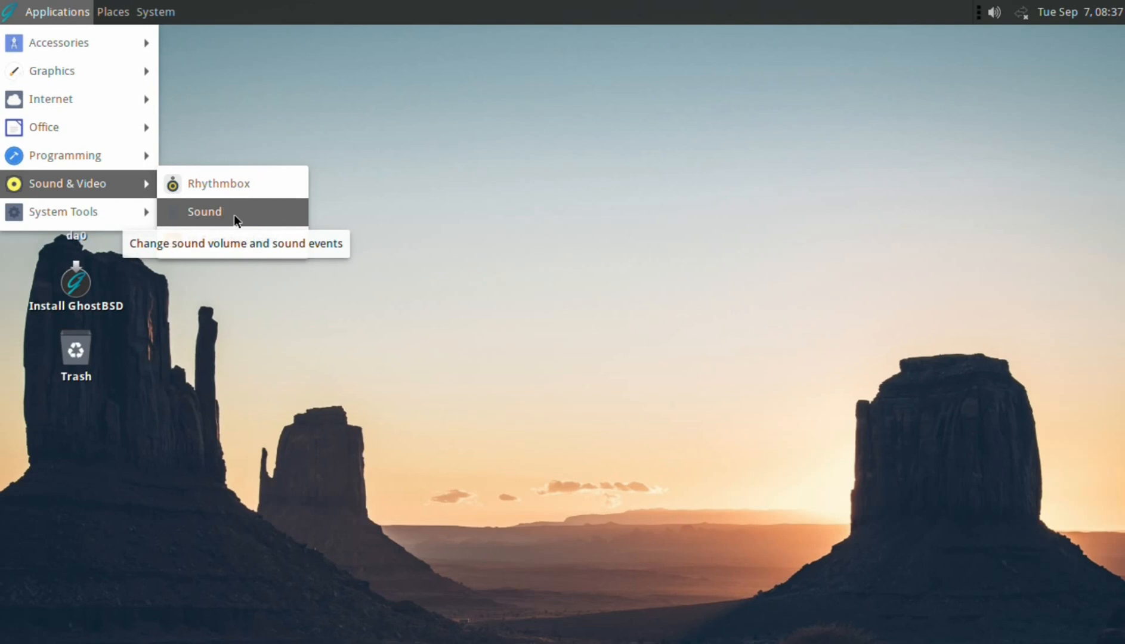
pyautogui.moveTo(244, 239)
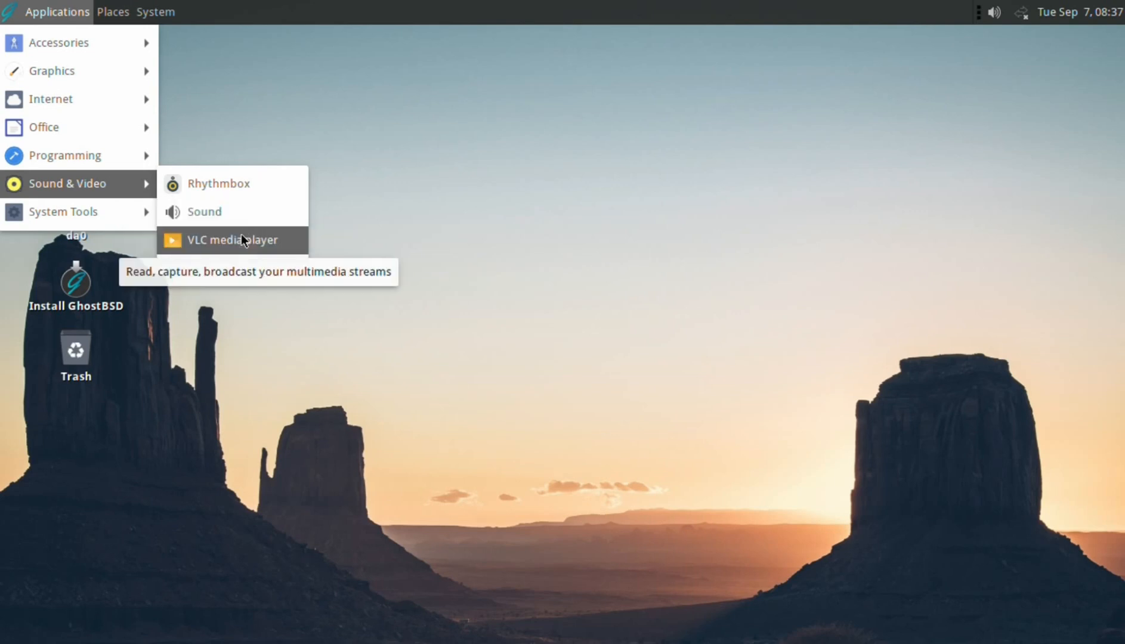
pyautogui.moveTo(64, 211)
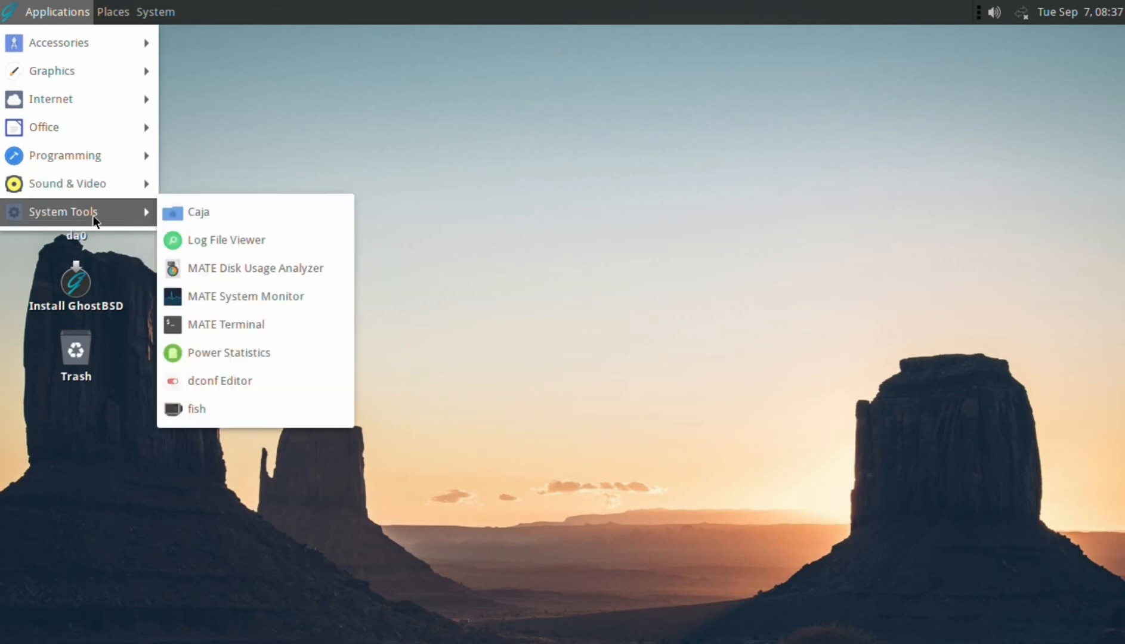
pyautogui.moveTo(258, 215)
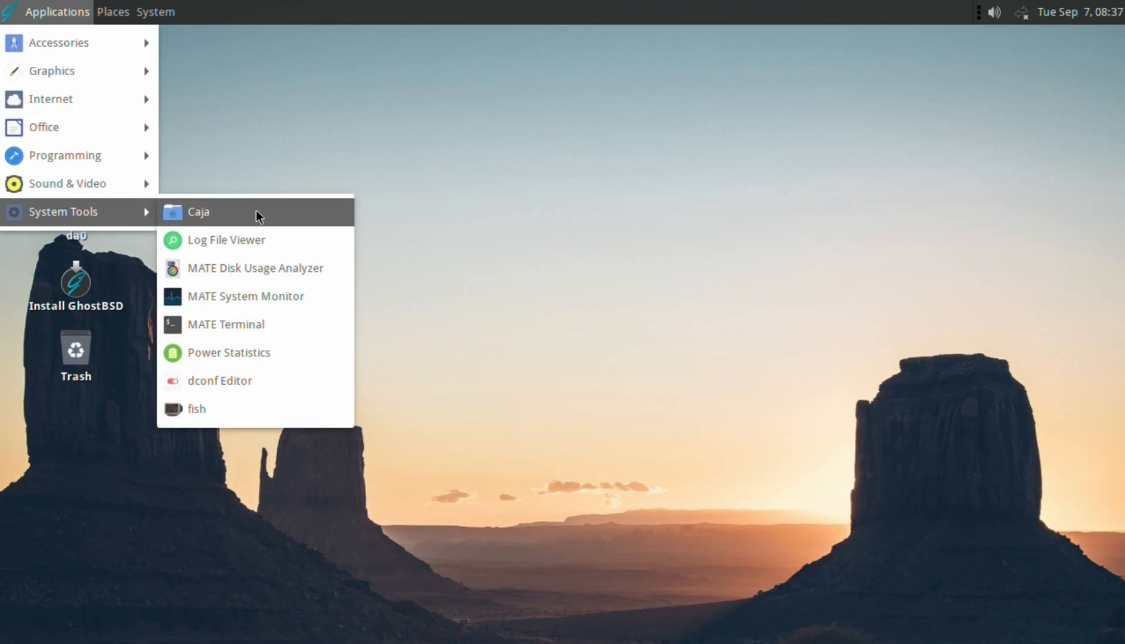
pyautogui.moveTo(227, 240)
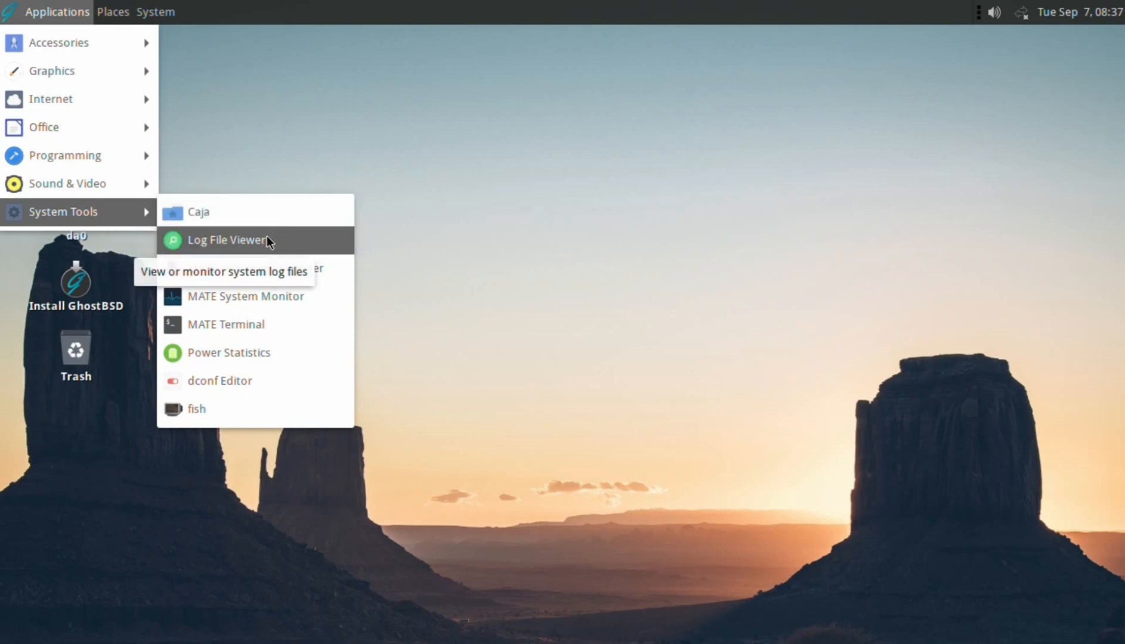
pyautogui.moveTo(254, 268)
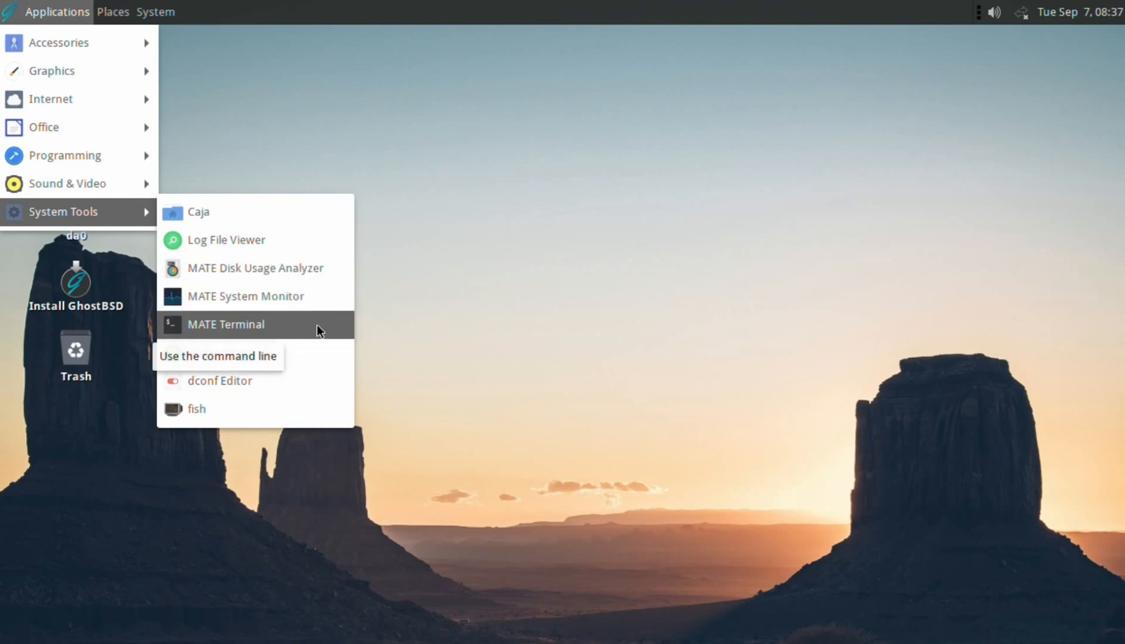
pyautogui.moveTo(310, 359)
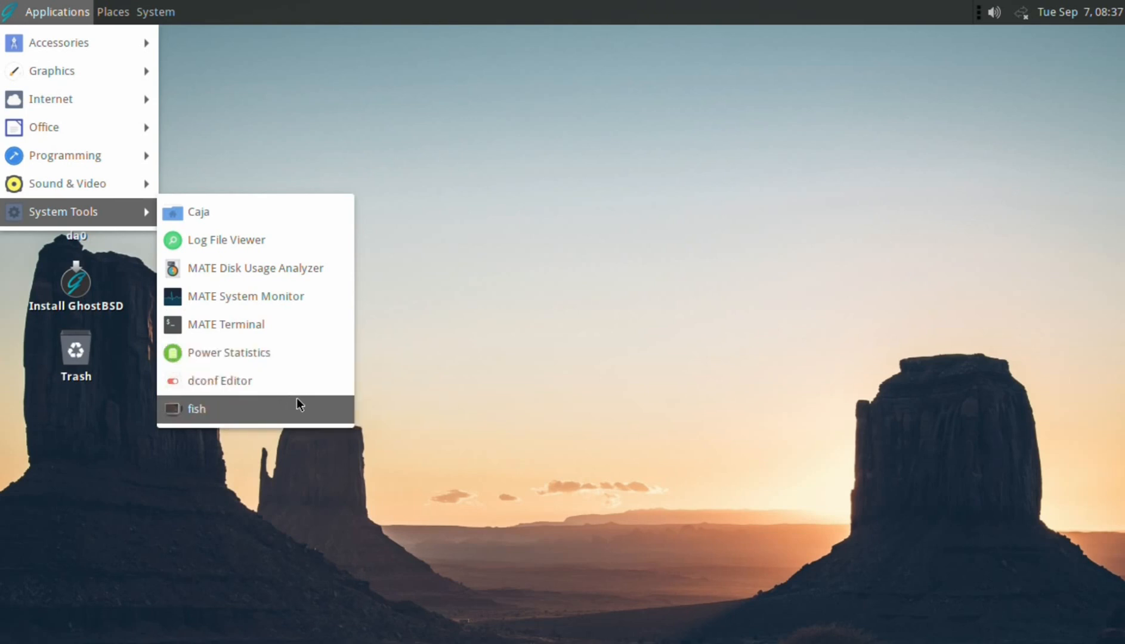
pyautogui.moveTo(298, 408)
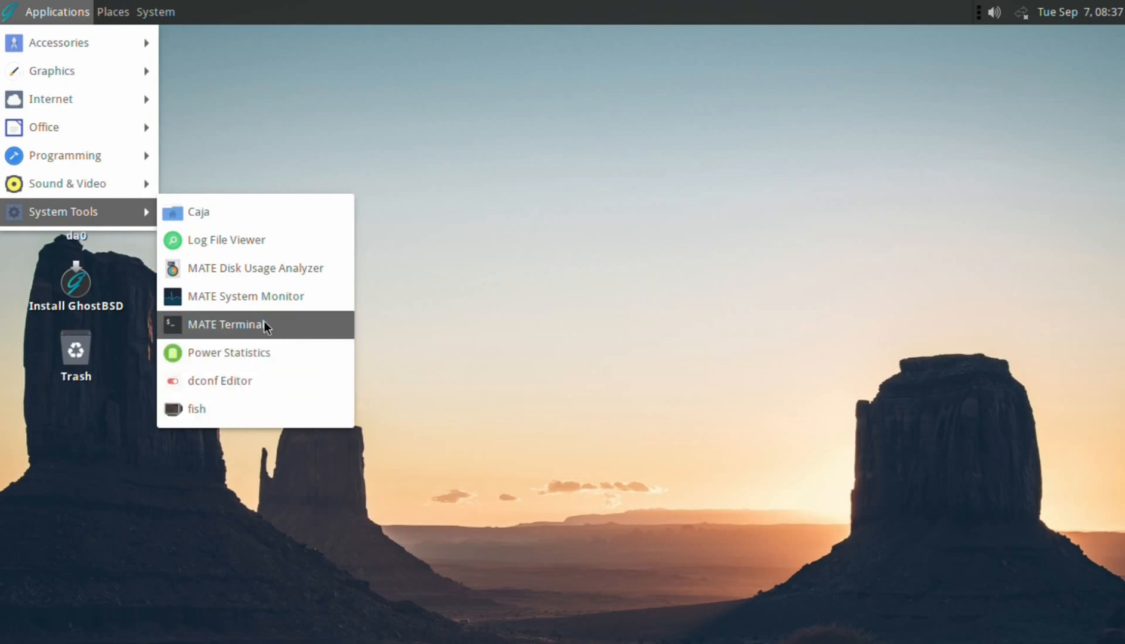
pyautogui.moveTo(266, 297)
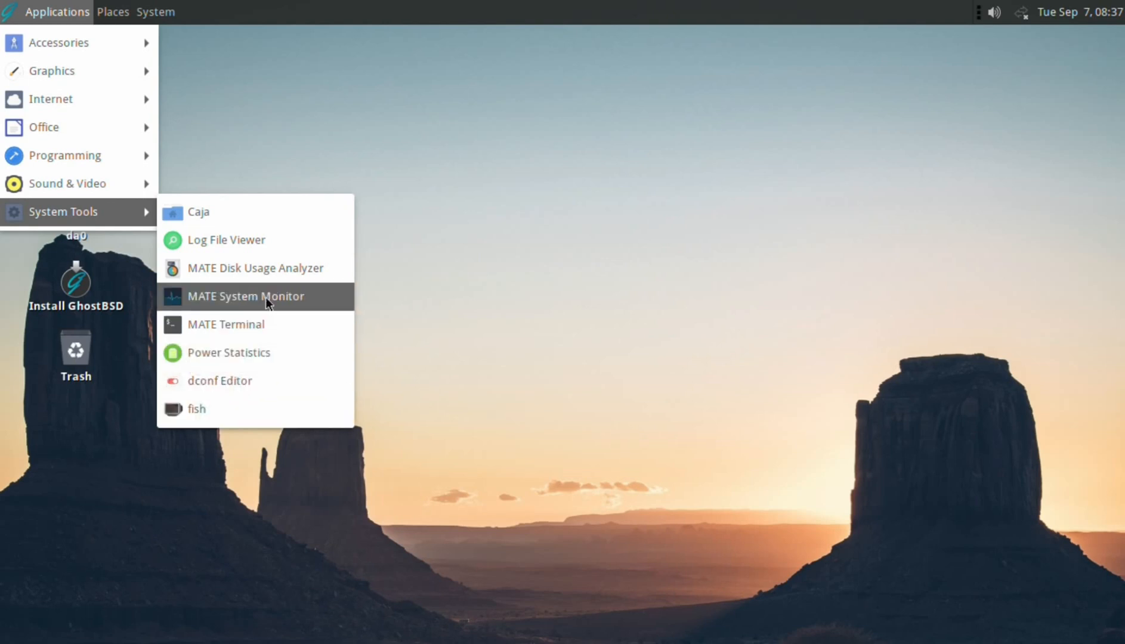
# Launch and enlarge MATE System Monitor, view the System tab (FreeBSD 13.0), then close it.
pyautogui.click(244, 296)
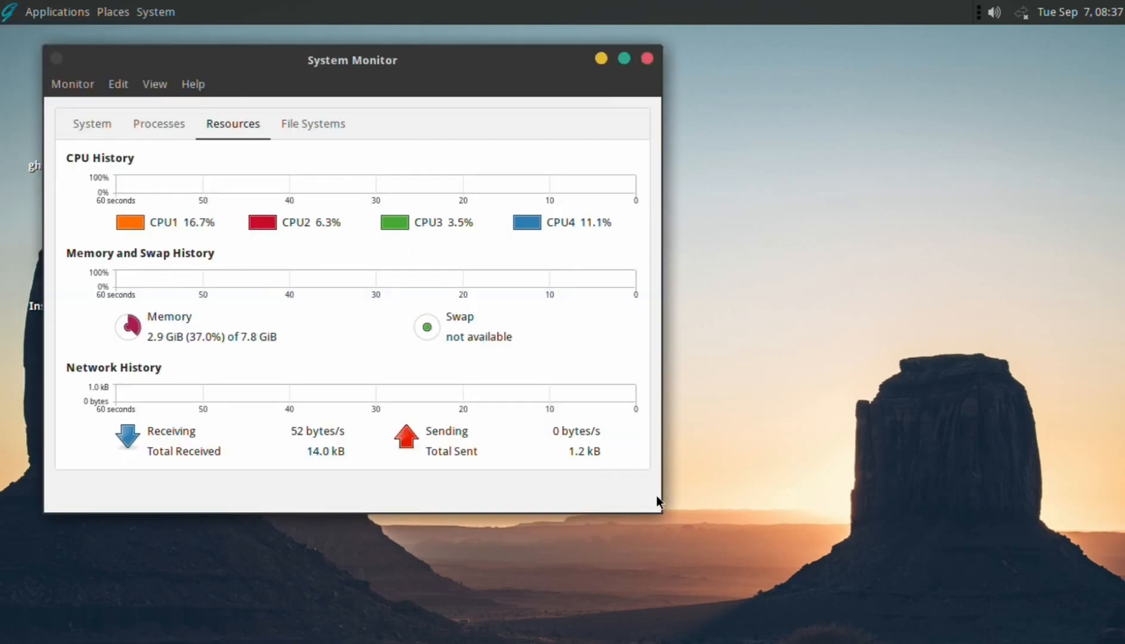
pyautogui.moveTo(657, 503); pyautogui.dragTo(976, 643)
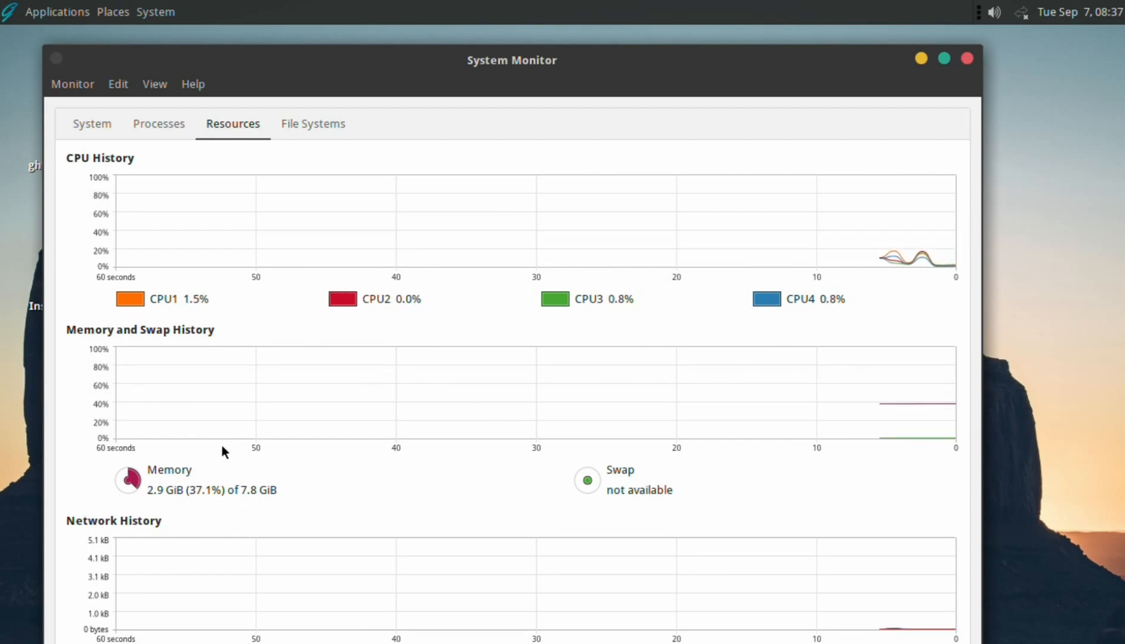
pyautogui.moveTo(251, 503)
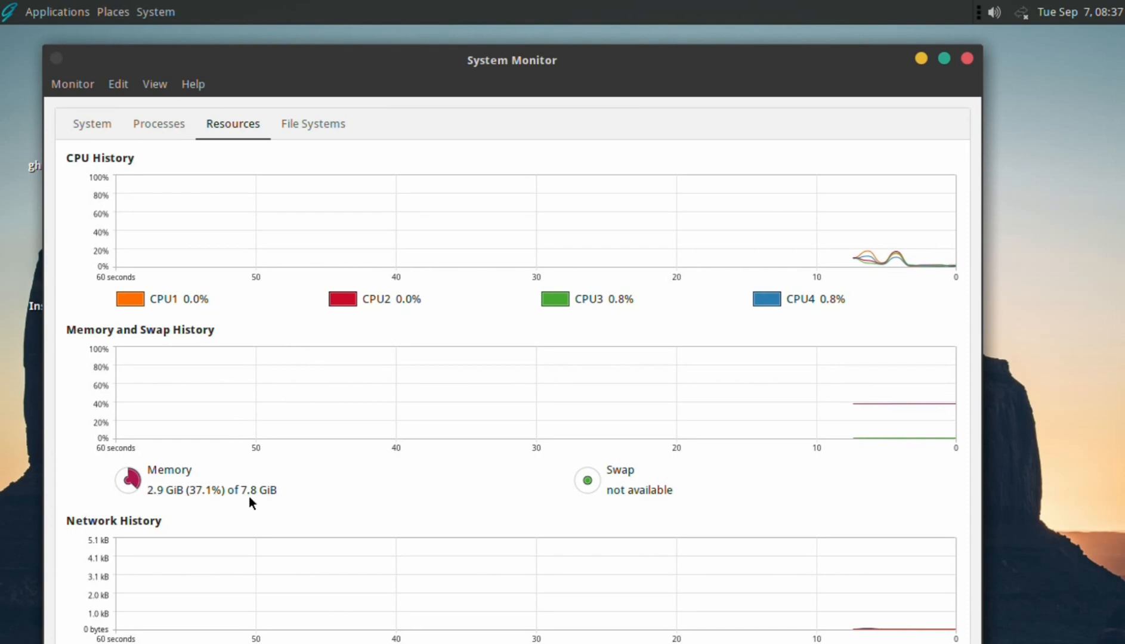
pyautogui.moveTo(65, 134)
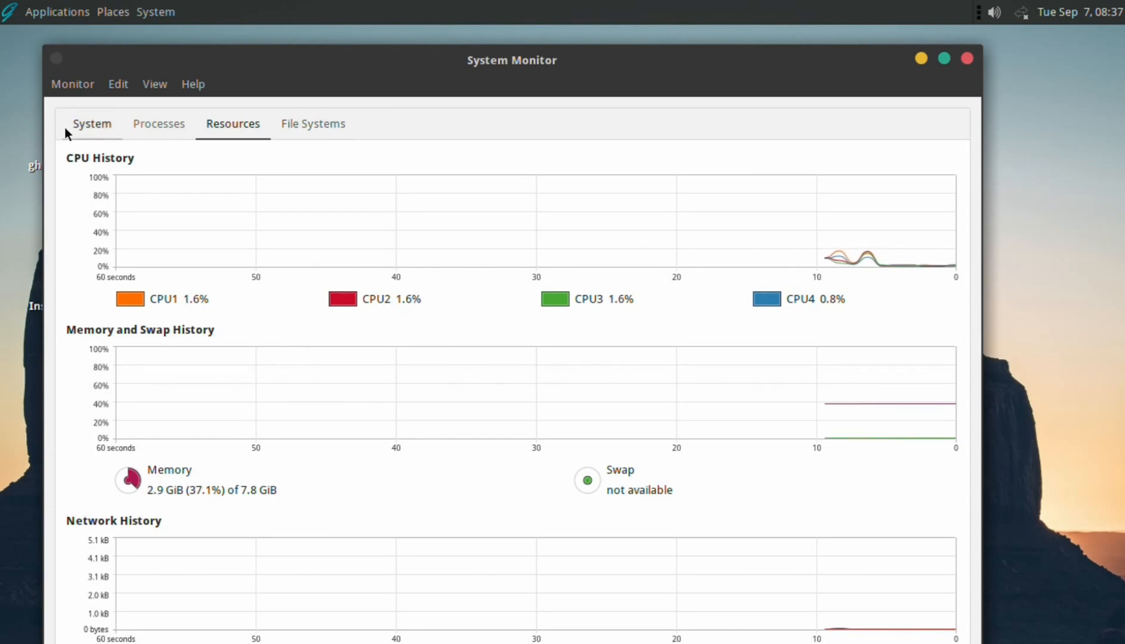
pyautogui.click(91, 123)
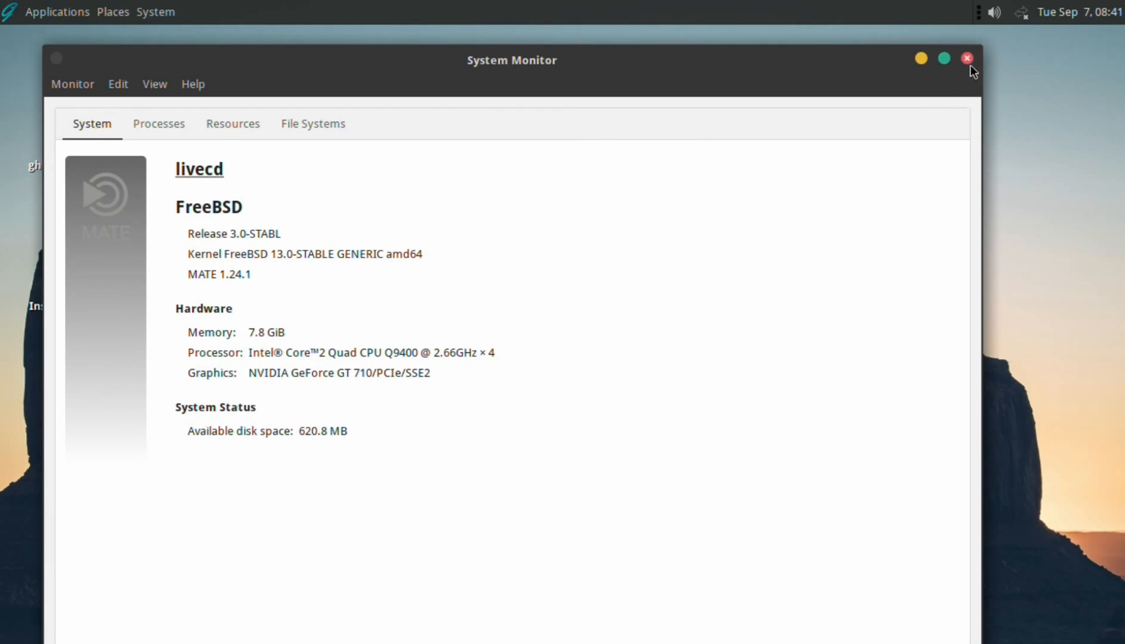
pyautogui.click(967, 58)
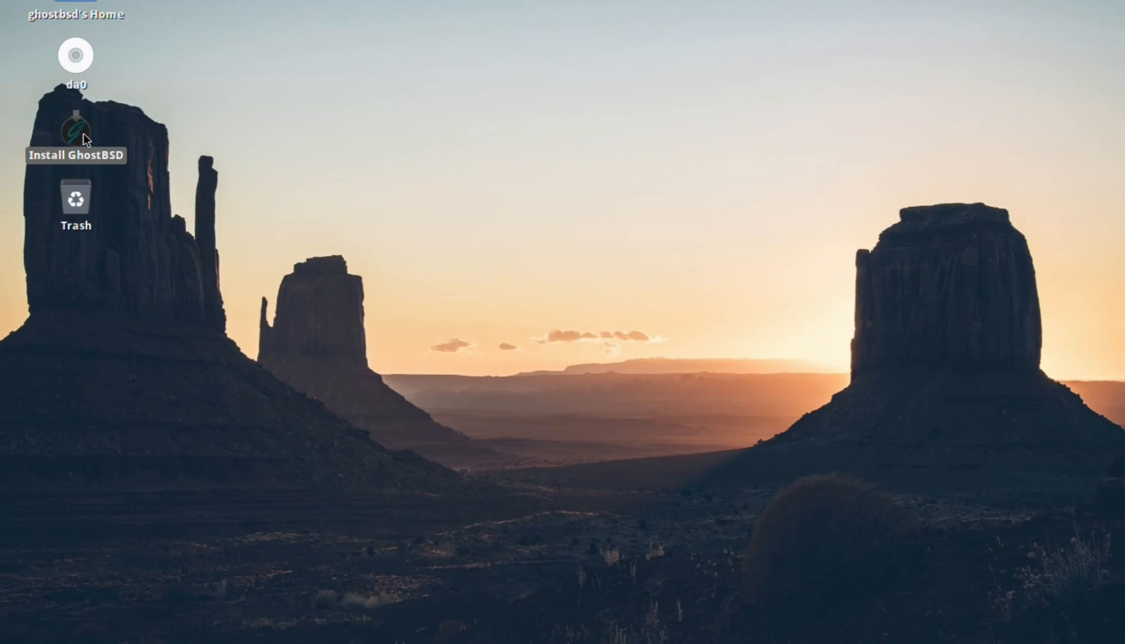
# Start the GhostBSD installer with English UK, default keyboard and the Europe/London time zone.
pyautogui.doubleClick(75, 131)
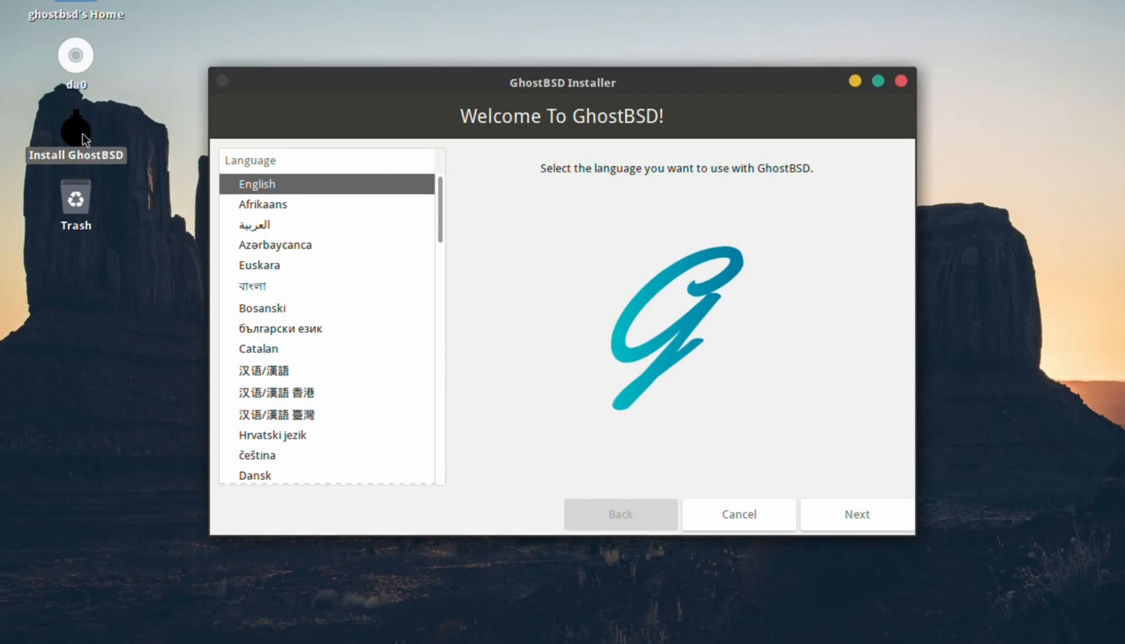
pyautogui.scroll(-3)
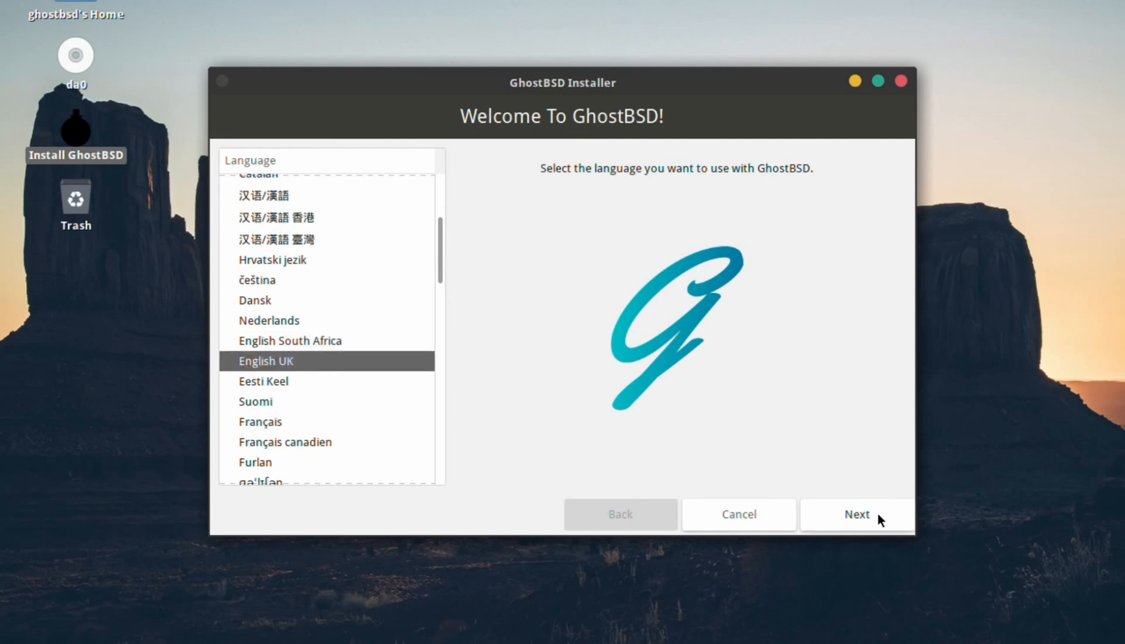
pyautogui.click(856, 514)
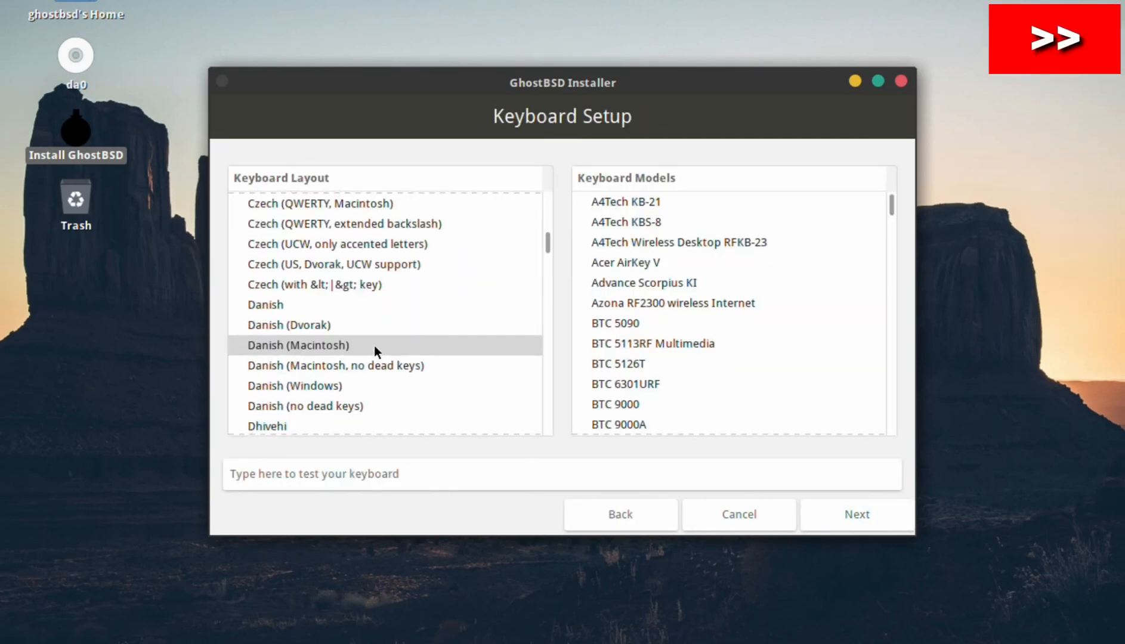
pyautogui.click(856, 514)
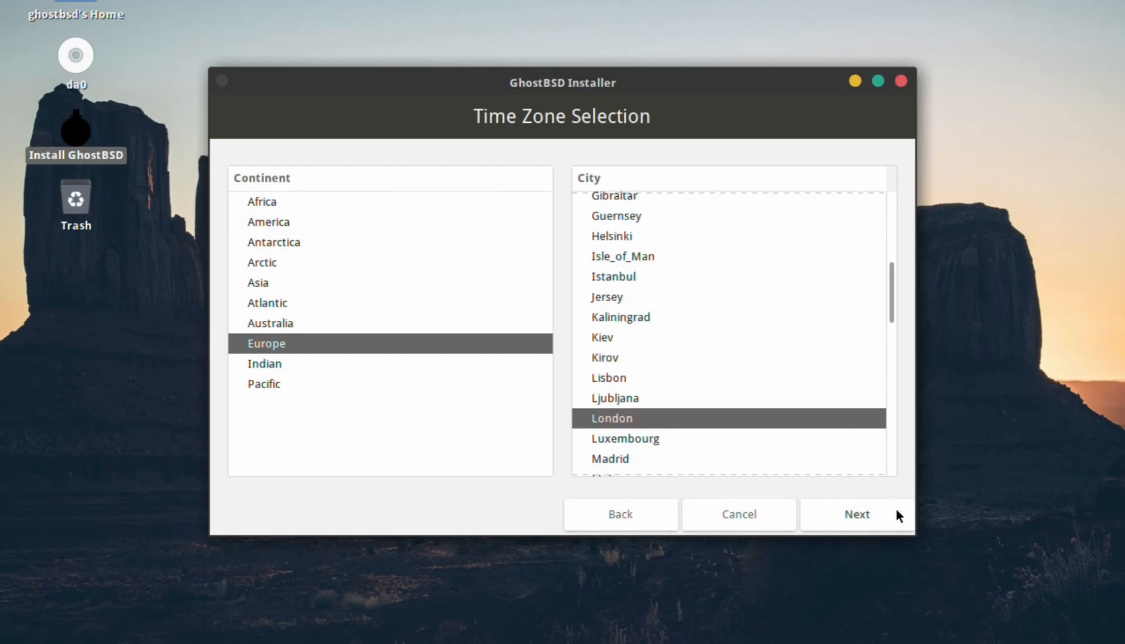
pyautogui.click(856, 515)
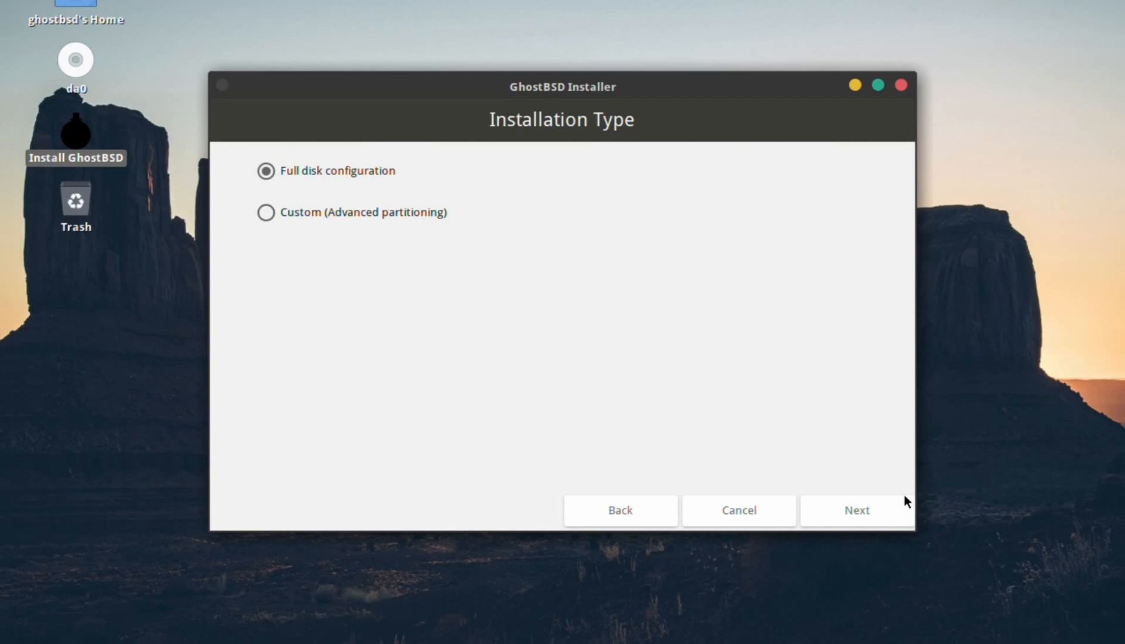
# Use full-disk install on ada0 as a single-disk ZFS pool named 'tank'.
pyautogui.click(855, 511)
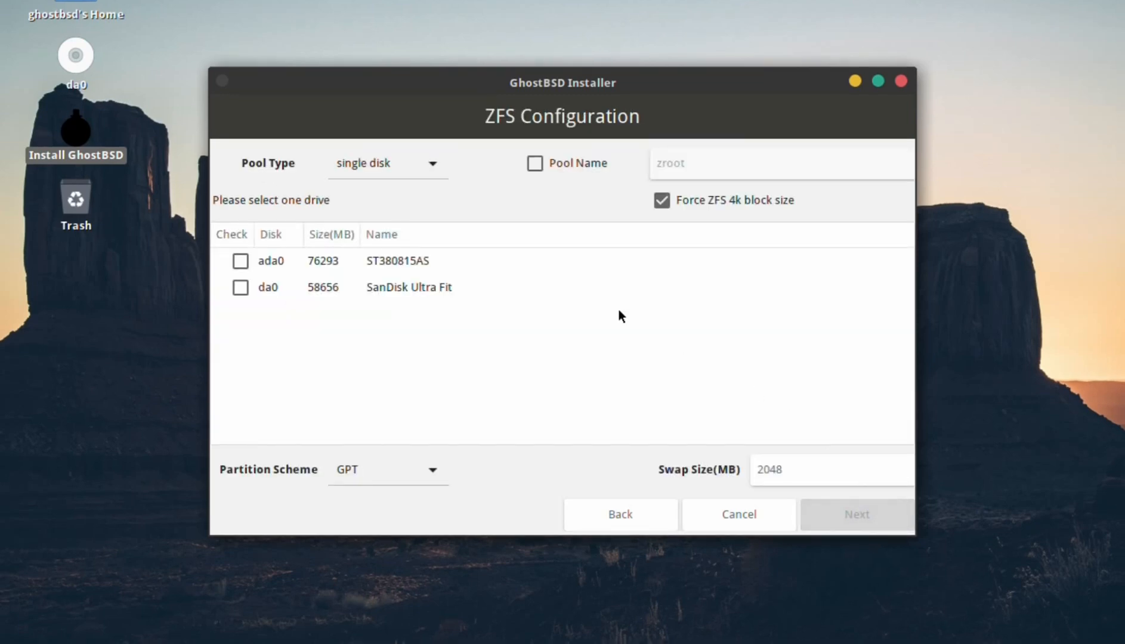
pyautogui.click(241, 260)
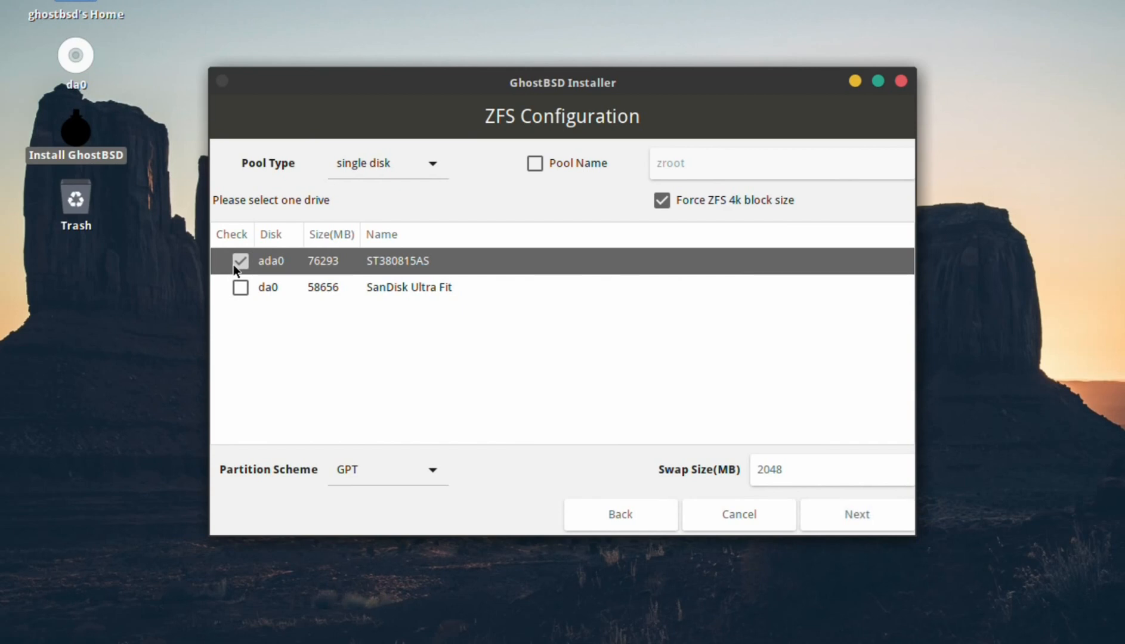
pyautogui.moveTo(403, 181)
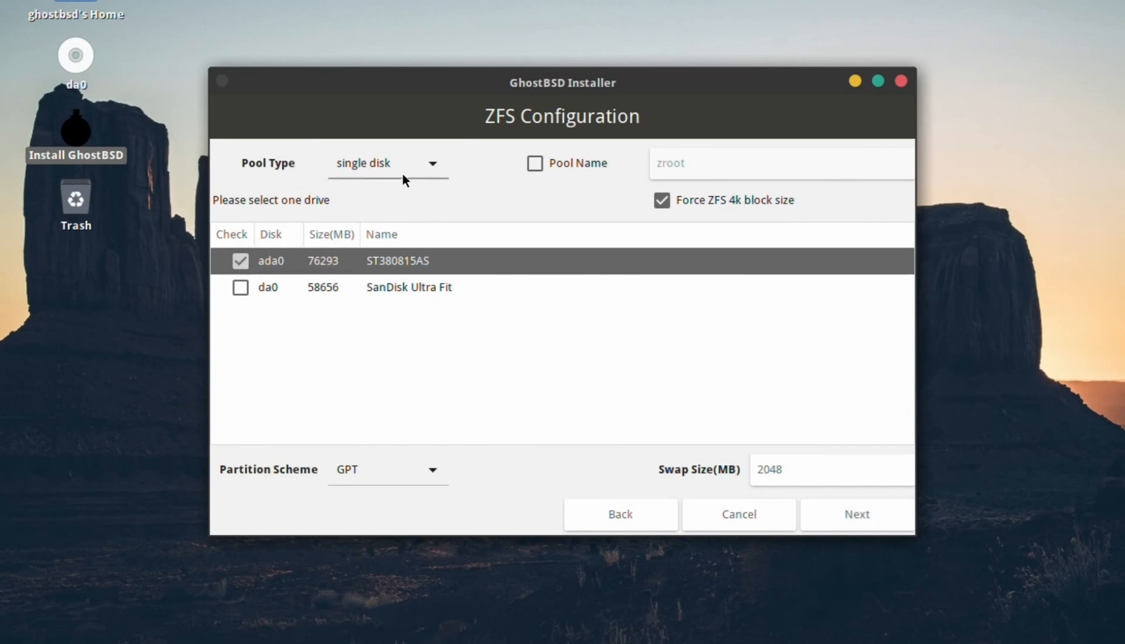
pyautogui.click(388, 163)
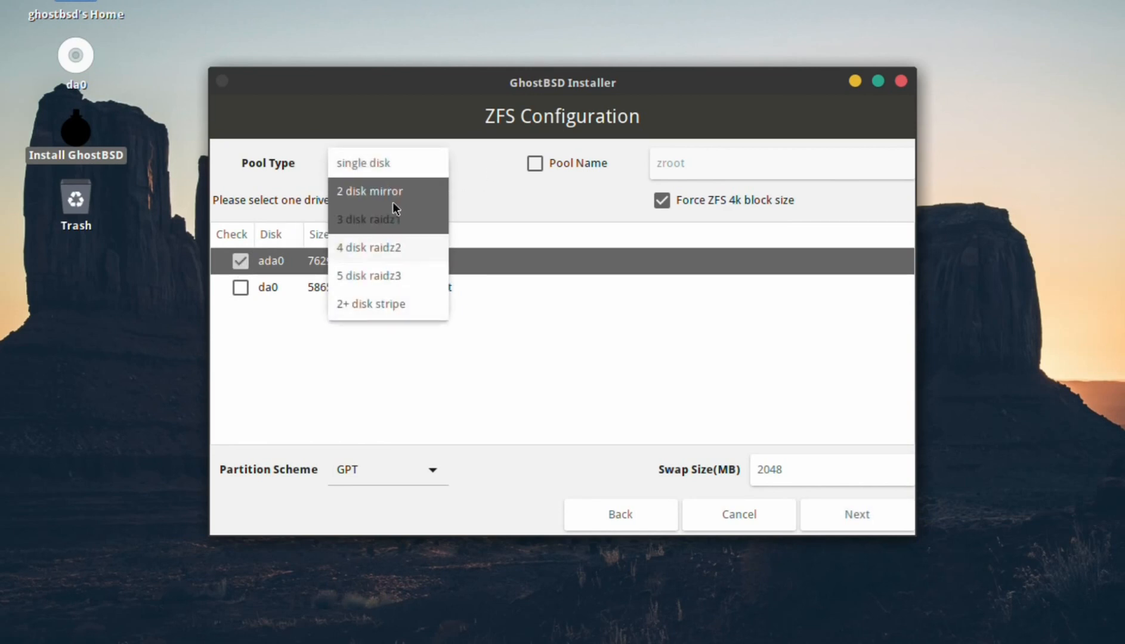
pyautogui.click(363, 162)
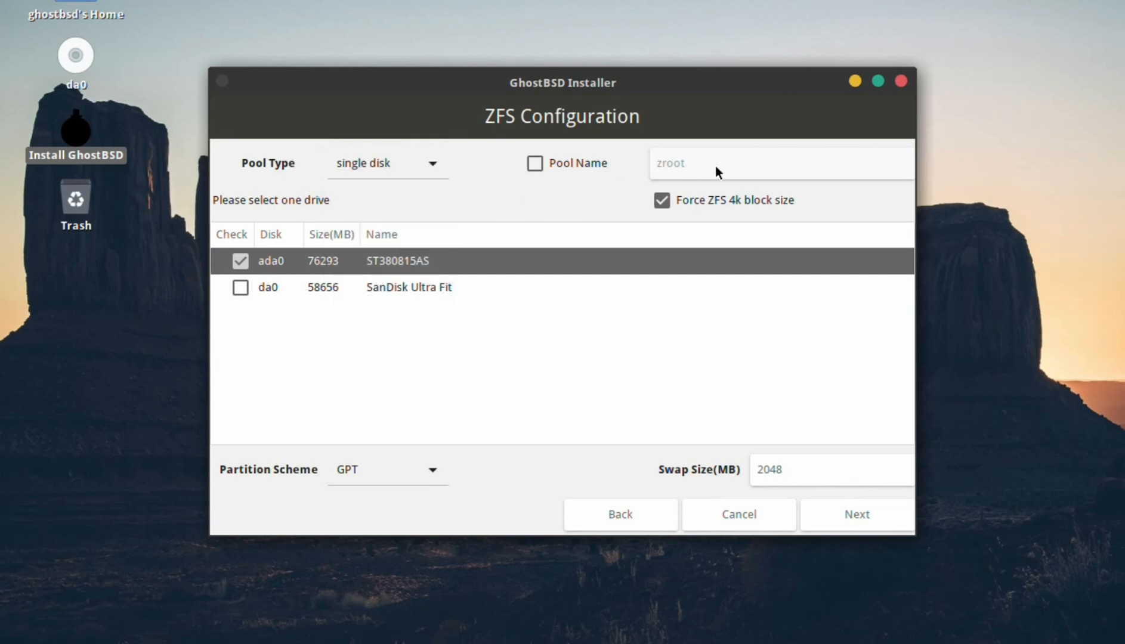
pyautogui.click(534, 163)
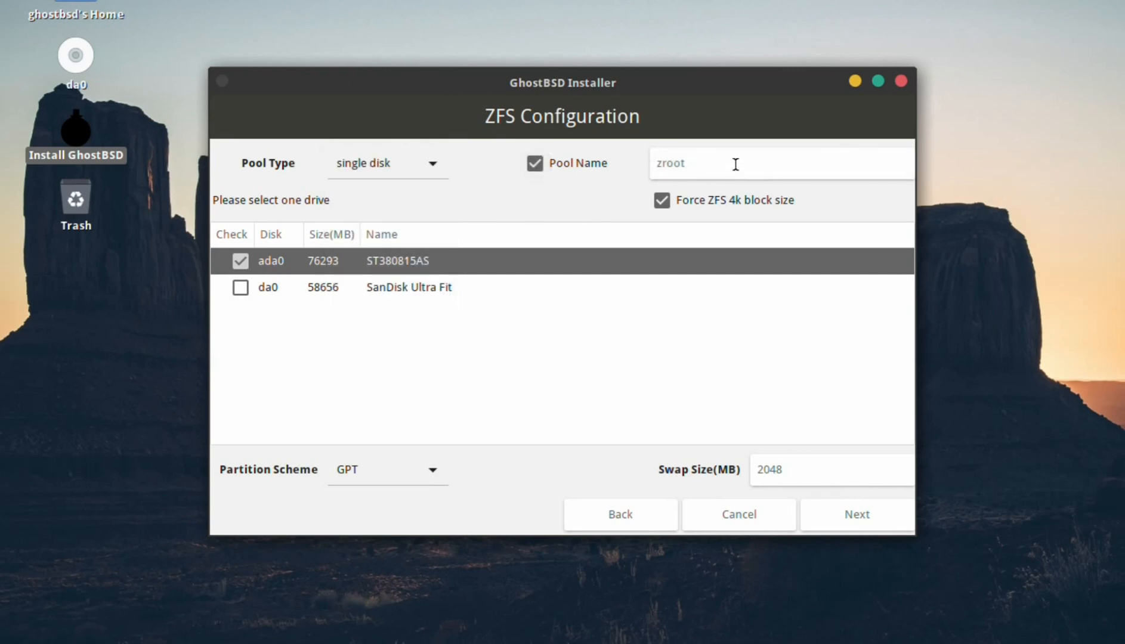
pyautogui.write('t')
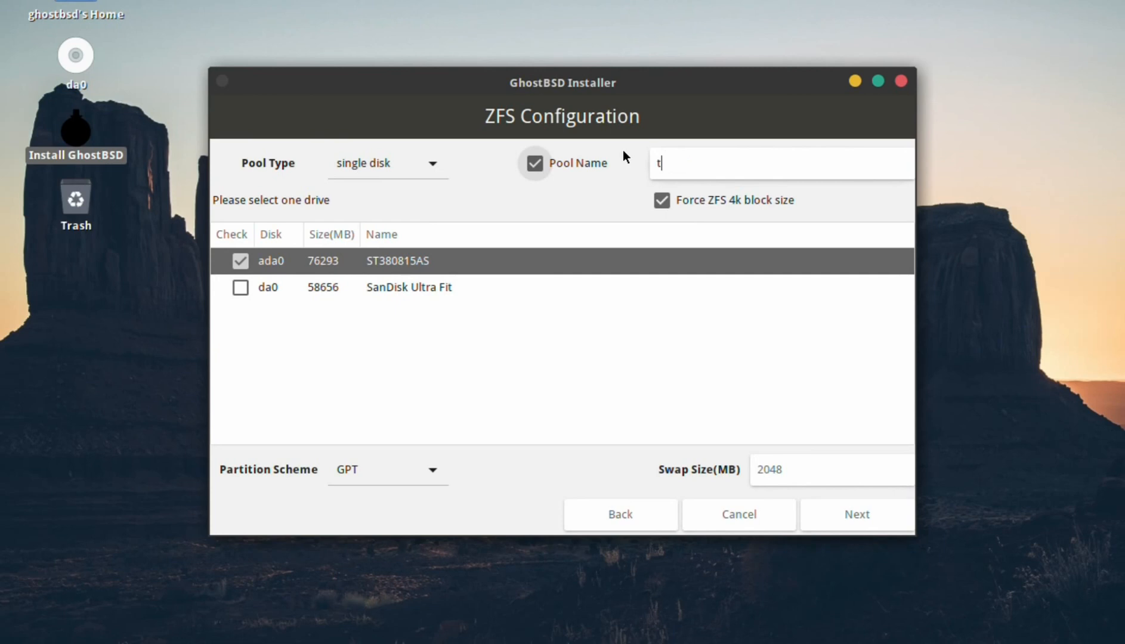
pyautogui.write('ank')
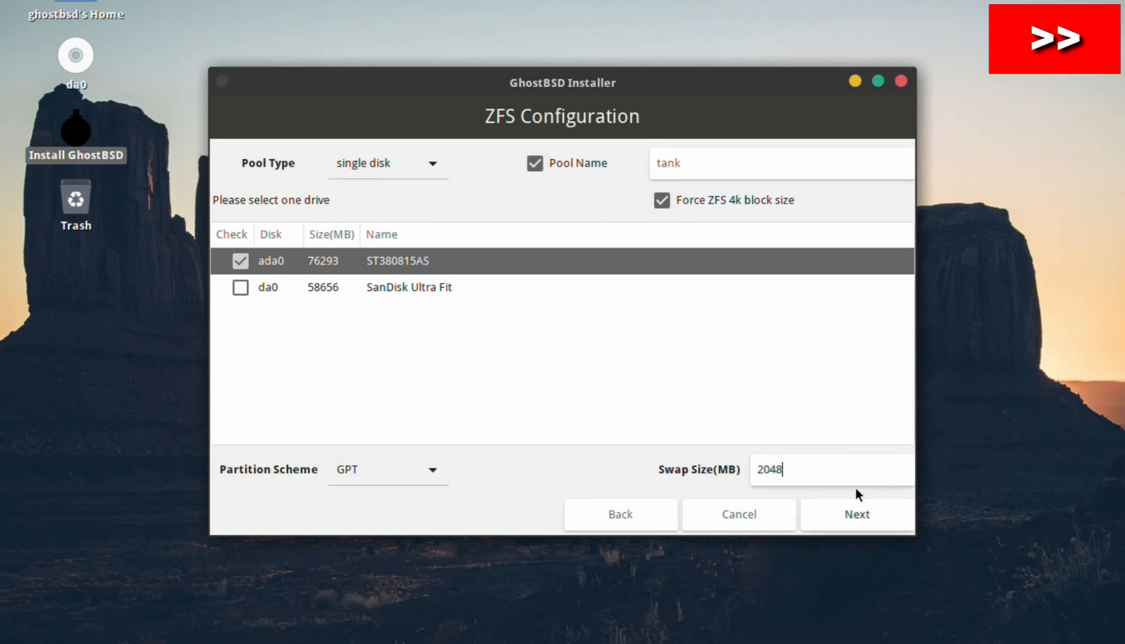
pyautogui.click(857, 514)
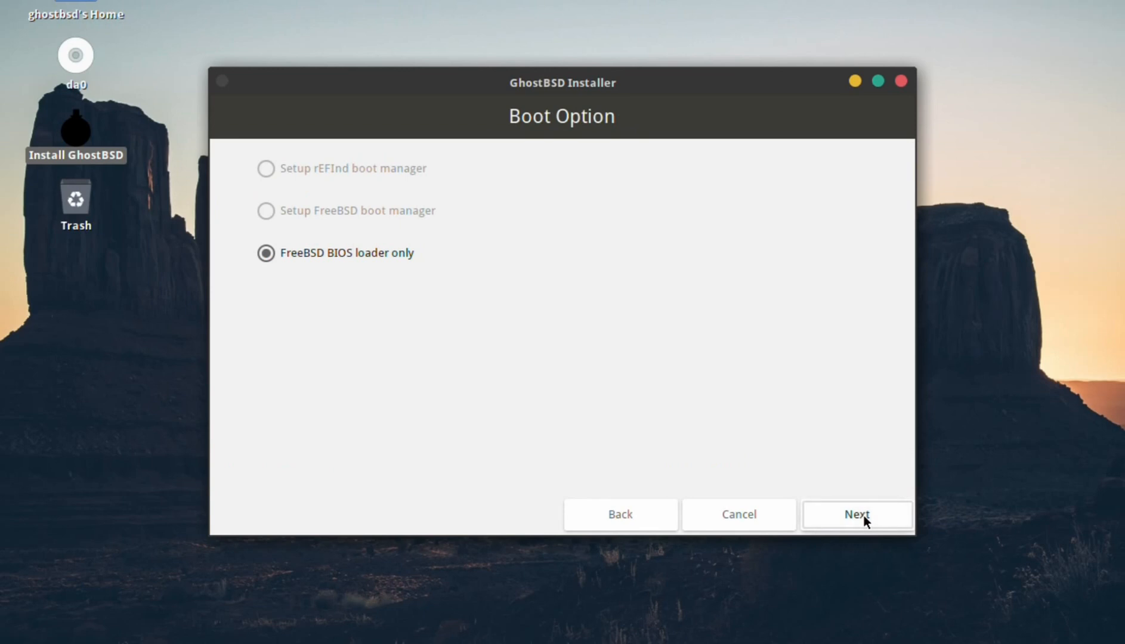
# Keep BIOS loader boot, set hostname 'test', a password and sh shell, then install.
pyautogui.click(856, 514)
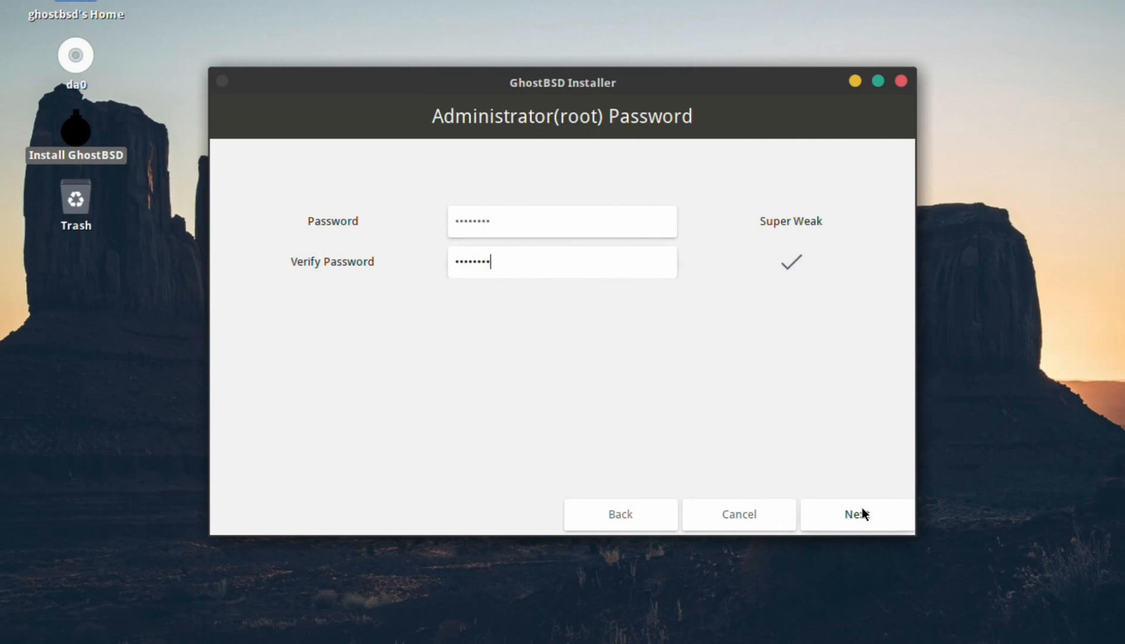
pyautogui.click(856, 514)
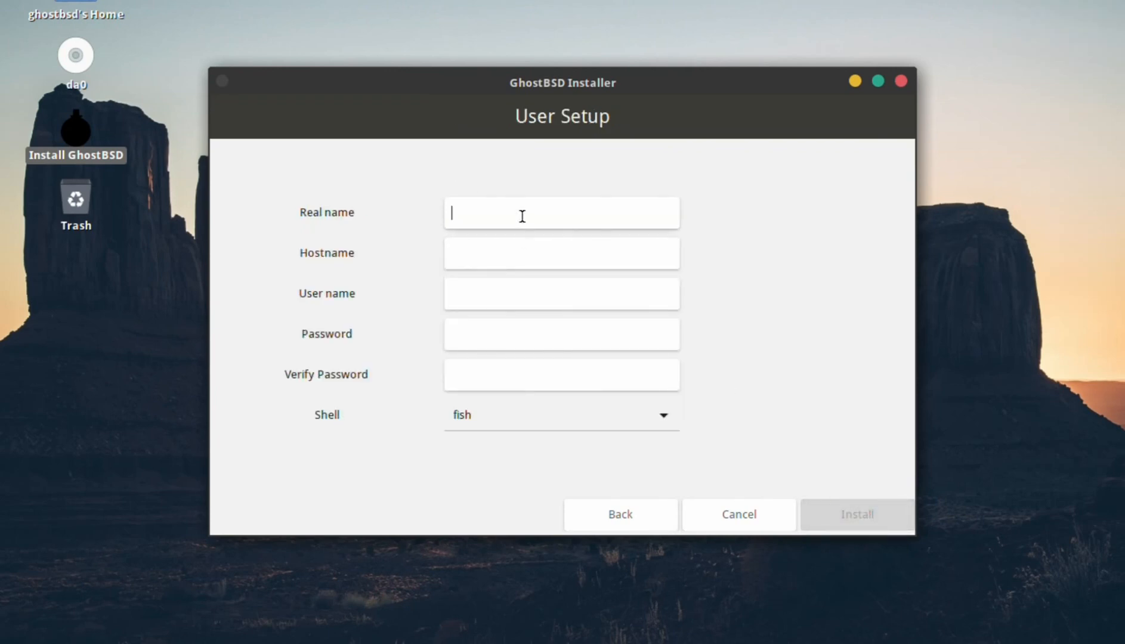
pyautogui.write('test')
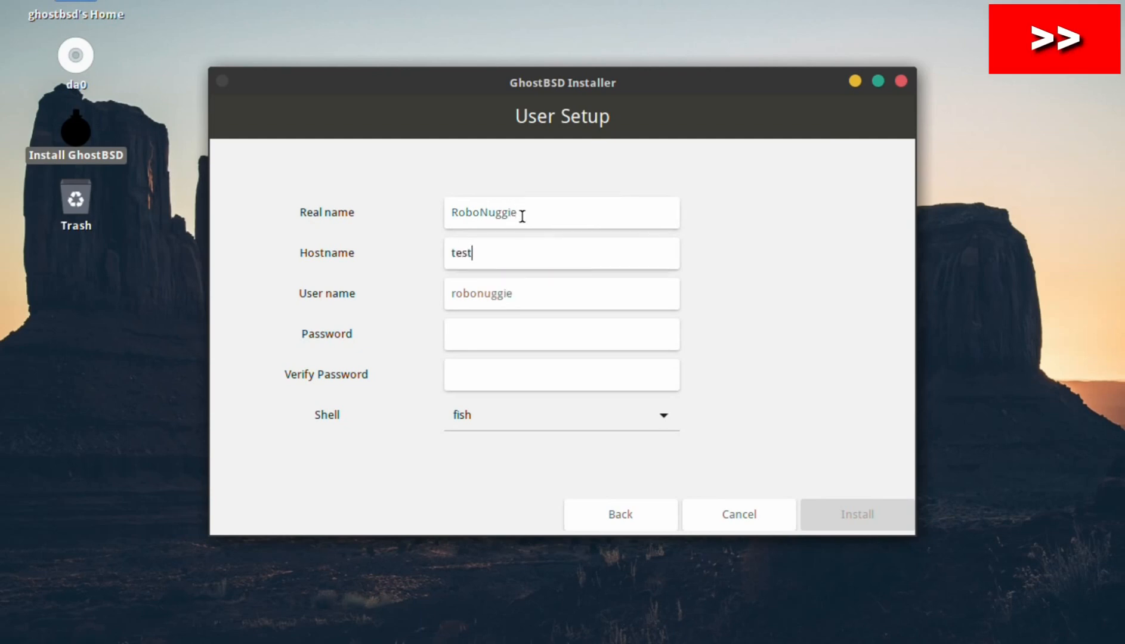
pyautogui.write('password')
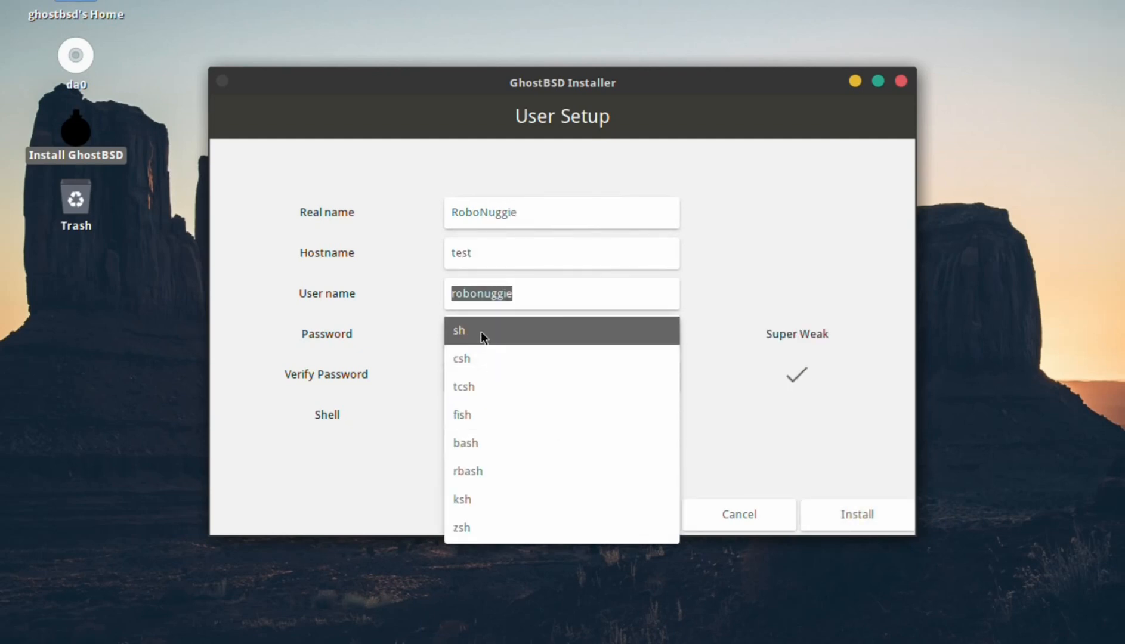
pyautogui.click(459, 330)
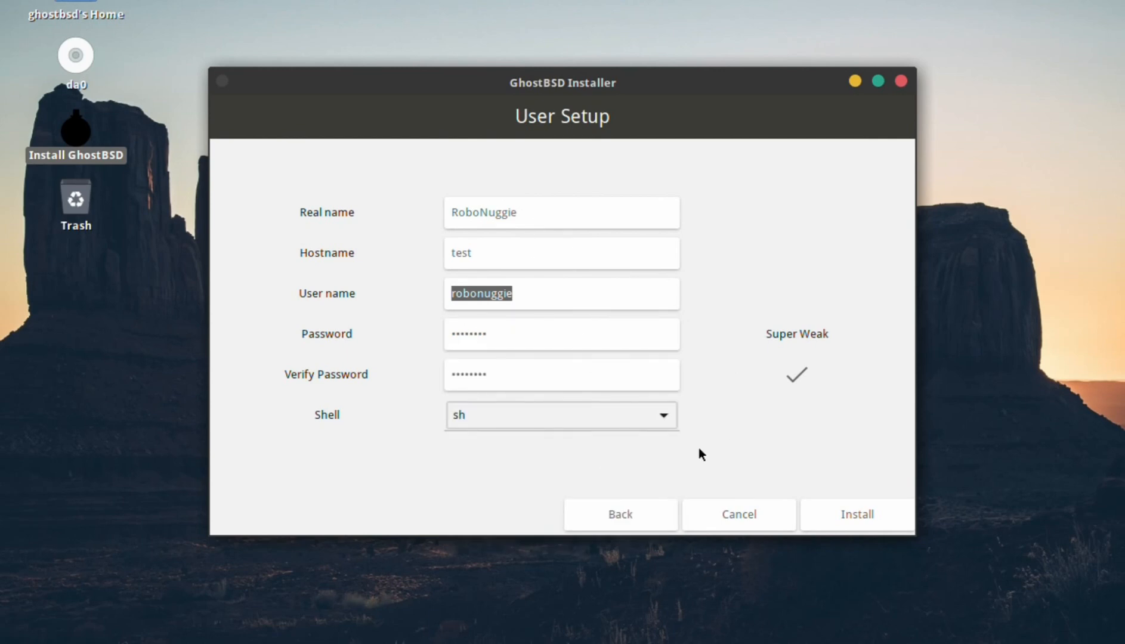
pyautogui.click(856, 514)
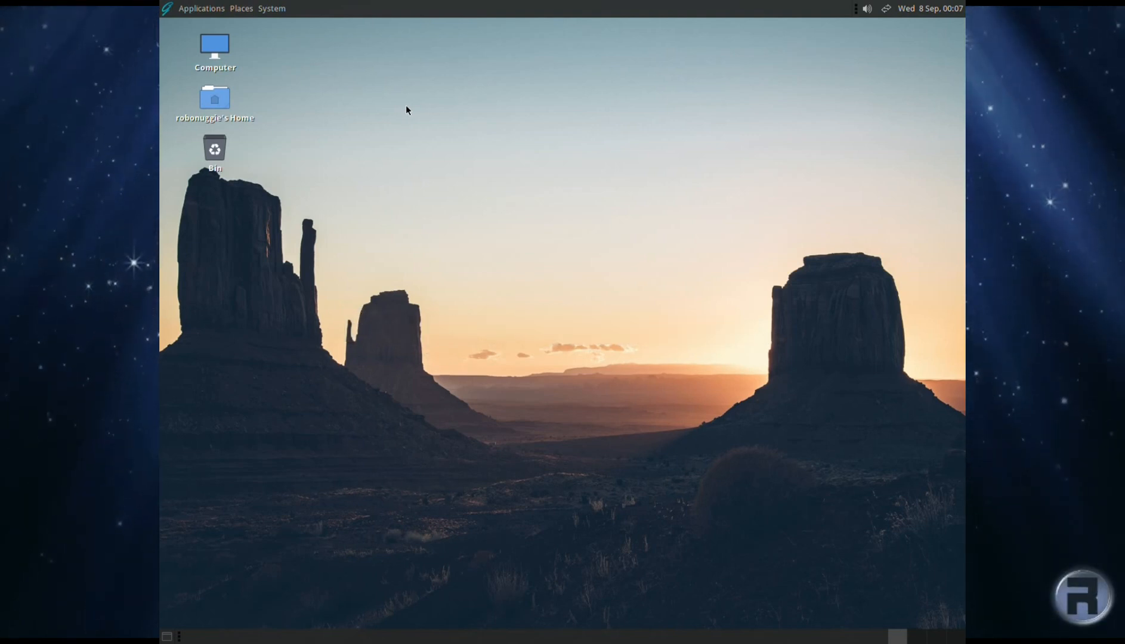
# Launch OBS Studio and apply the auto-configuration wizard's recommended 1280x1024 settings.
pyautogui.click(201, 8)
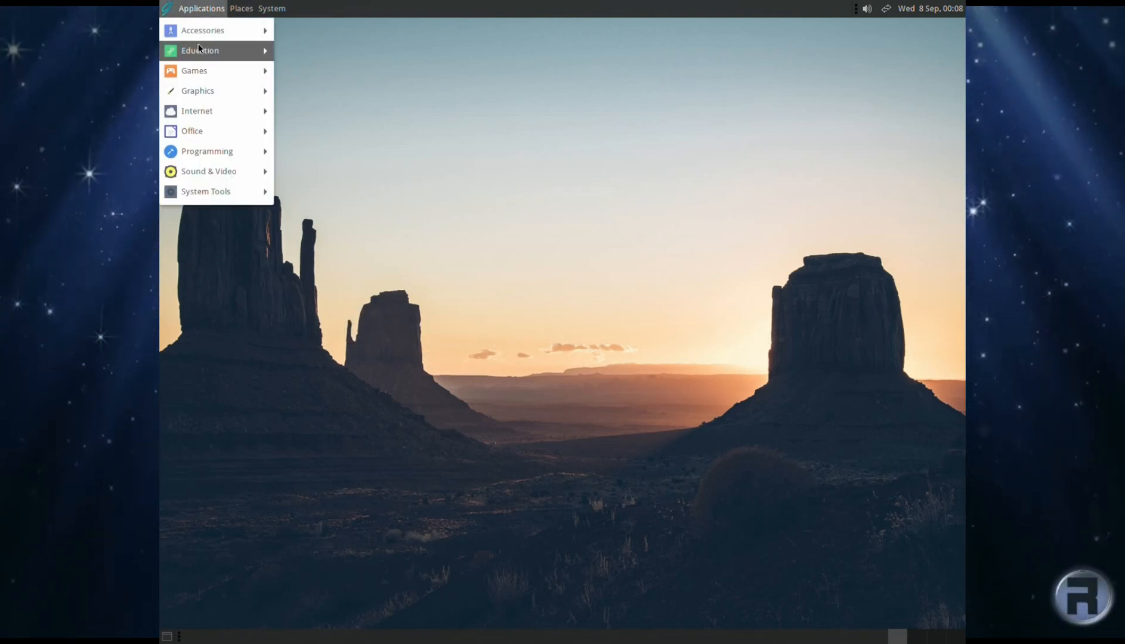
pyautogui.moveTo(208, 170)
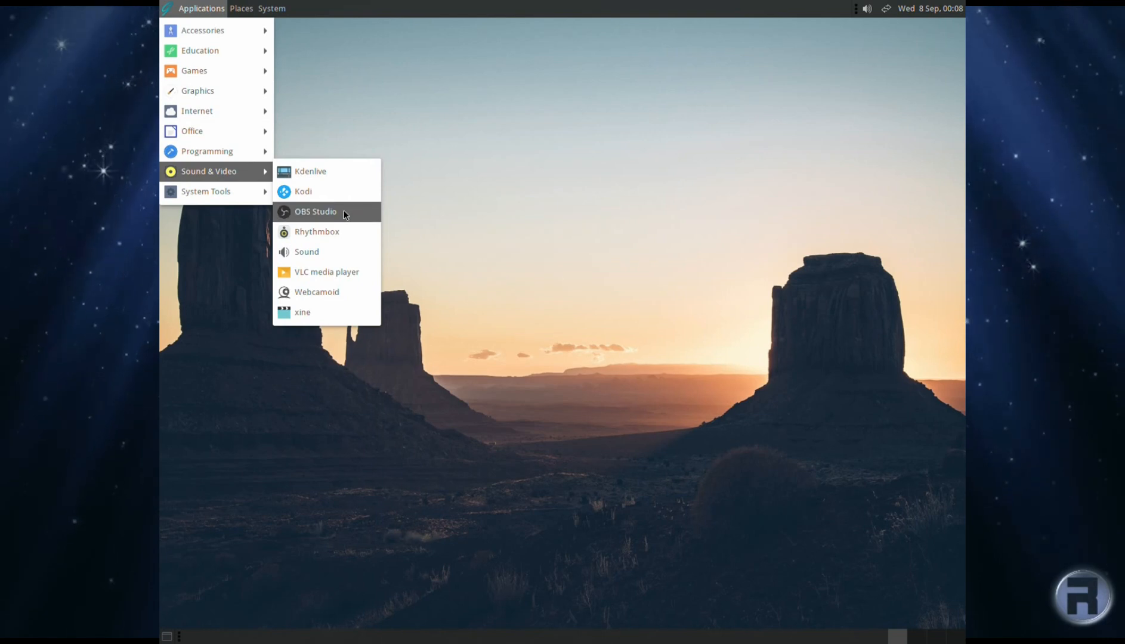
pyautogui.click(315, 211)
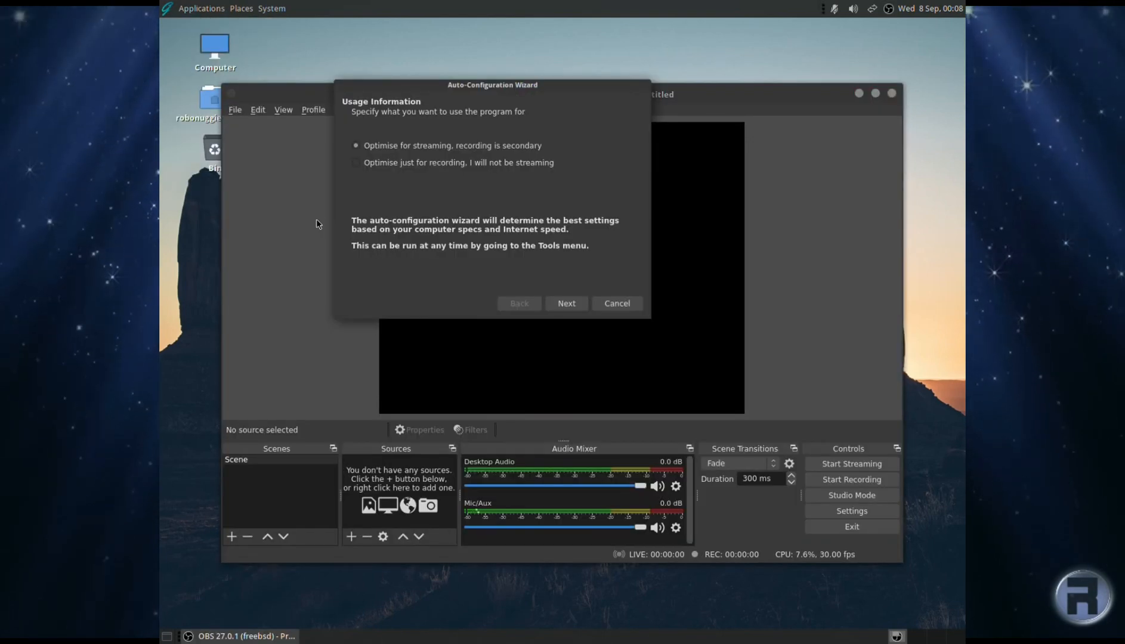
pyautogui.moveTo(613, 284)
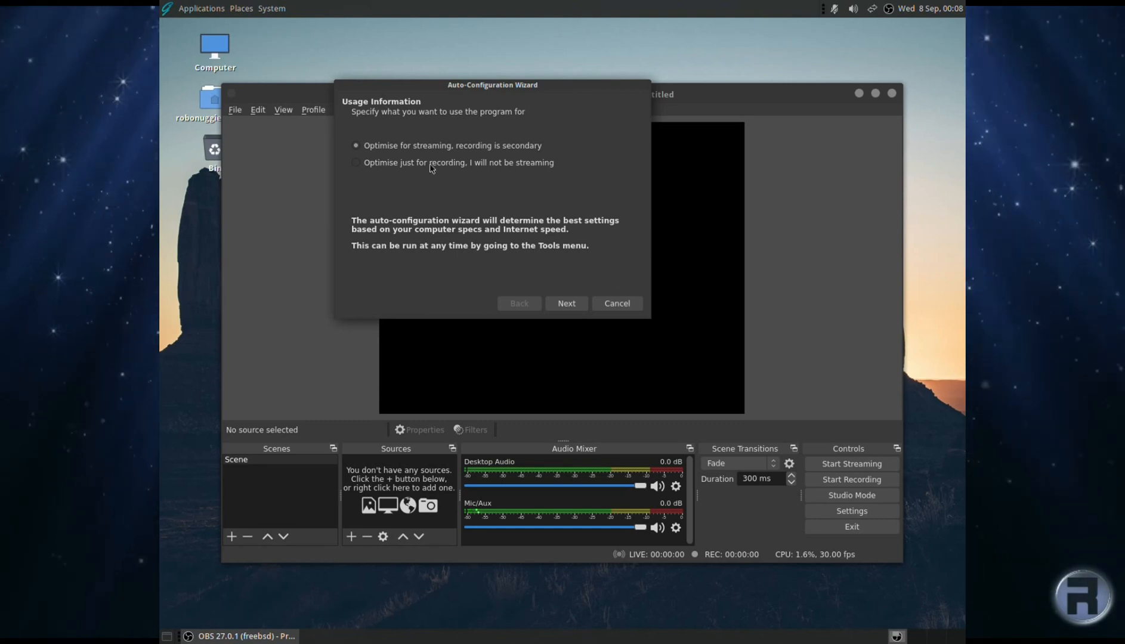
pyautogui.click(566, 303)
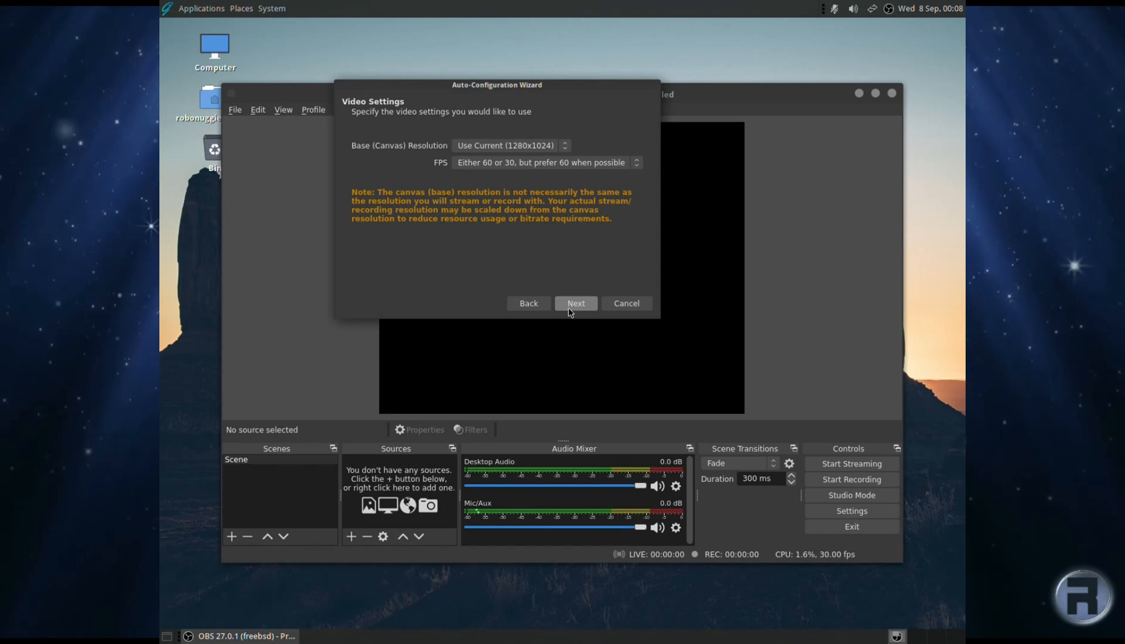
pyautogui.click(574, 303)
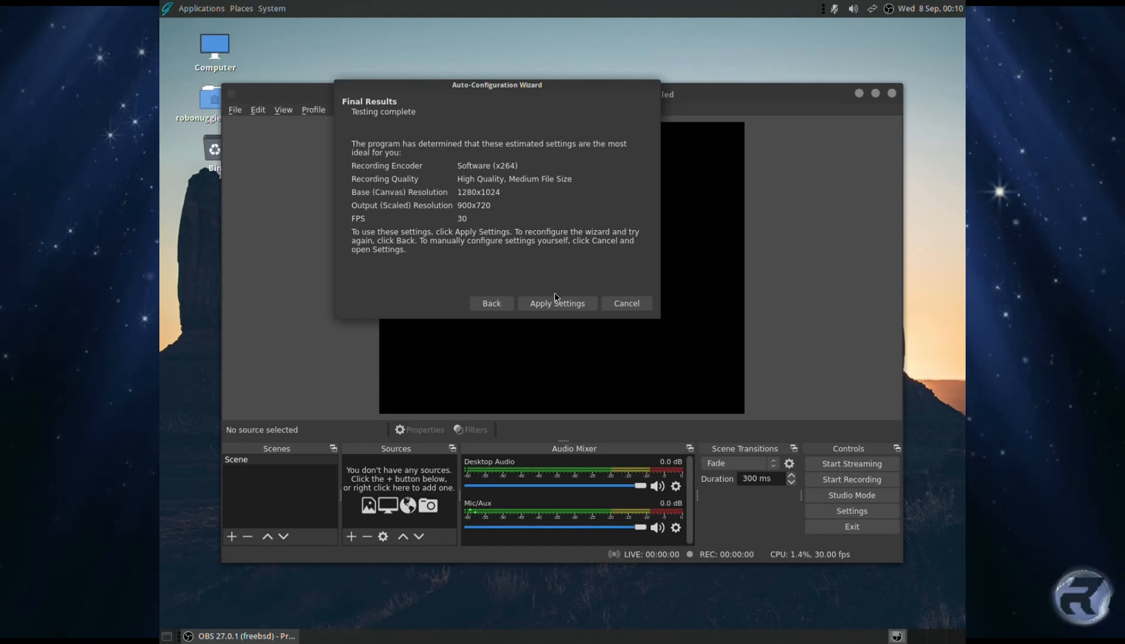
pyautogui.click(556, 303)
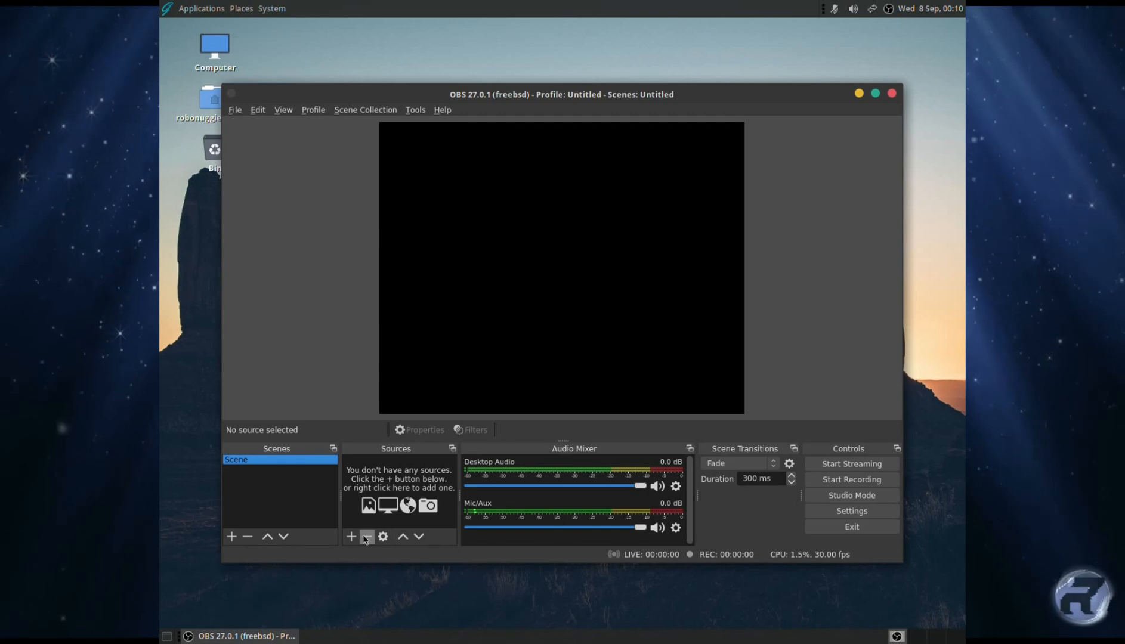
# Add a video capture source named 'Webcam', stretch it to fill the canvas, and close OBS.
pyautogui.click(351, 537)
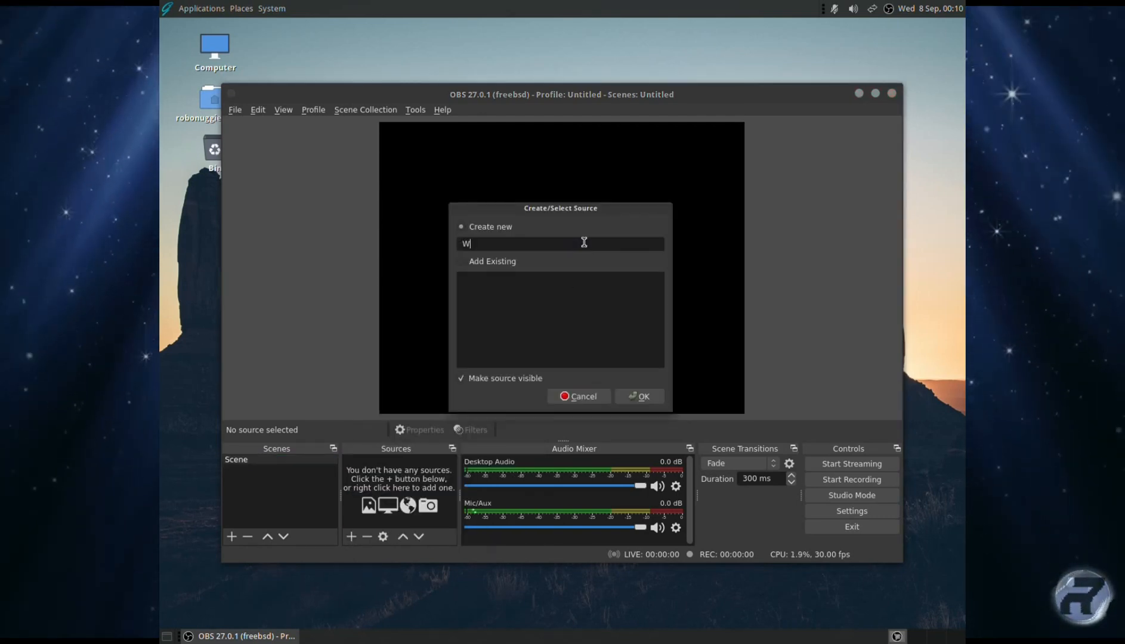
pyautogui.write('ebca')
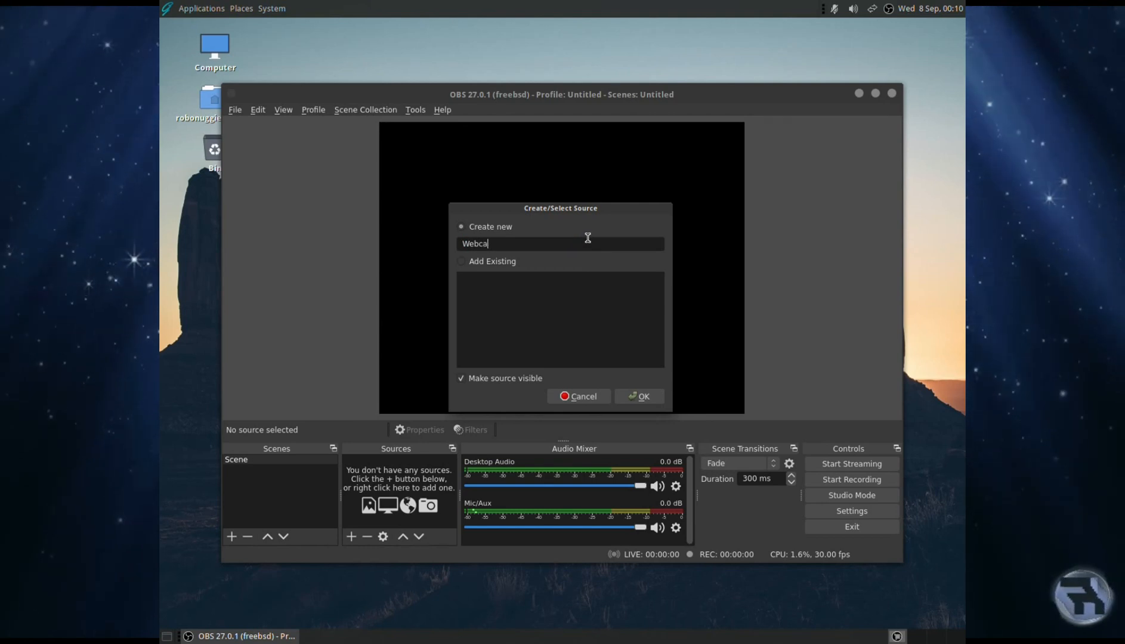
pyautogui.click(639, 396)
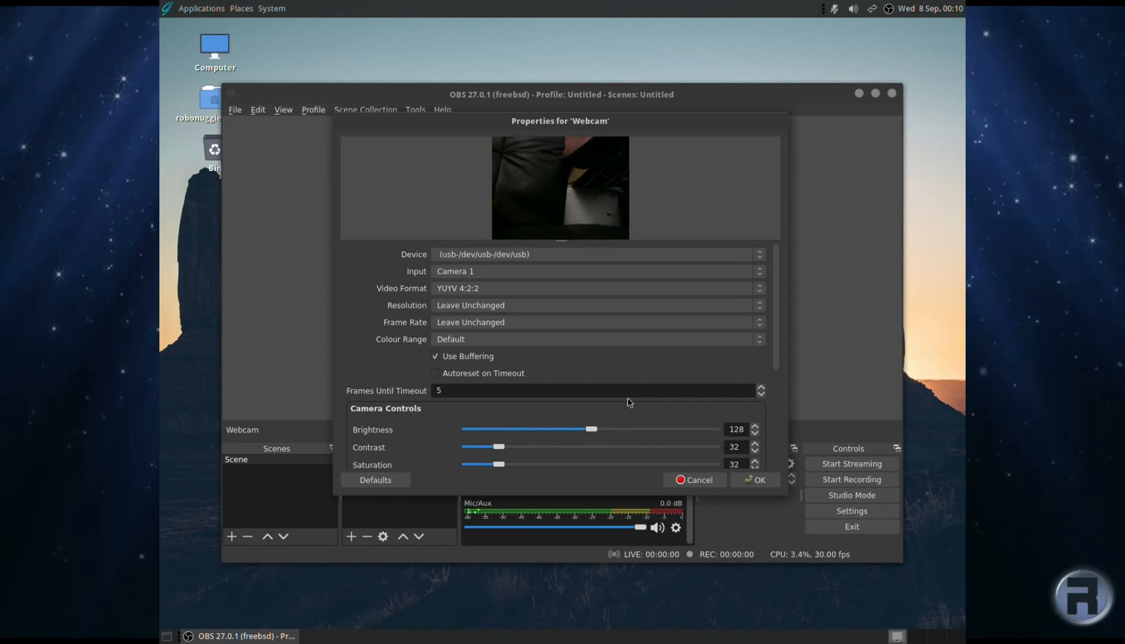
pyautogui.click(759, 481)
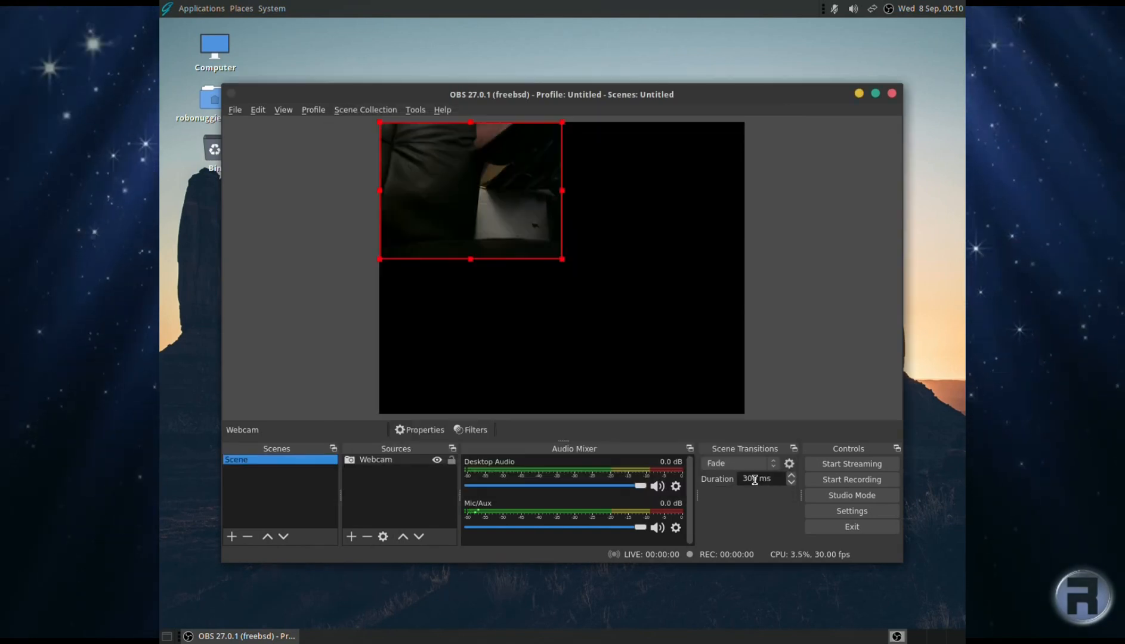
pyautogui.moveTo(562, 260); pyautogui.dragTo(696, 361)
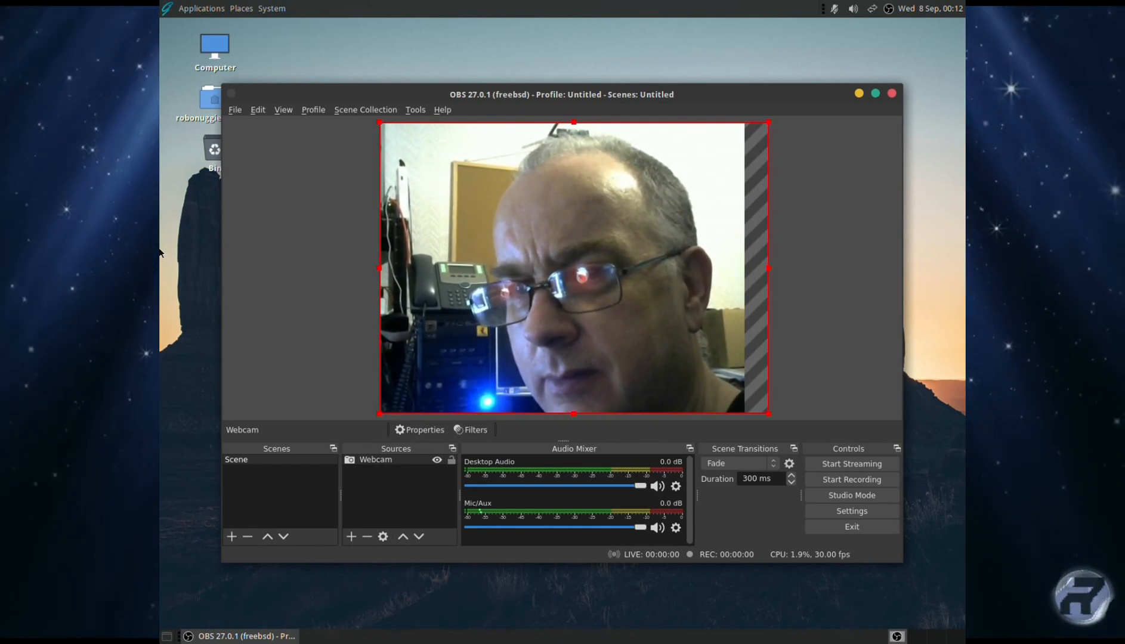
pyautogui.click(891, 93)
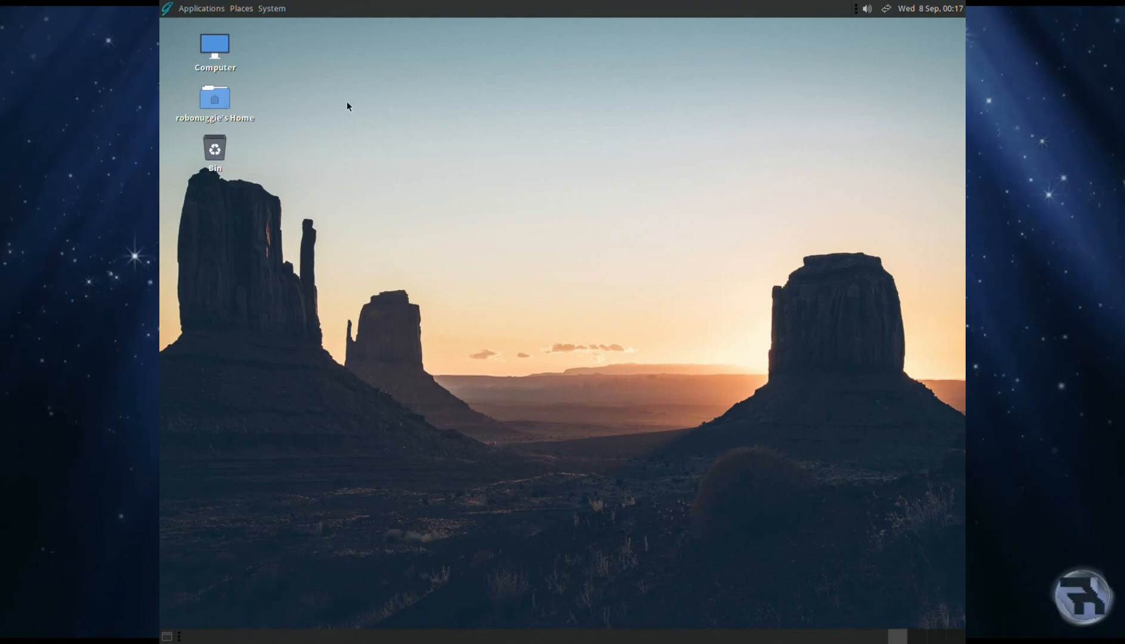
# Launch Skanlite, preview and scan a selected area, then dismiss the 'Invalid argument' error.
pyautogui.click(202, 8)
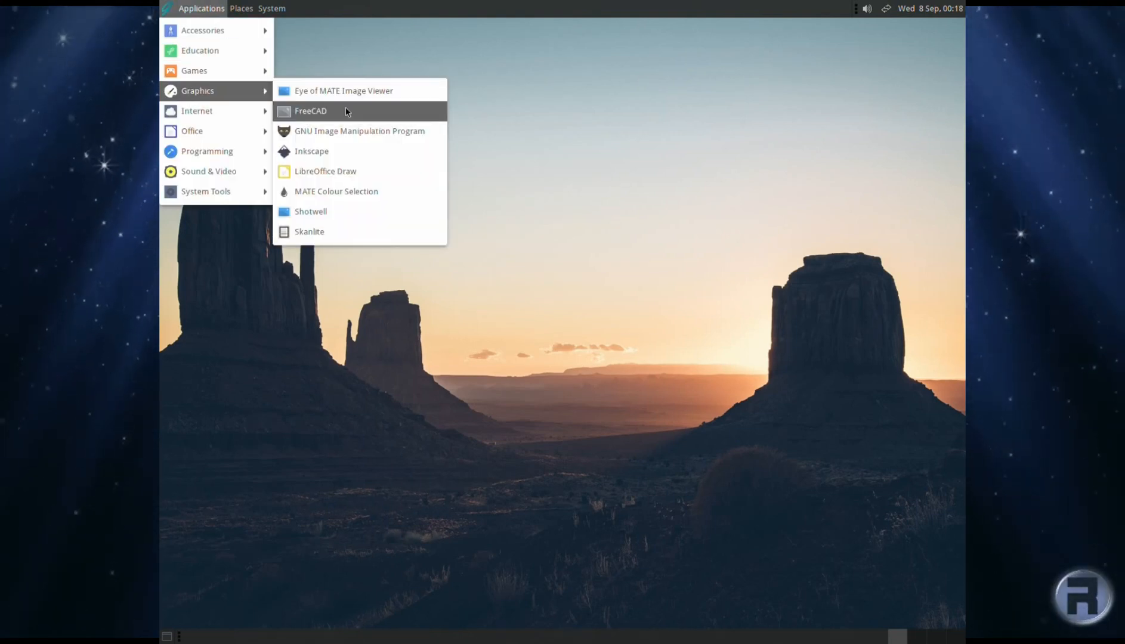
pyautogui.click(345, 246)
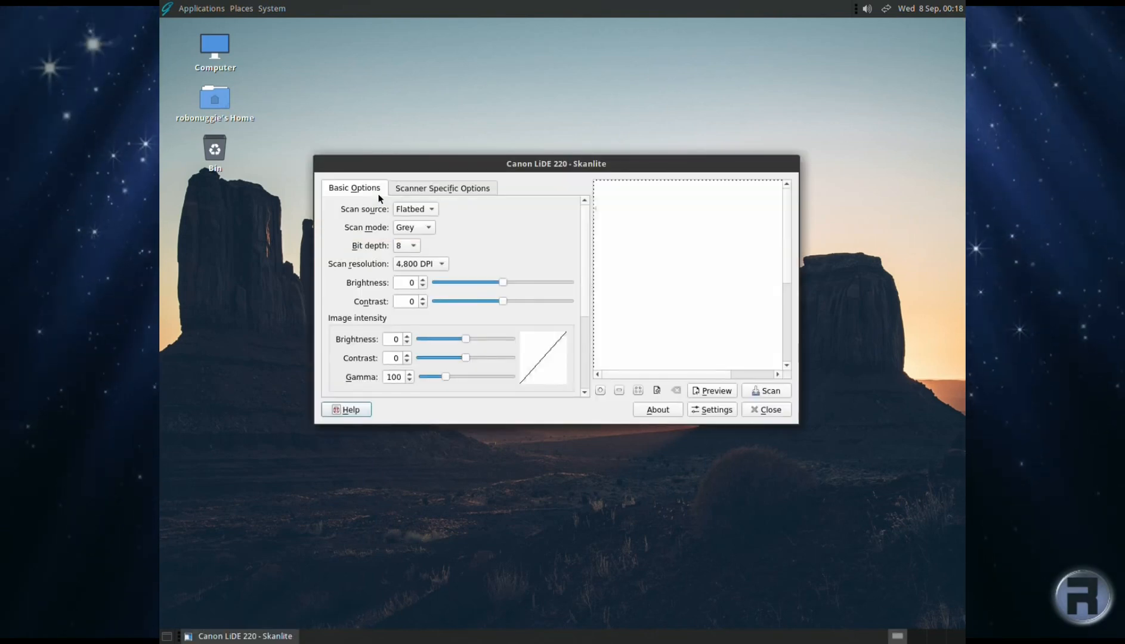
pyautogui.click(711, 390)
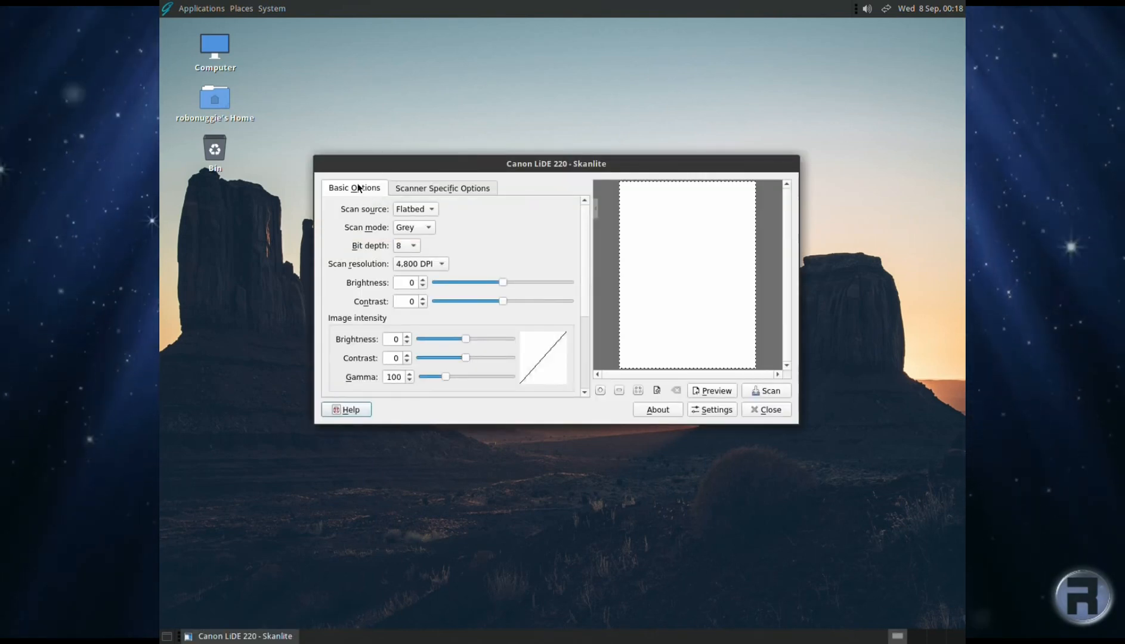
pyautogui.moveTo(556, 164); pyautogui.dragTo(511, 88)
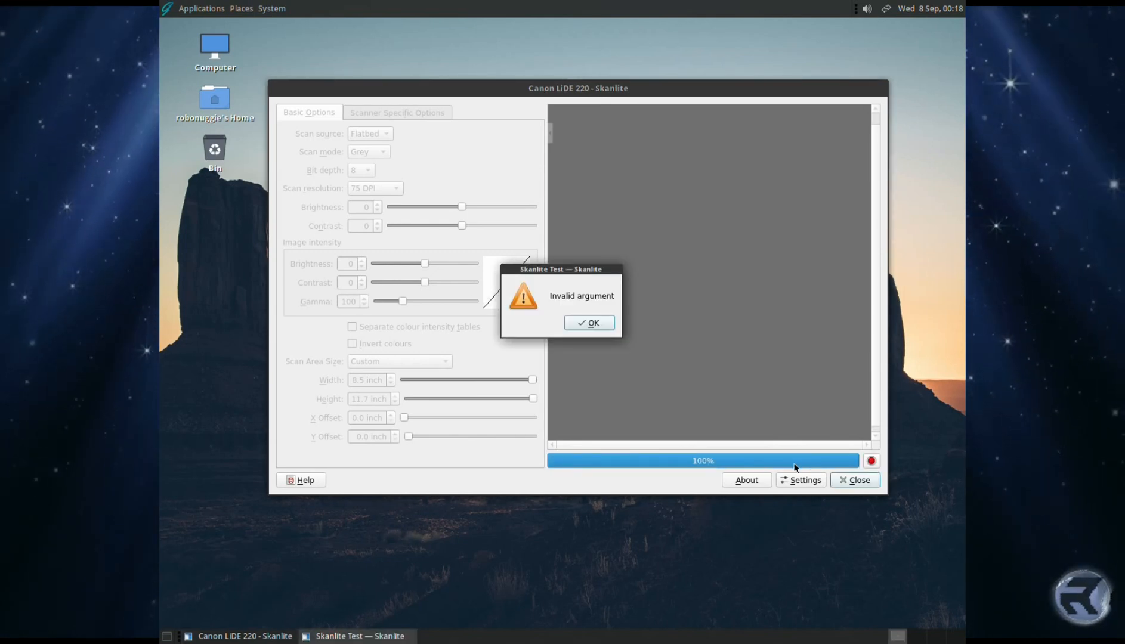
pyautogui.click(589, 323)
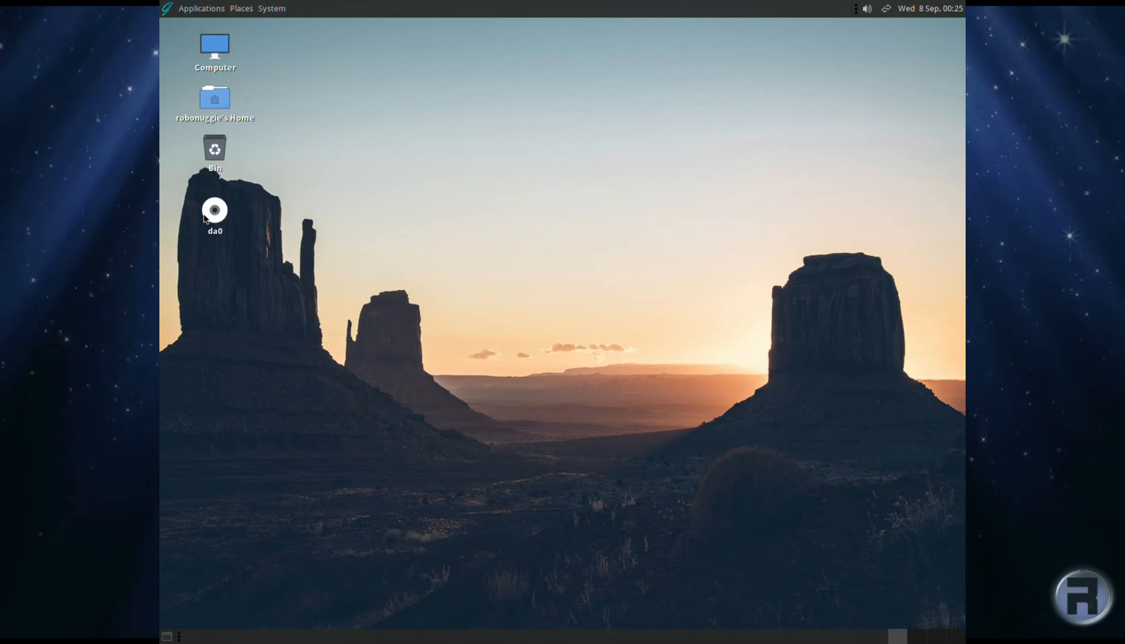
# Open the da0 disc in Caja to view its boot, data and etc folders, then close it.
pyautogui.doubleClick(215, 210)
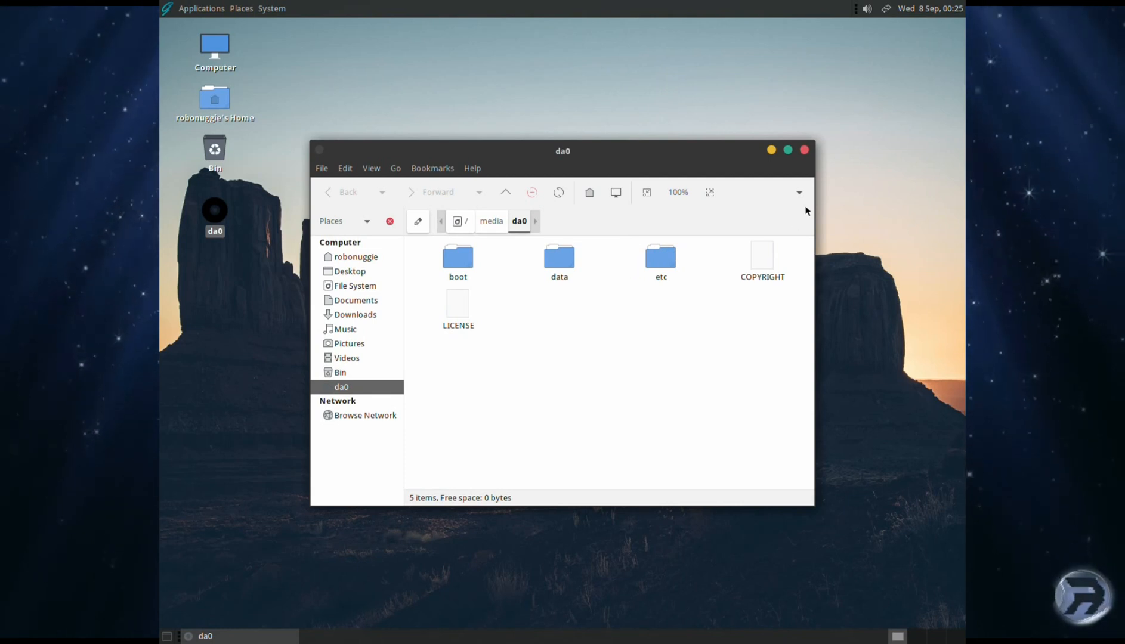
pyautogui.click(803, 150)
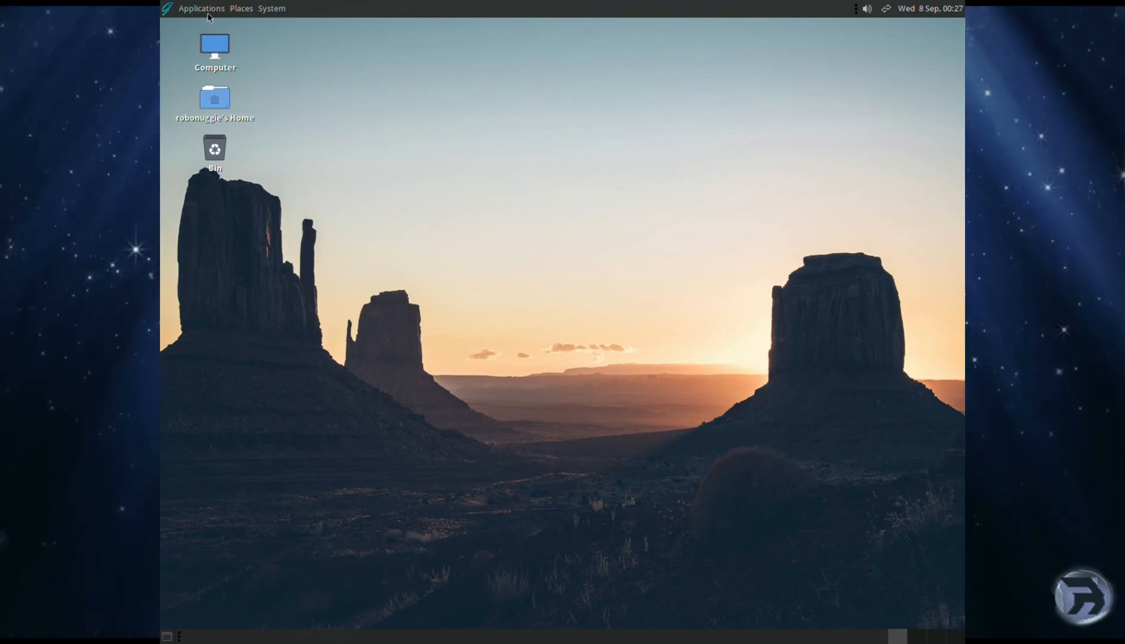
# Launch Software Station with the admin password, search 'kd', and mark kdeconnect-kde.
pyautogui.click(202, 8)
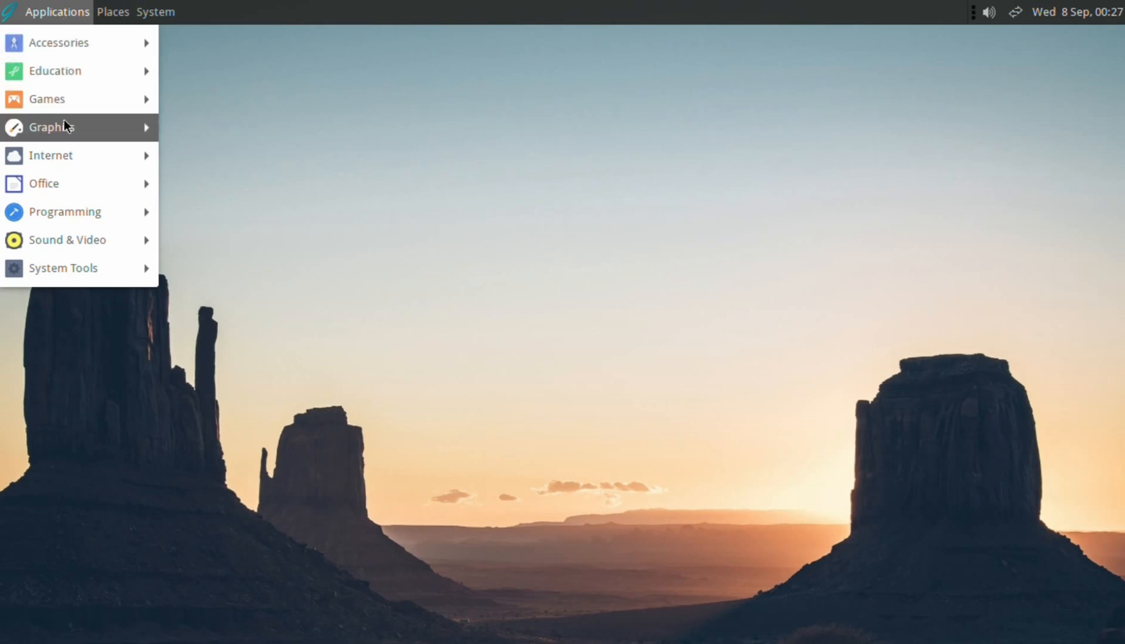
pyautogui.click(156, 11)
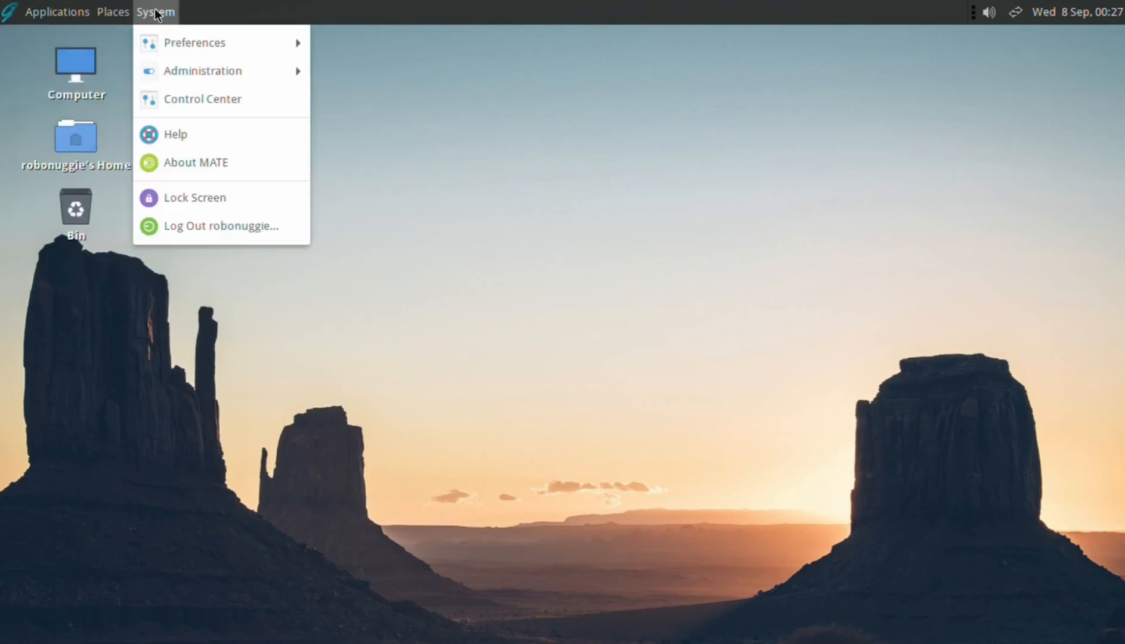
pyautogui.moveTo(202, 71)
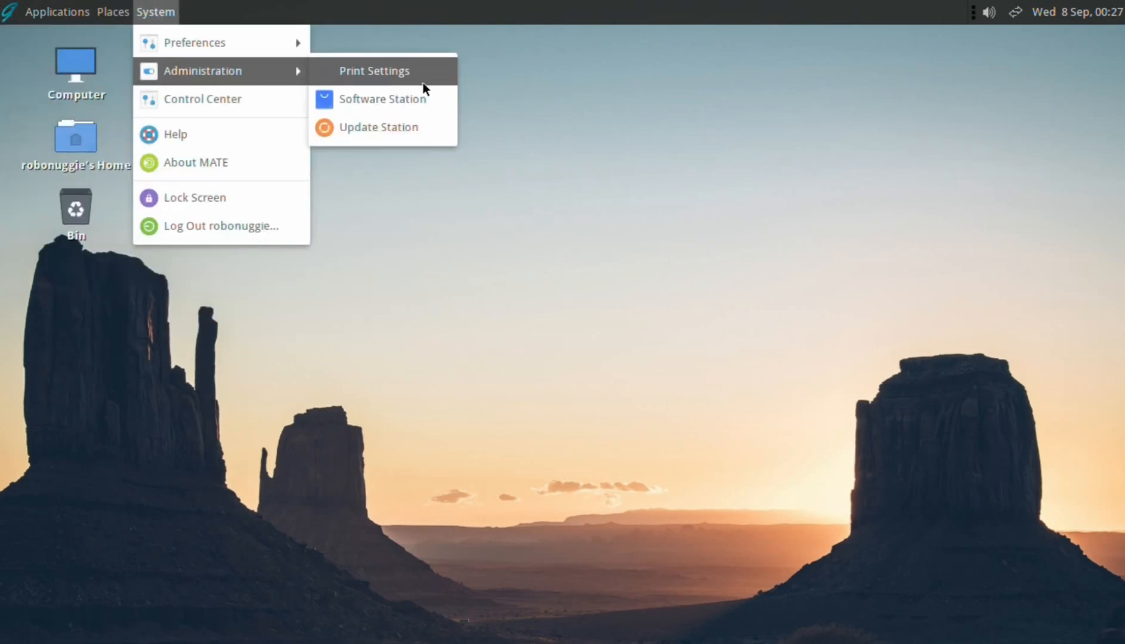
pyautogui.moveTo(383, 99)
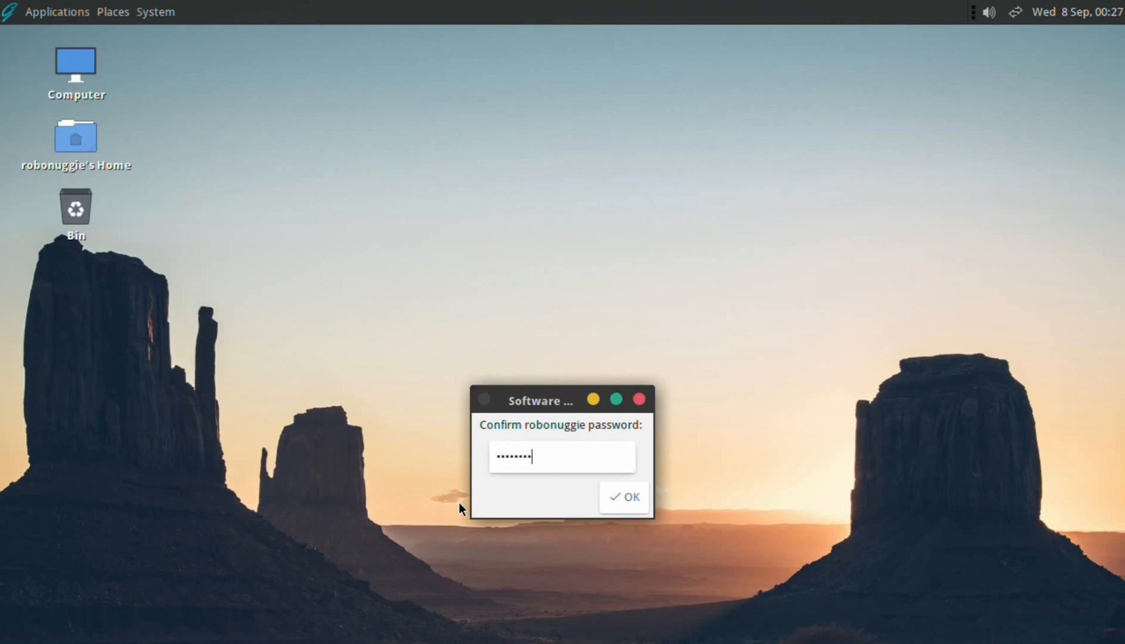
pyautogui.click(622, 496)
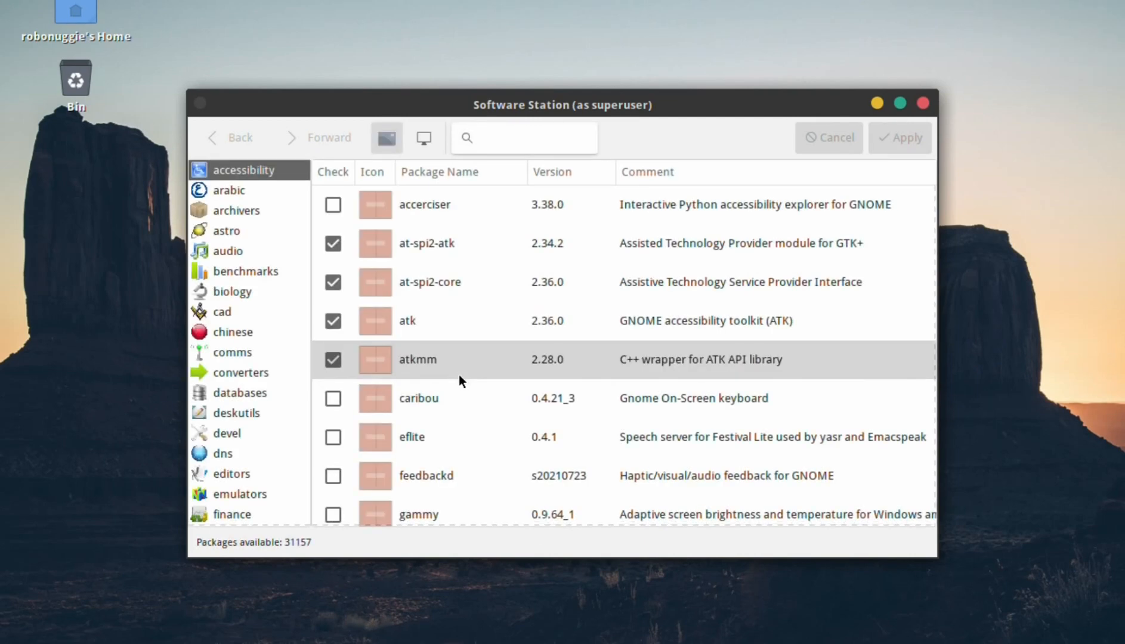
pyautogui.click(524, 137)
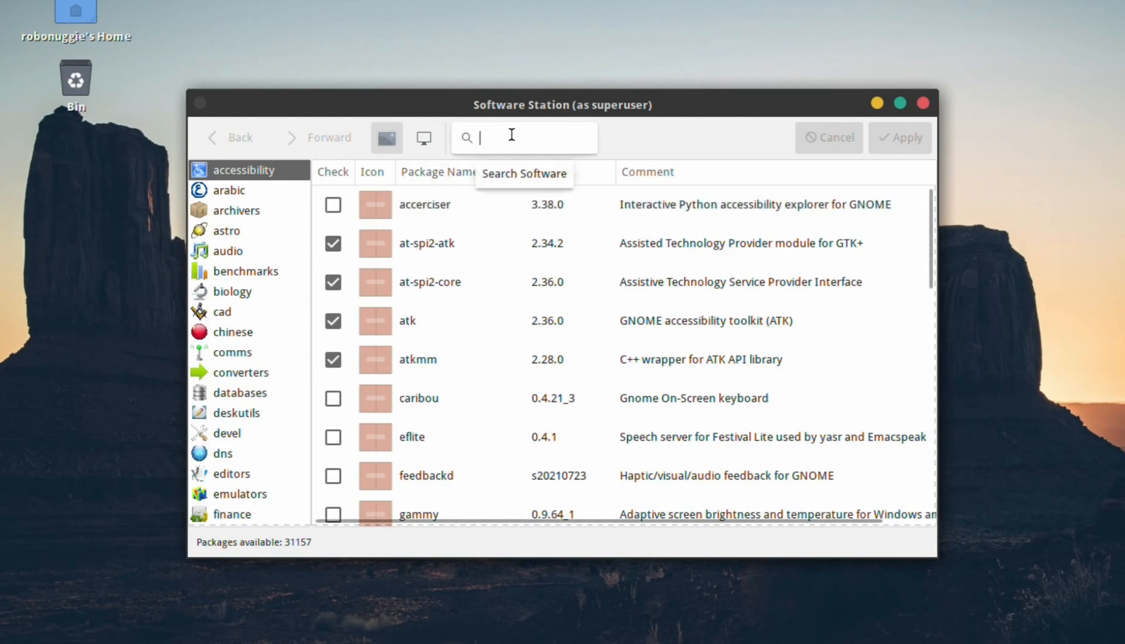
pyautogui.write('kdeconnect')
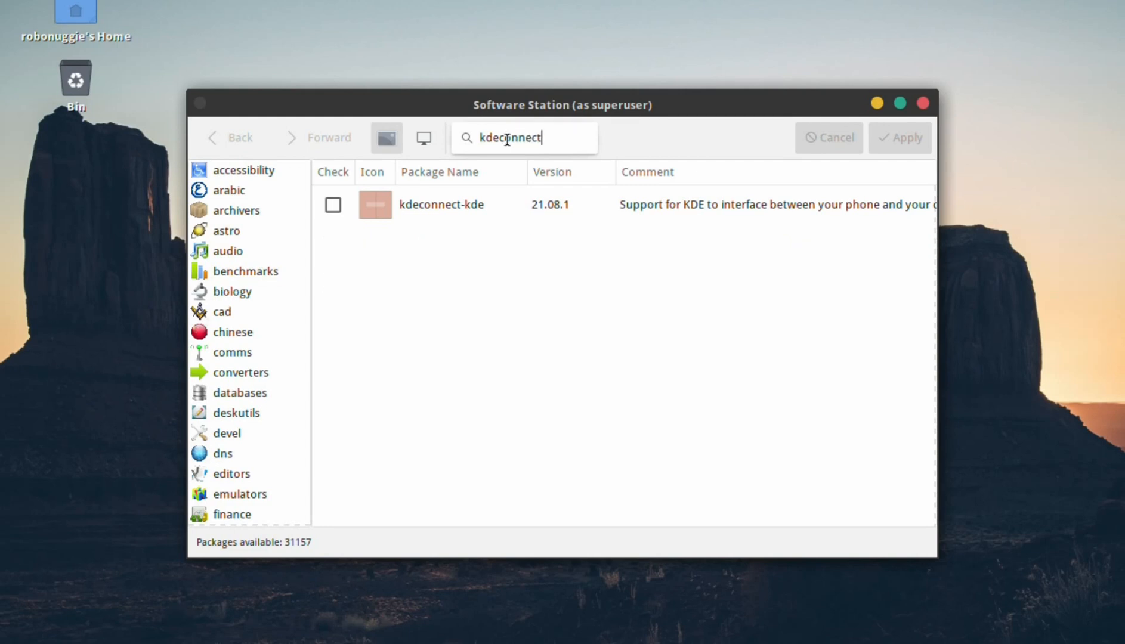
pyautogui.click(332, 204)
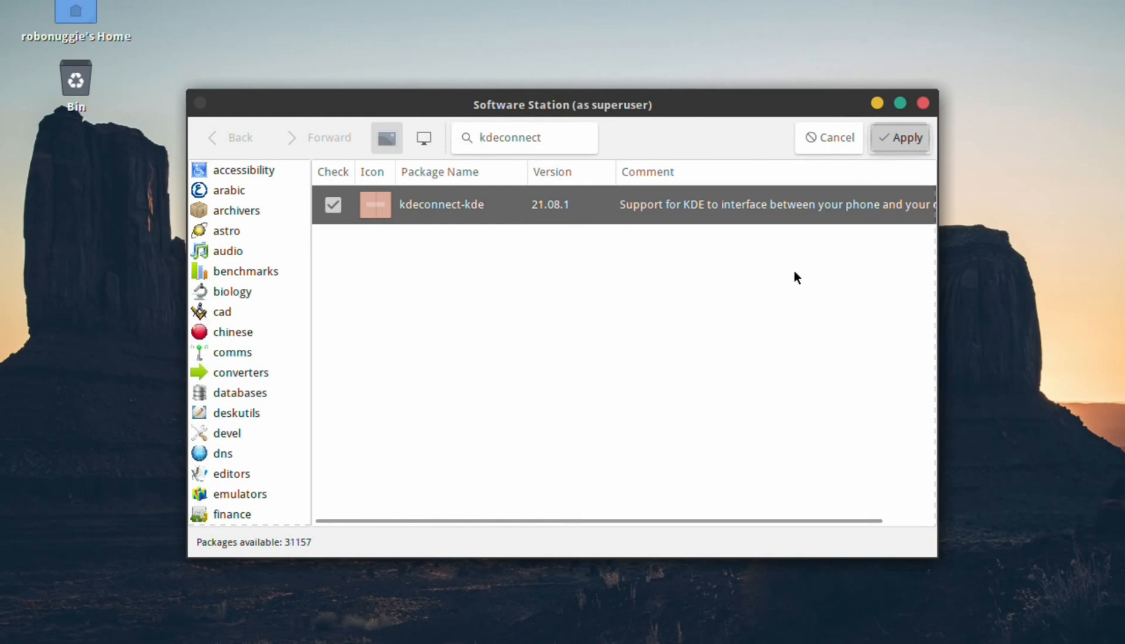
pyautogui.moveTo(791, 280)
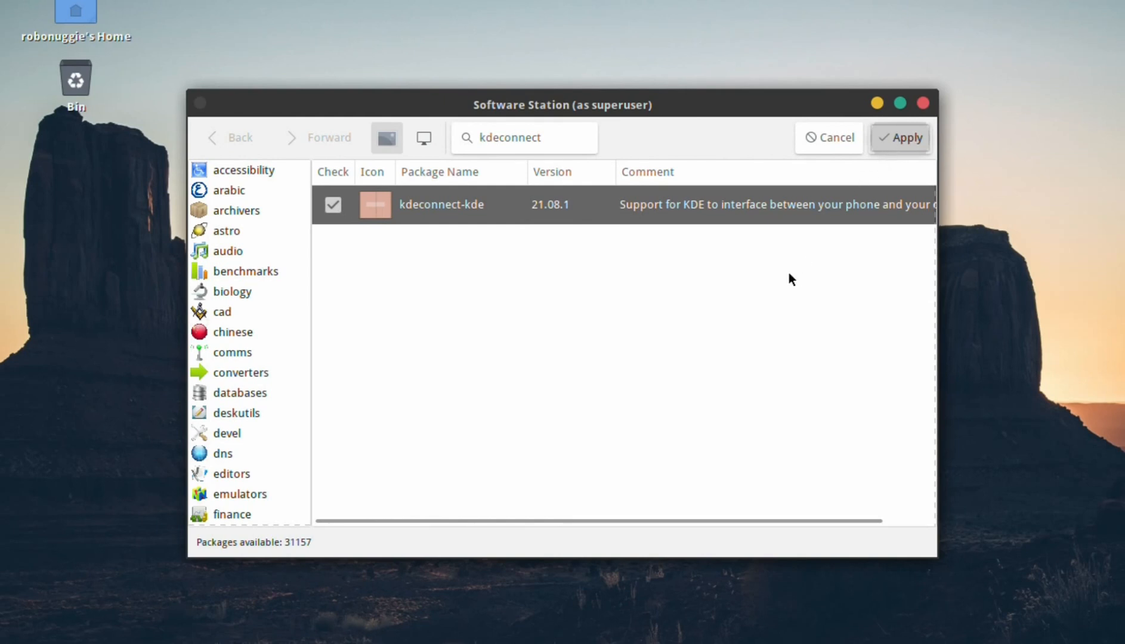
# Install kdeconnect-kde with its 12 new packages, then close Software Station.
pyautogui.click(906, 138)
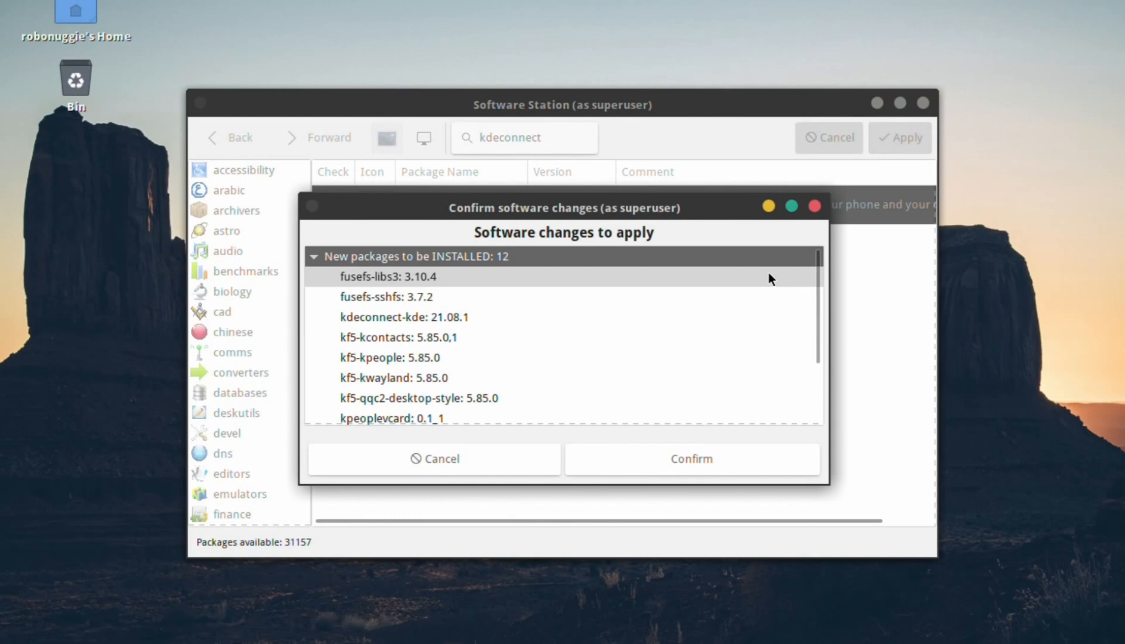
pyautogui.click(691, 460)
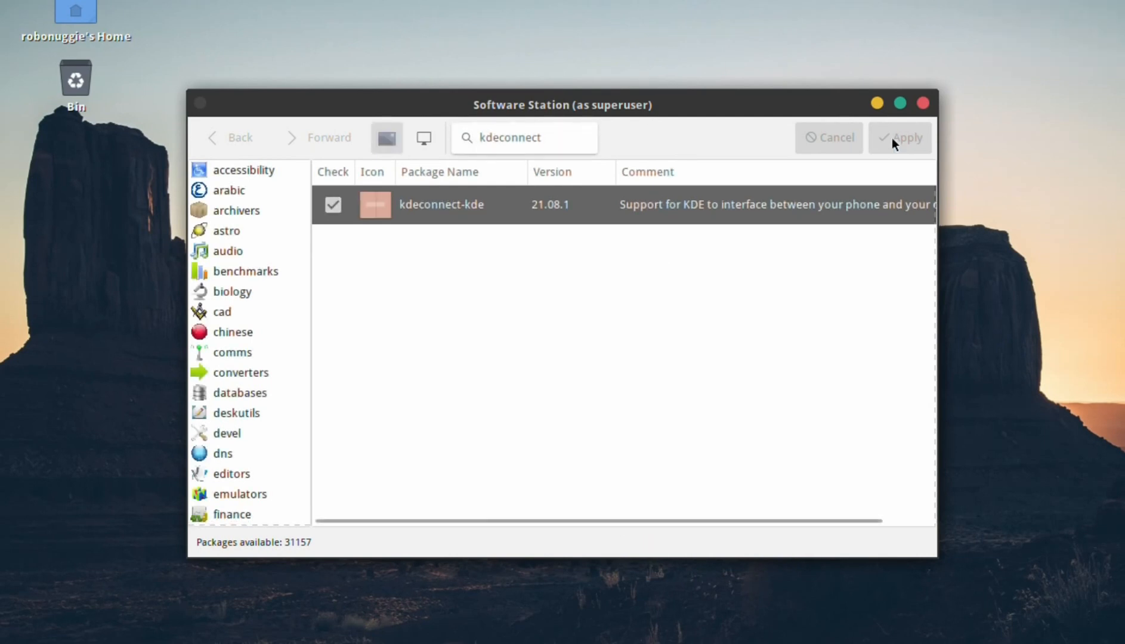
pyautogui.click(900, 137)
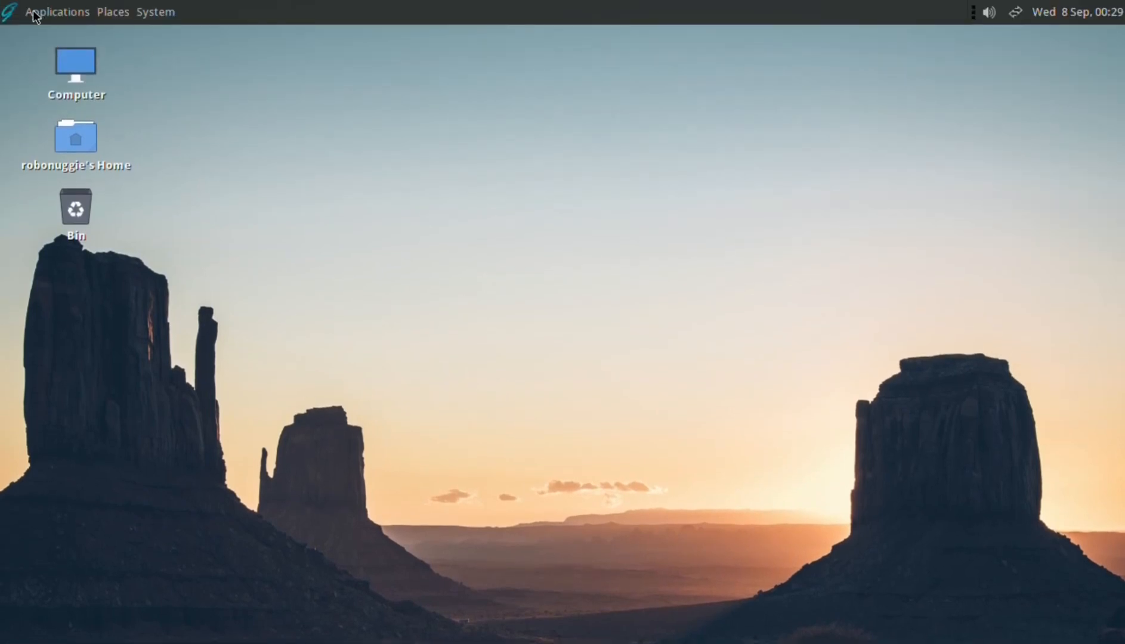
# Open KDE Connect Settings from System > Control Center.
pyautogui.click(57, 11)
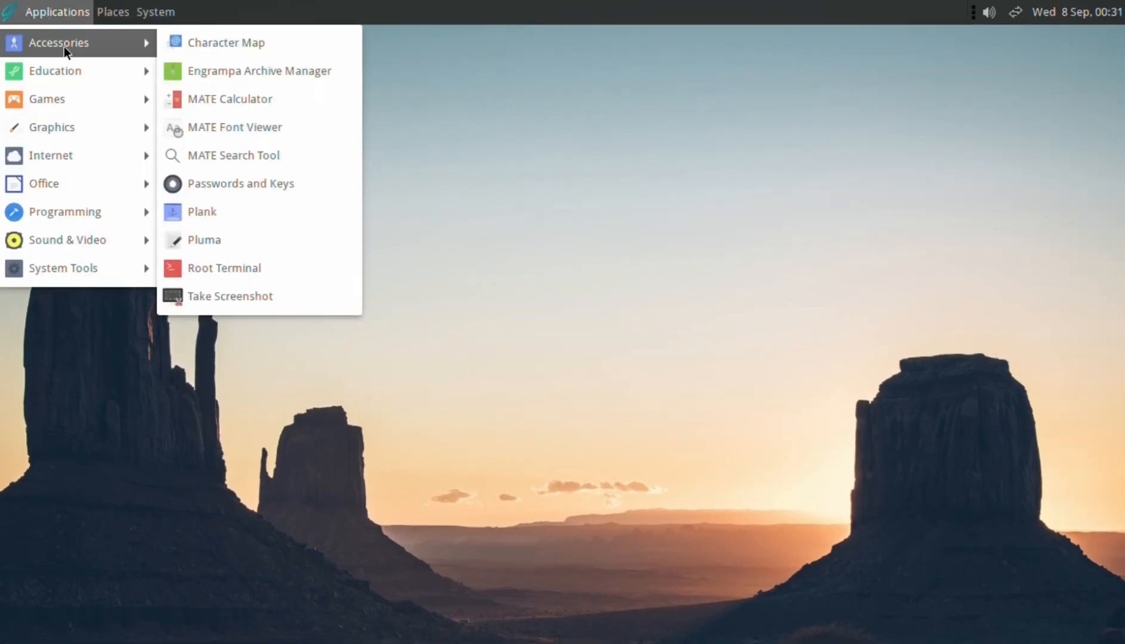
pyautogui.click(156, 12)
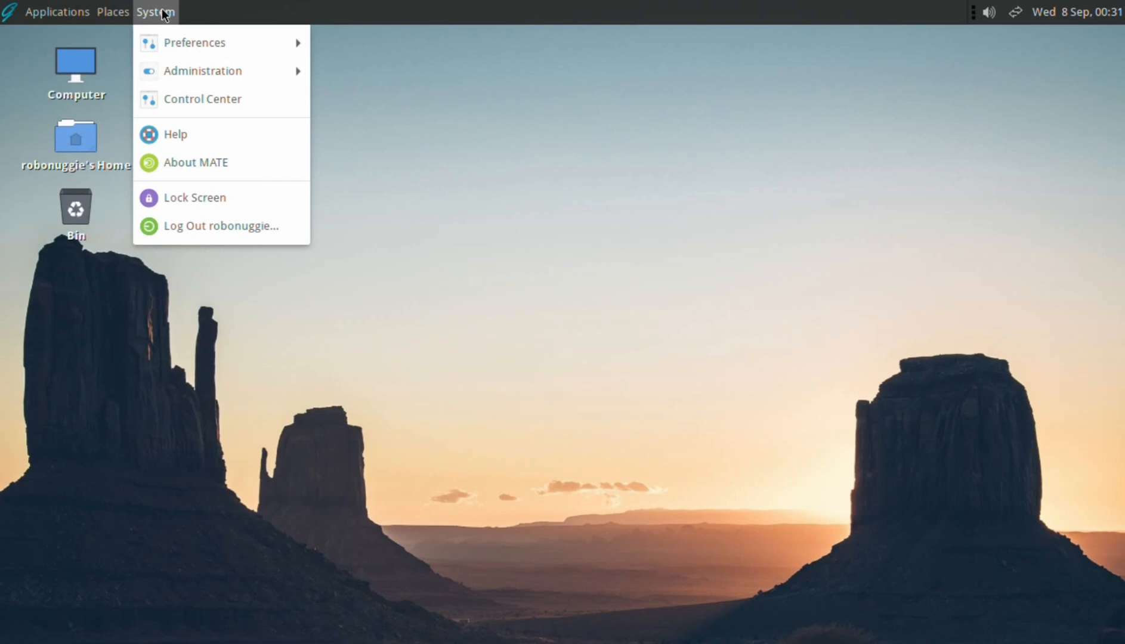
pyautogui.click(217, 107)
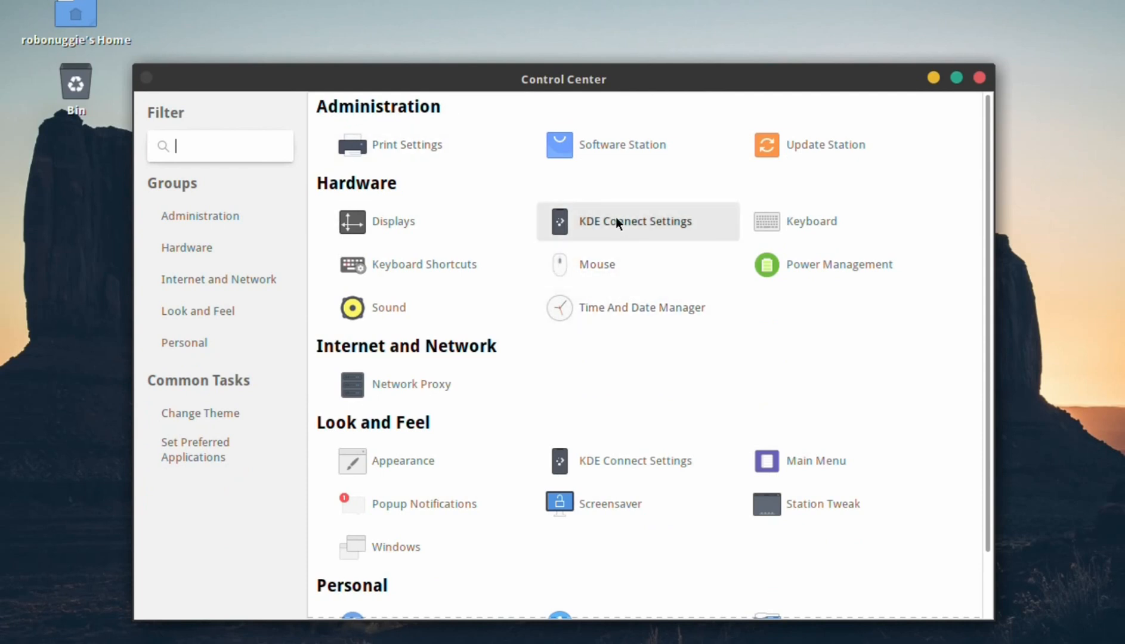
pyautogui.moveTo(606, 224)
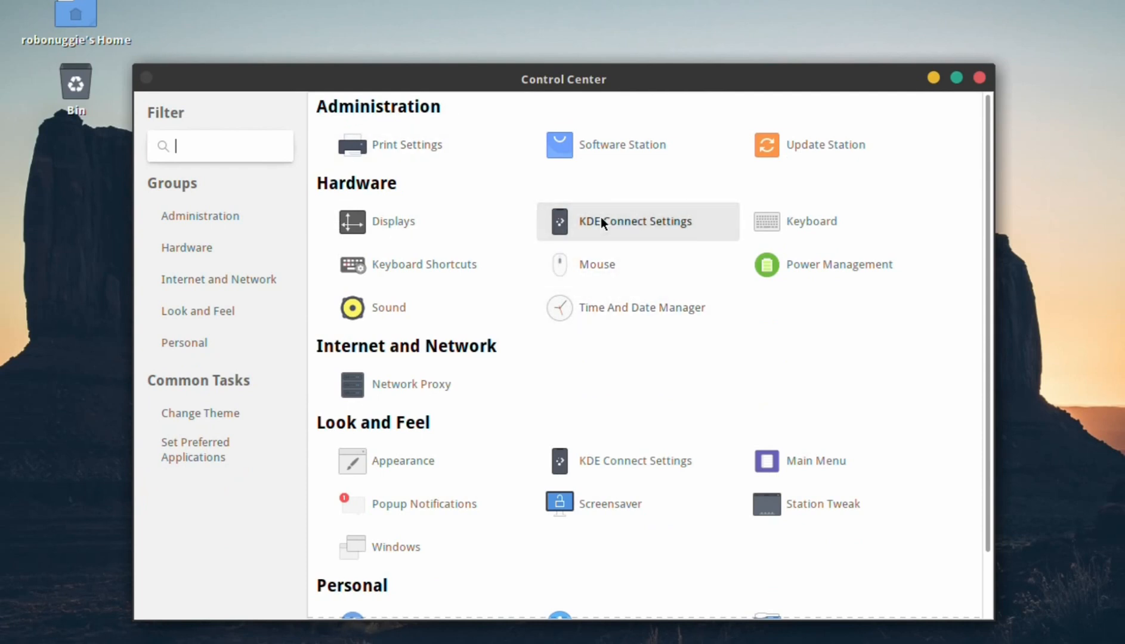
pyautogui.click(635, 221)
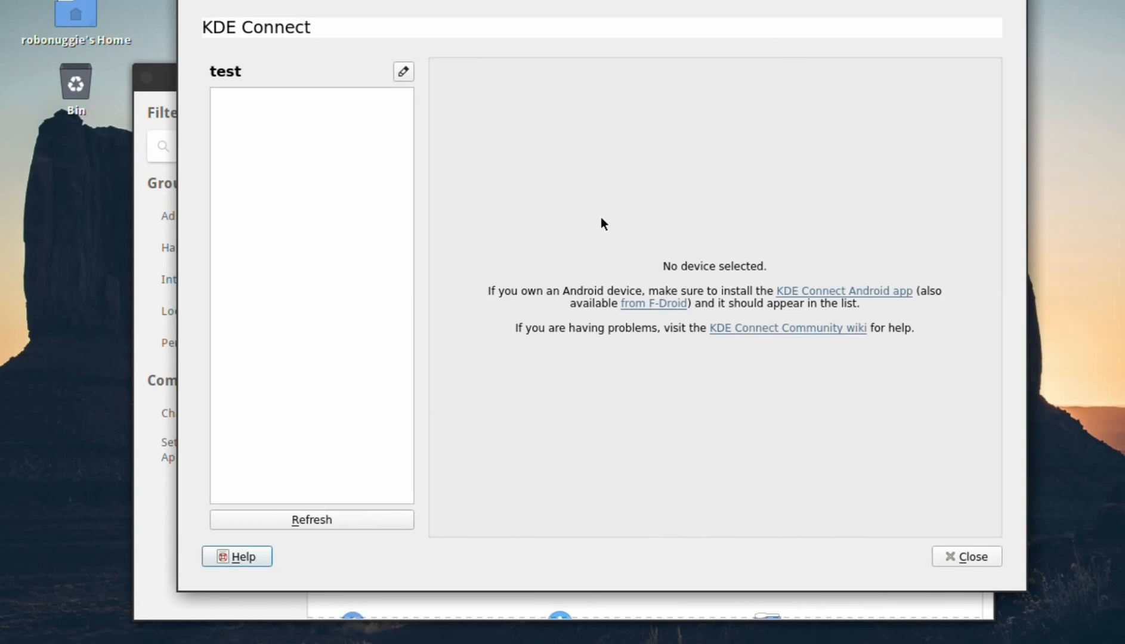
pyautogui.click(311, 520)
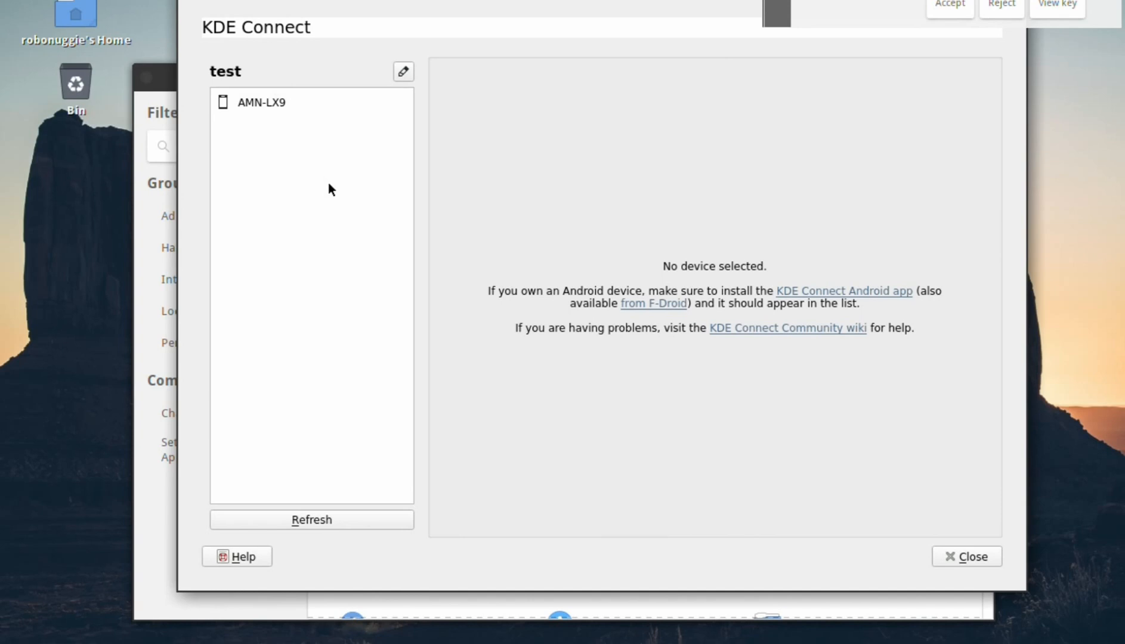
pyautogui.moveTo(949, 5)
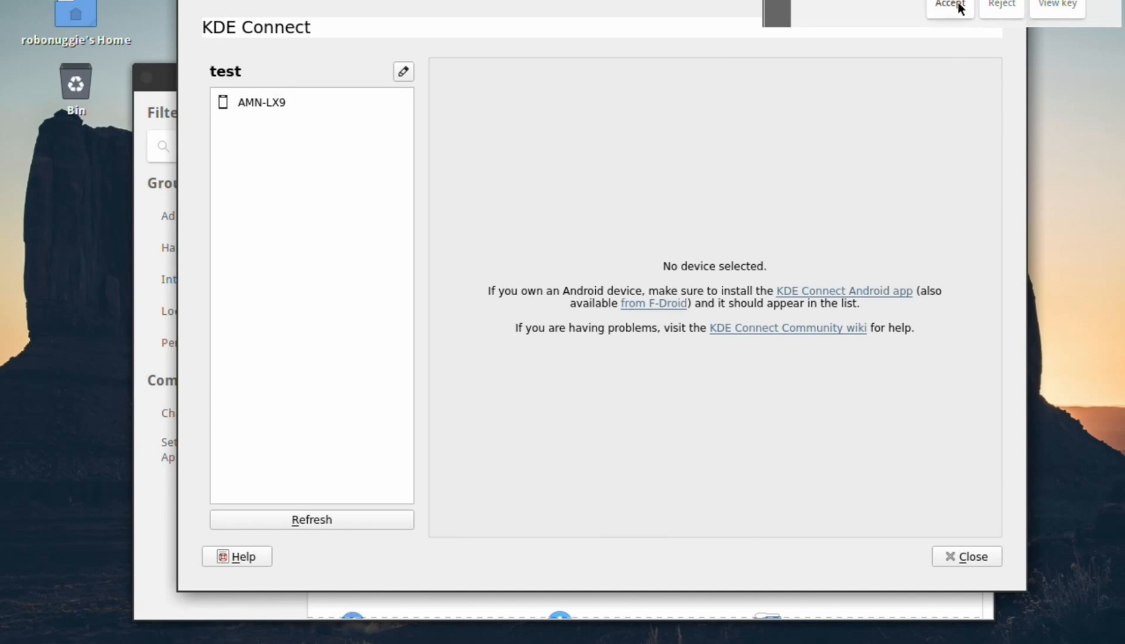
# Accept the AMN-LX9 pairing request, view its plugins, and close the settings.
pyautogui.click(948, 4)
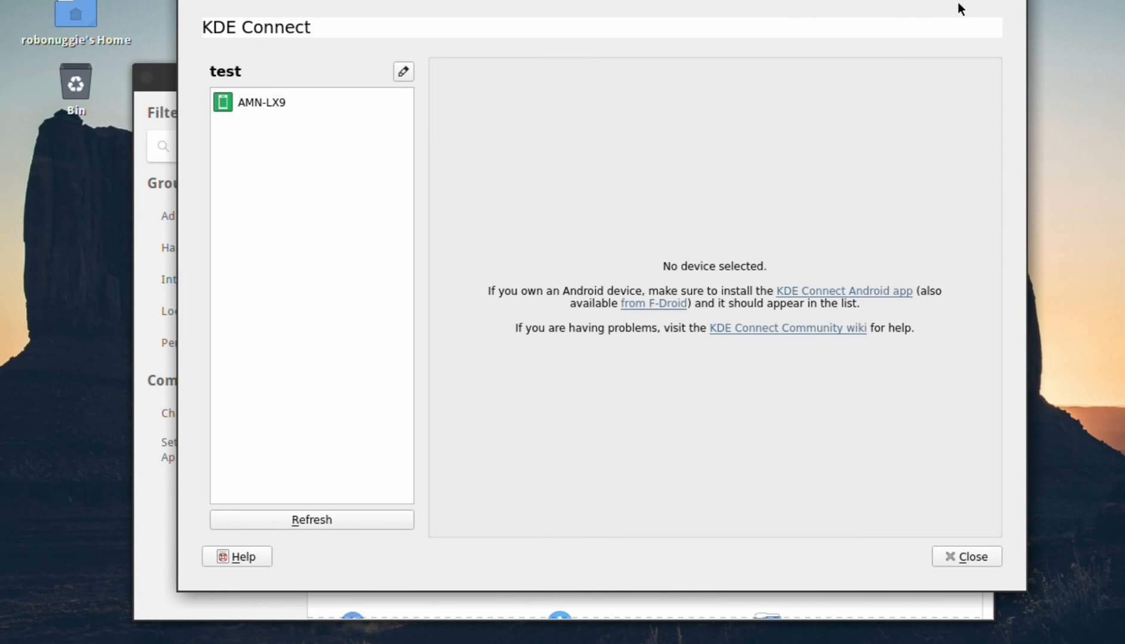
pyautogui.moveTo(261, 115)
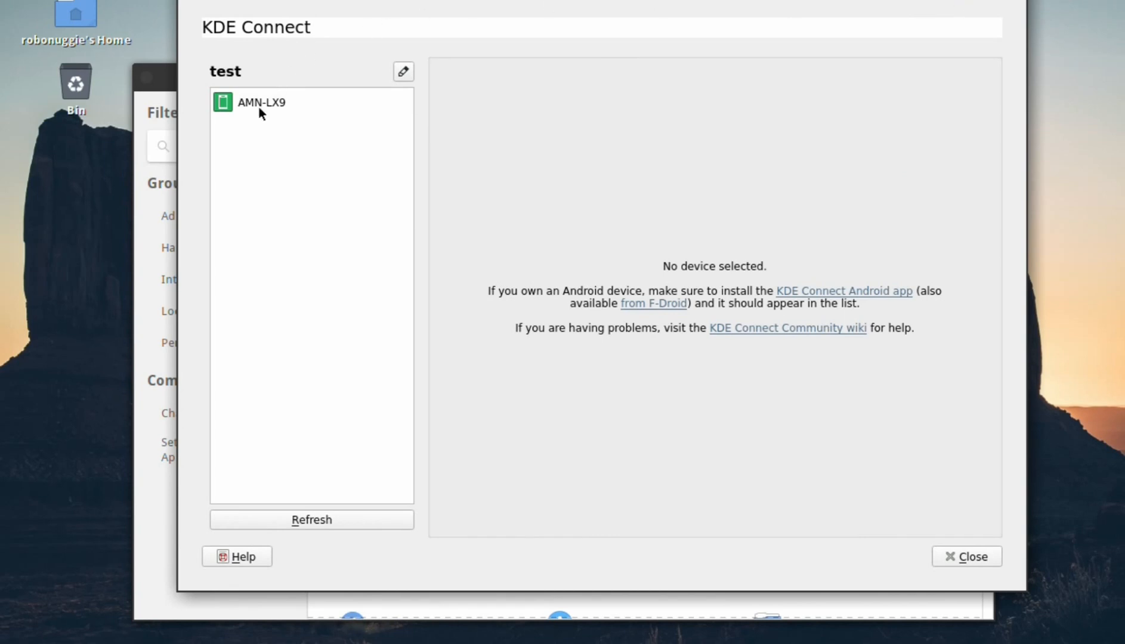
pyautogui.click(261, 102)
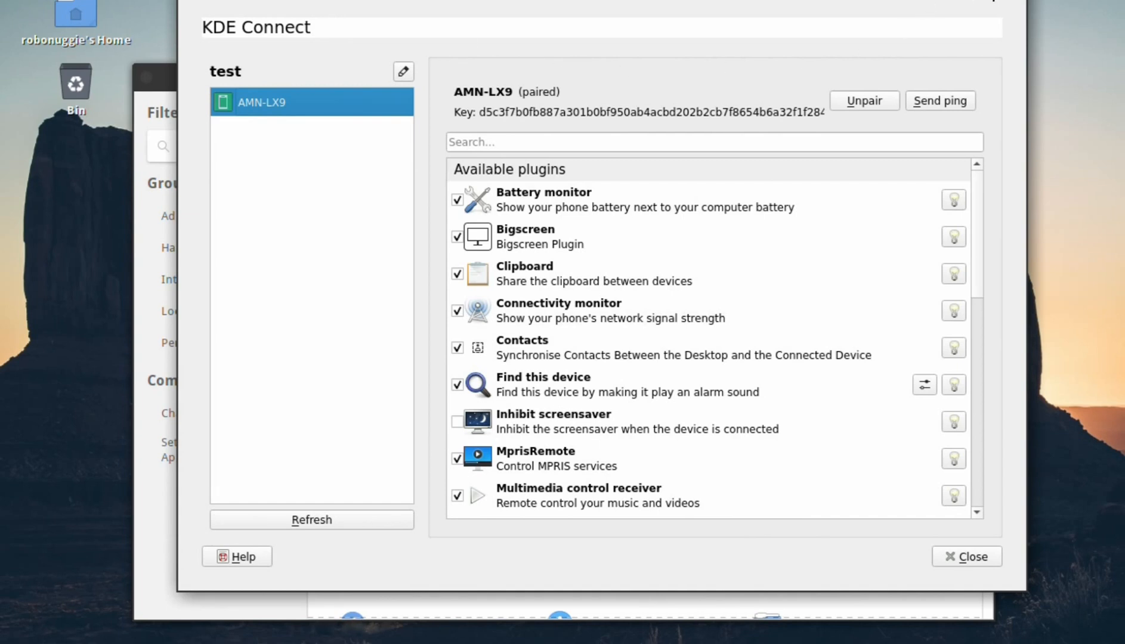
pyautogui.click(966, 556)
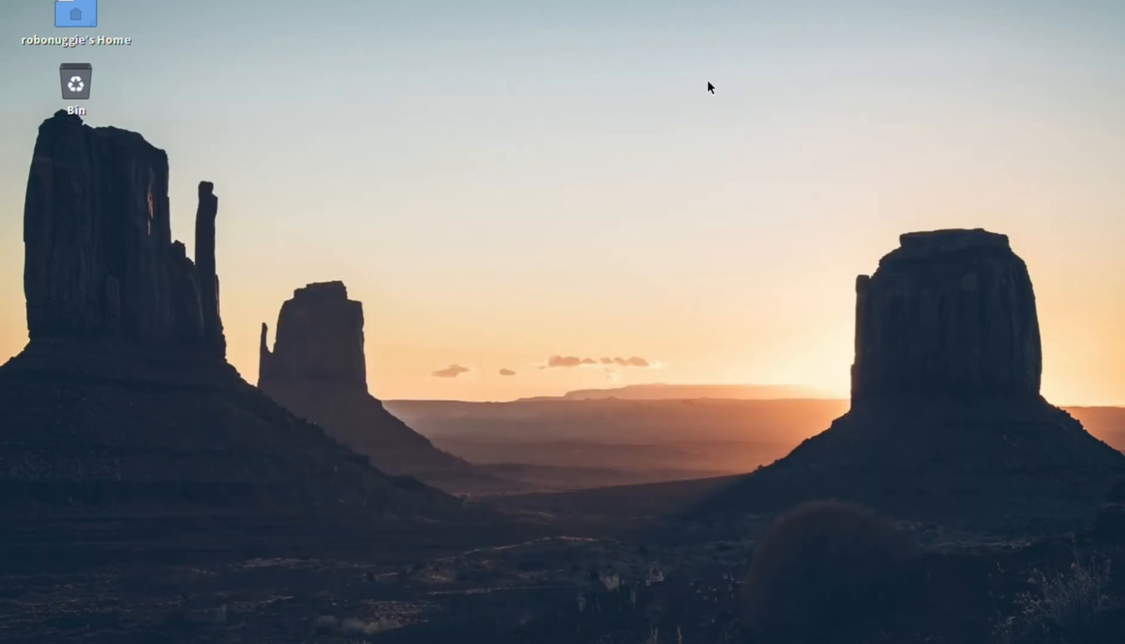
# View IMG_20210908_000138.jpg and IMG_20210908_000025.jpg in Home > Downloads, then close everything.
pyautogui.doubleClick(76, 15)
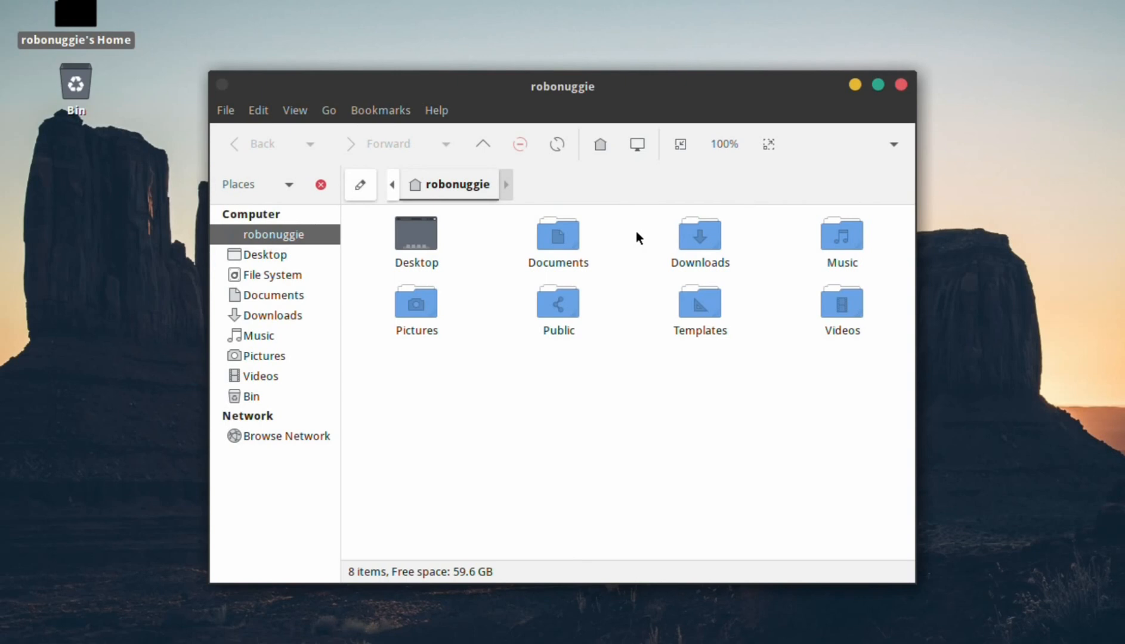
pyautogui.doubleClick(699, 235)
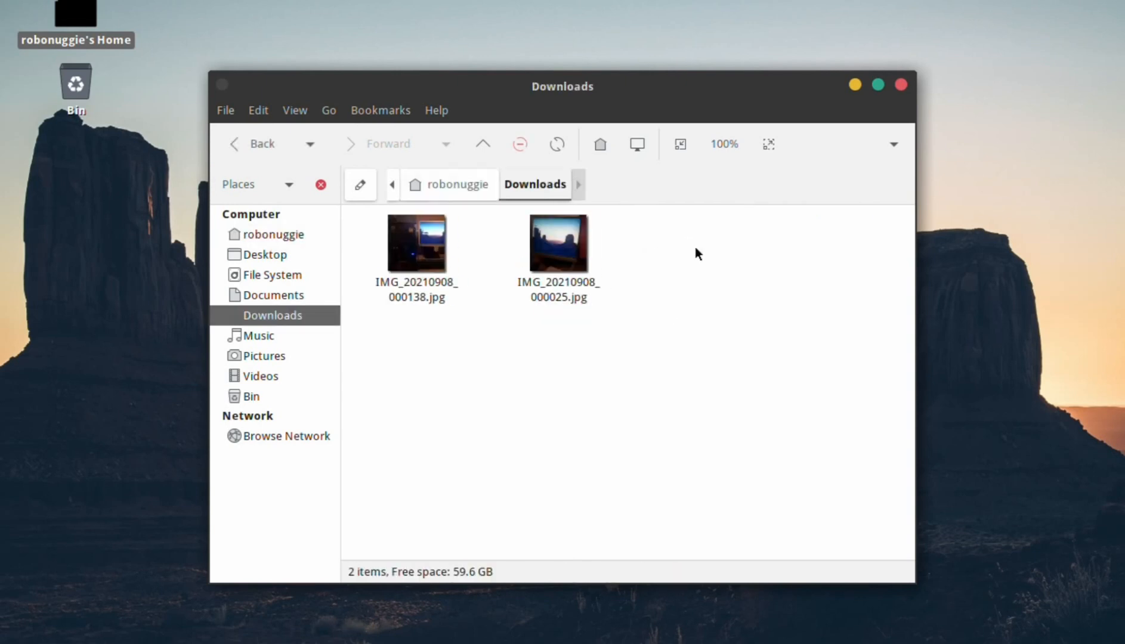
pyautogui.moveTo(470, 355)
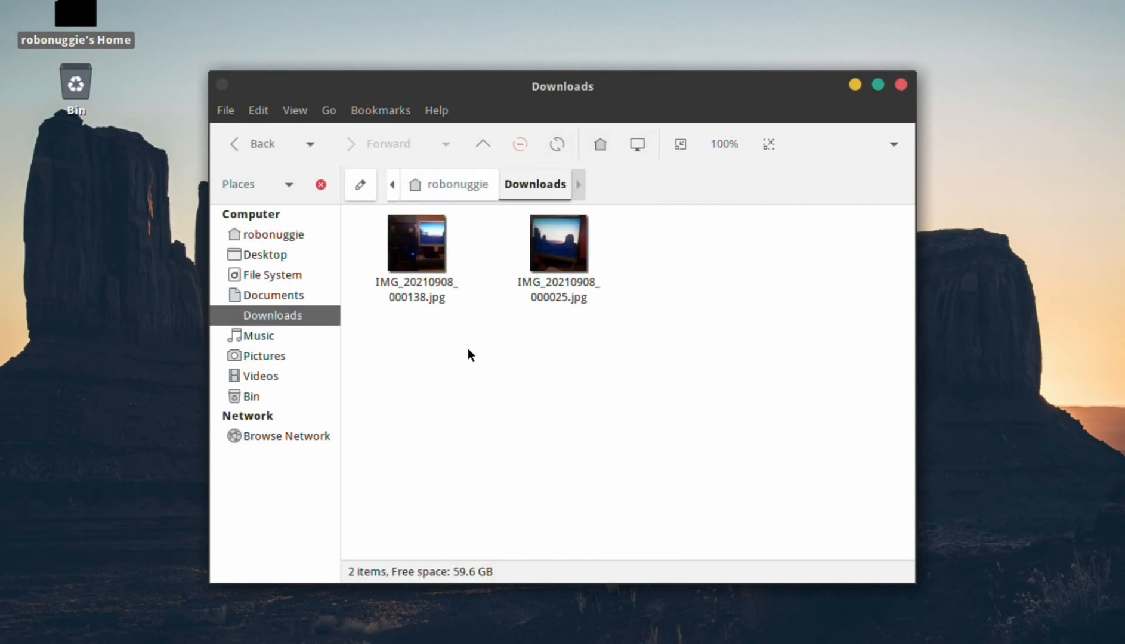
pyautogui.doubleClick(416, 245)
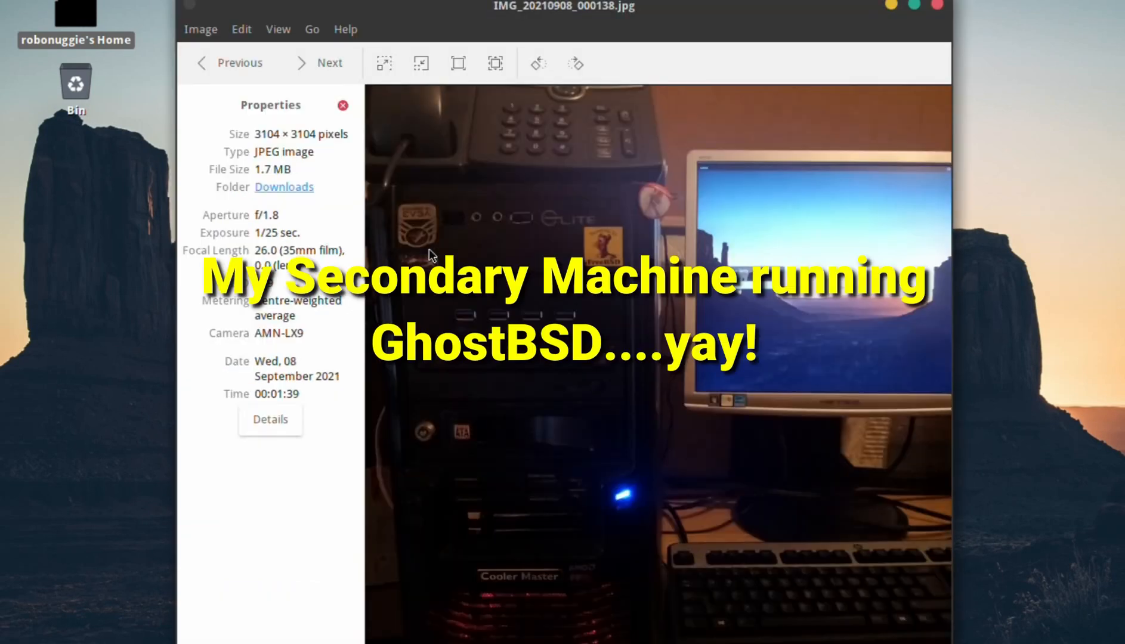
pyautogui.moveTo(942, 77)
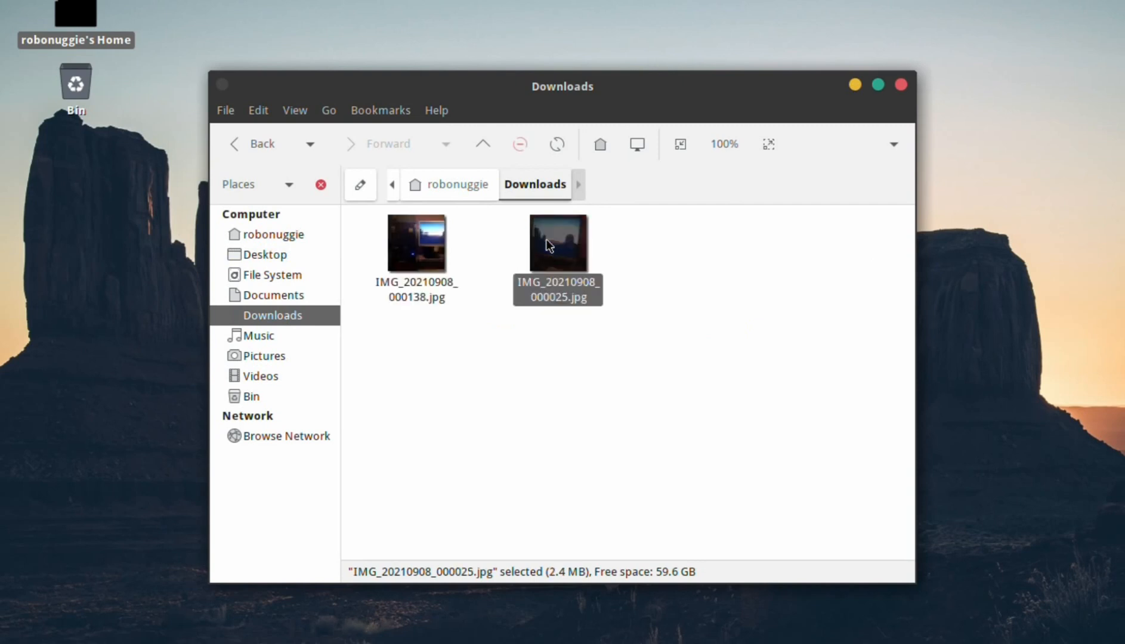
pyautogui.doubleClick(558, 244)
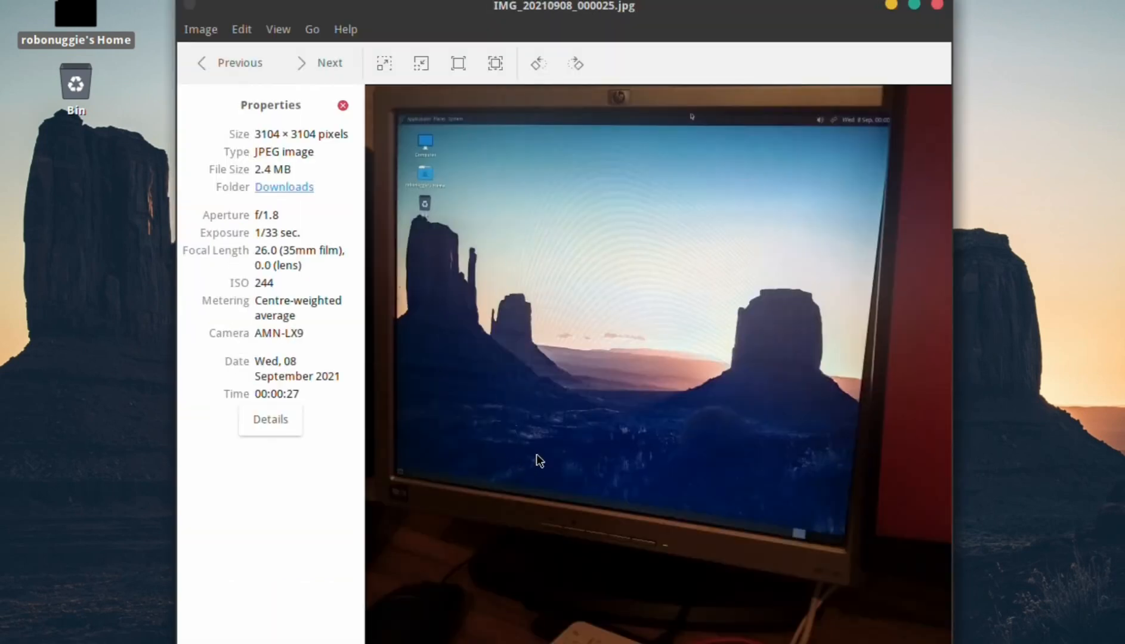
pyautogui.moveTo(835, 113)
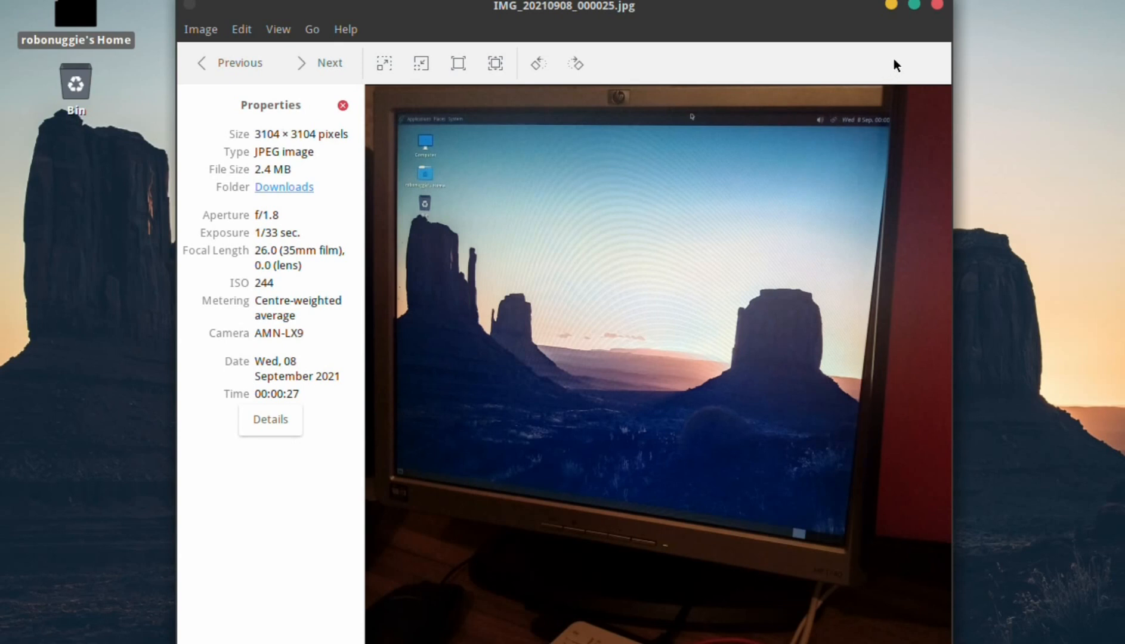
pyautogui.click(937, 4)
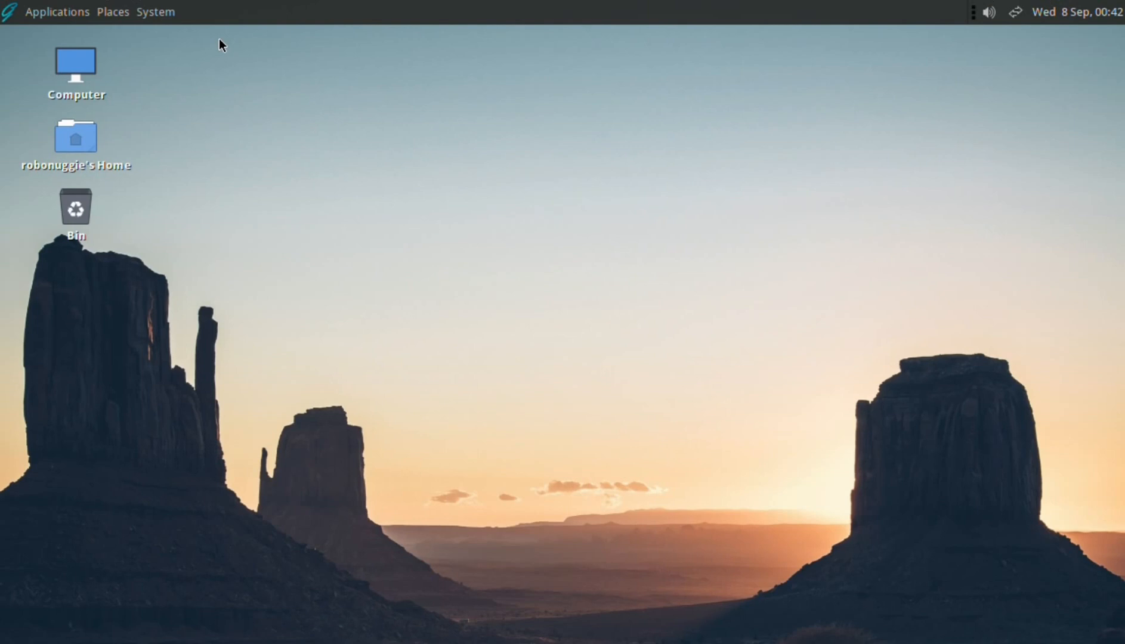
pyautogui.click(155, 12)
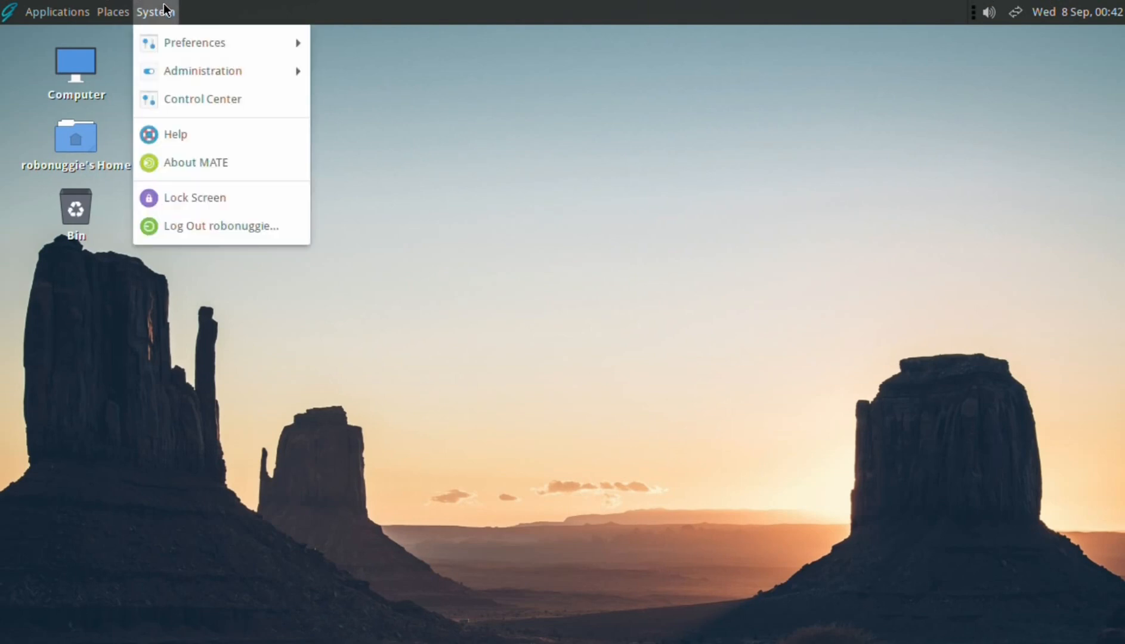
pyautogui.moveTo(203, 70)
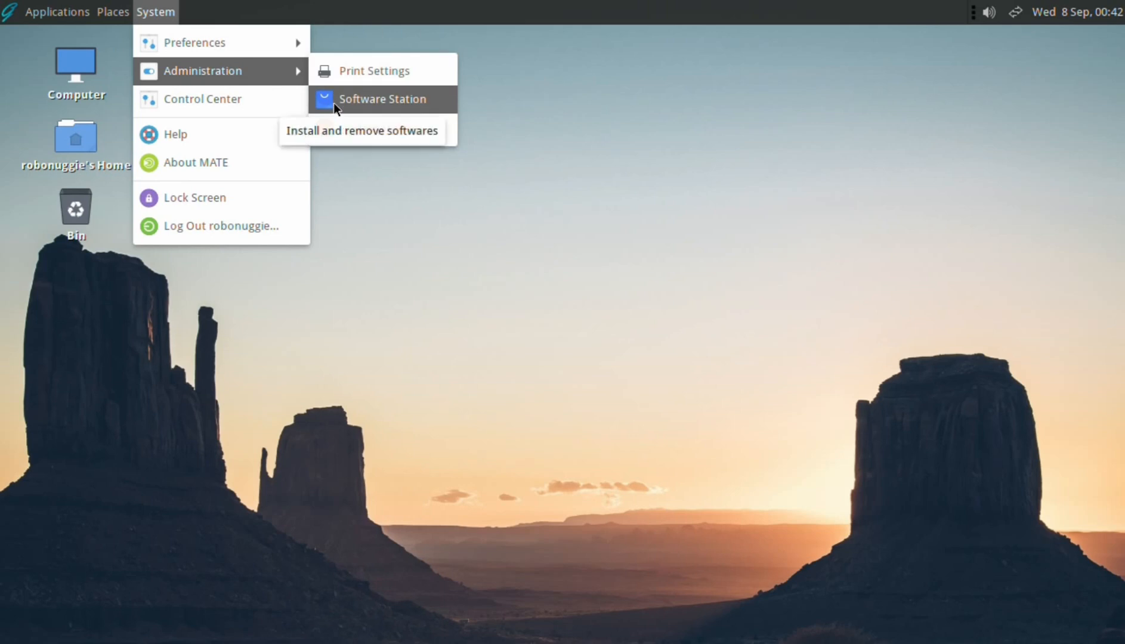
pyautogui.moveTo(411, 107)
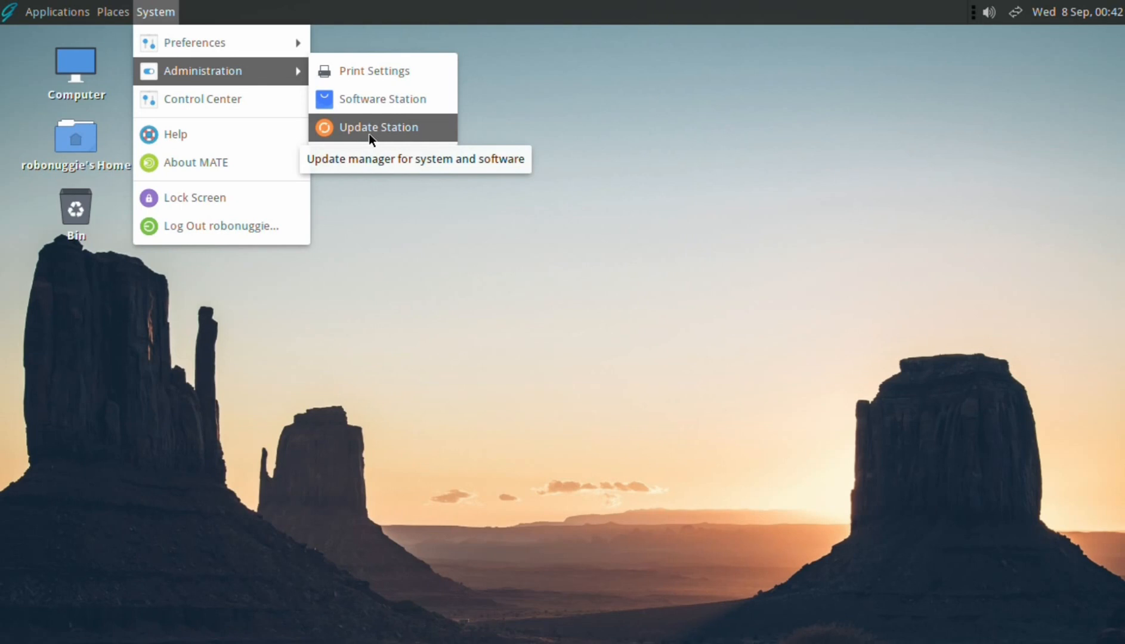
pyautogui.click(379, 127)
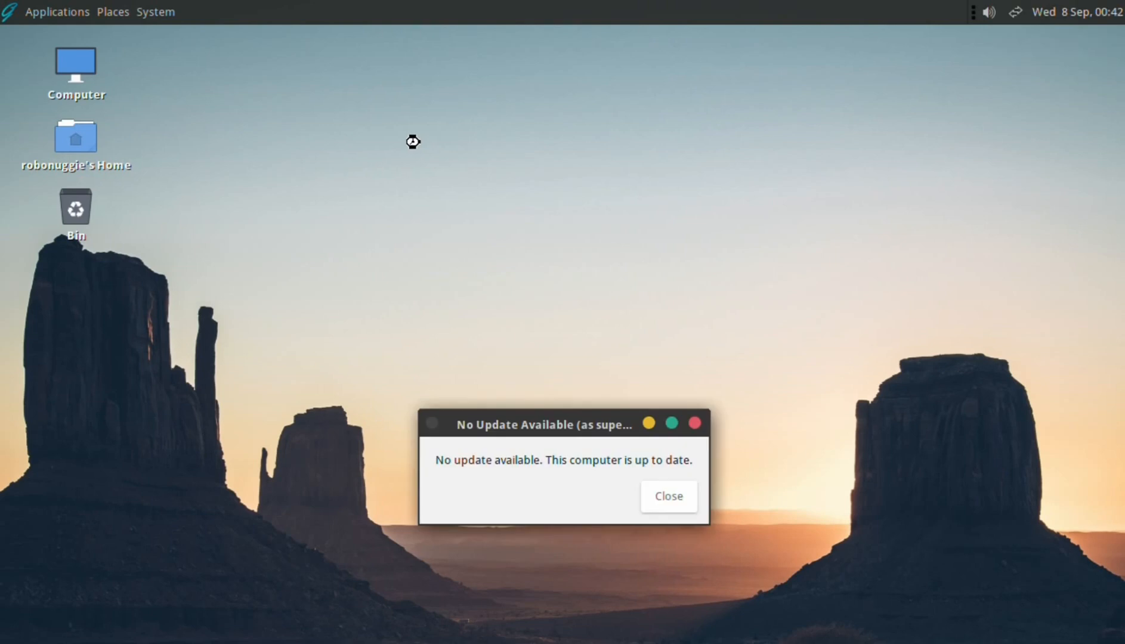
pyautogui.moveTo(659, 470)
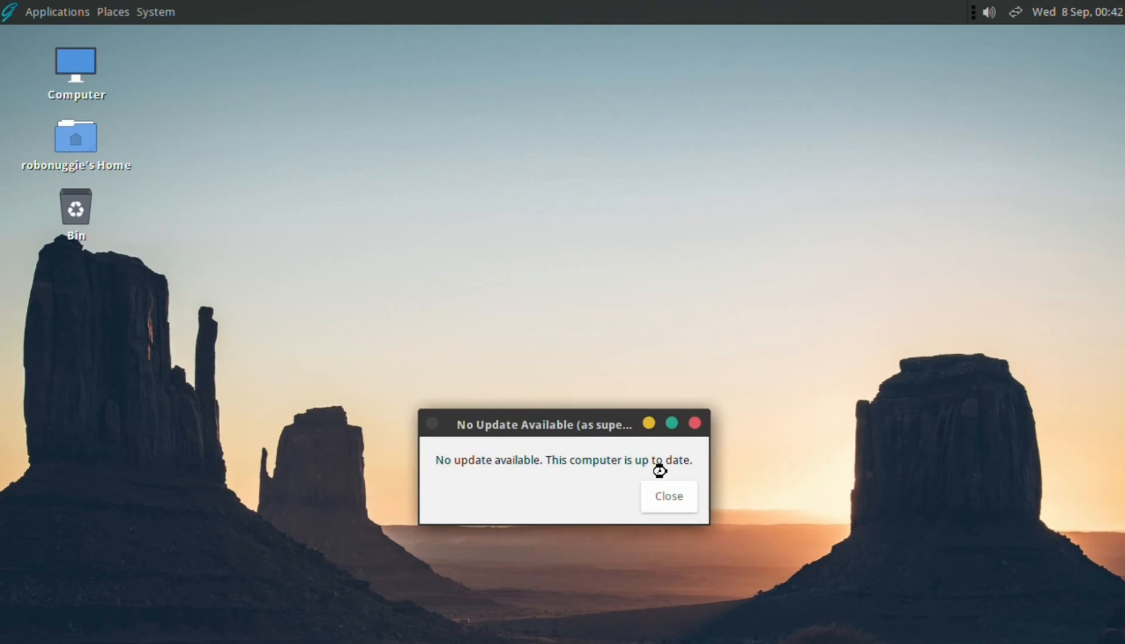
pyautogui.moveTo(632, 464)
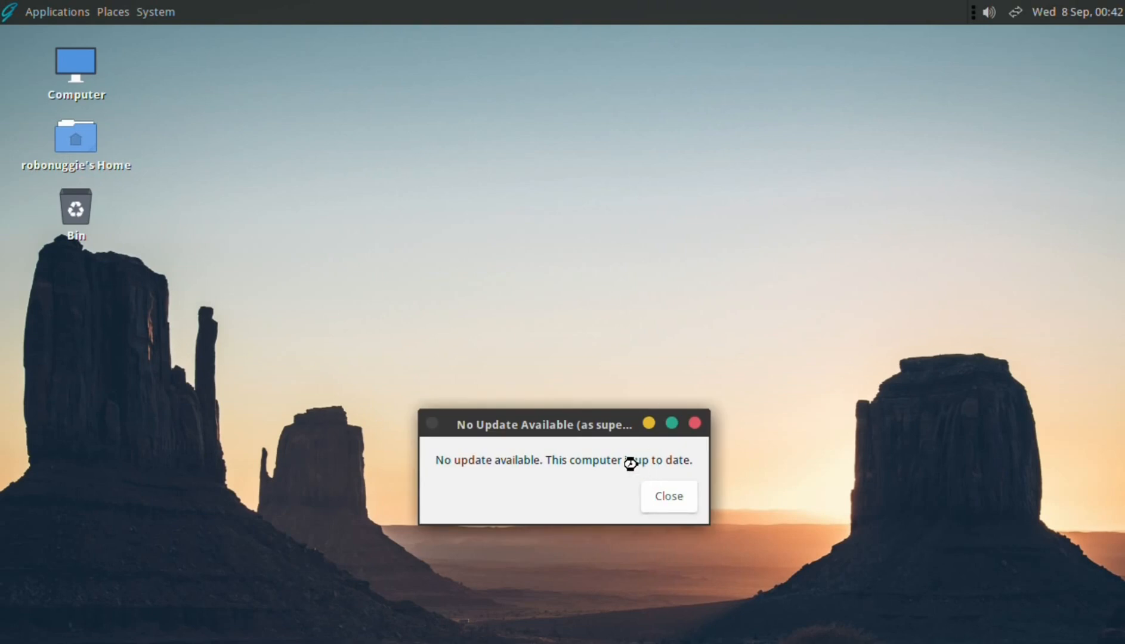
pyautogui.moveTo(642, 487)
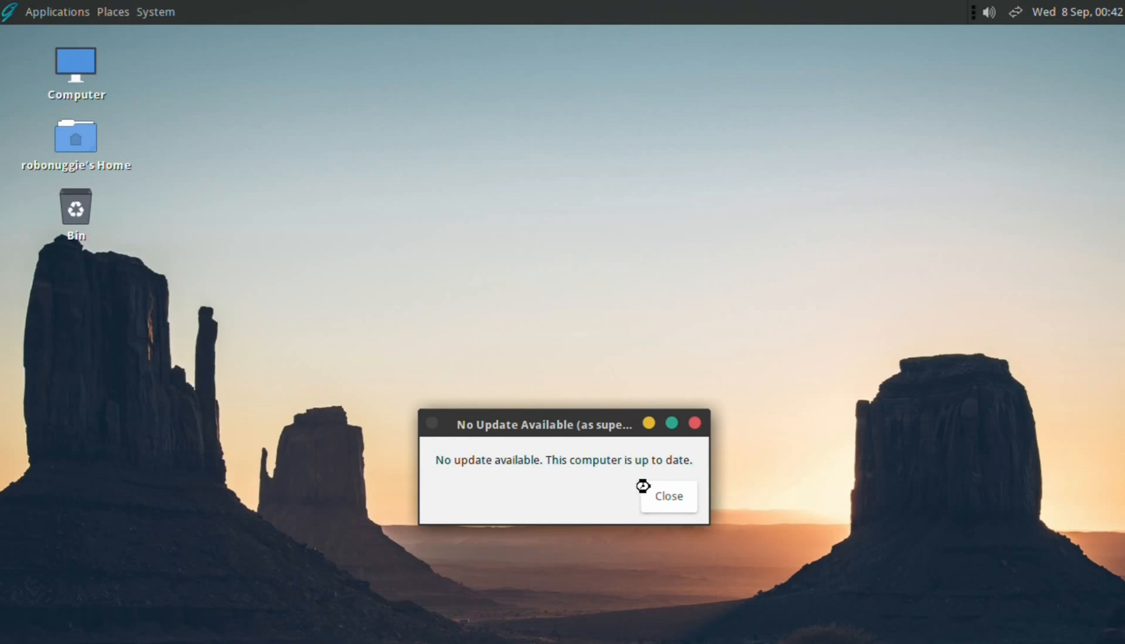
pyautogui.click(668, 496)
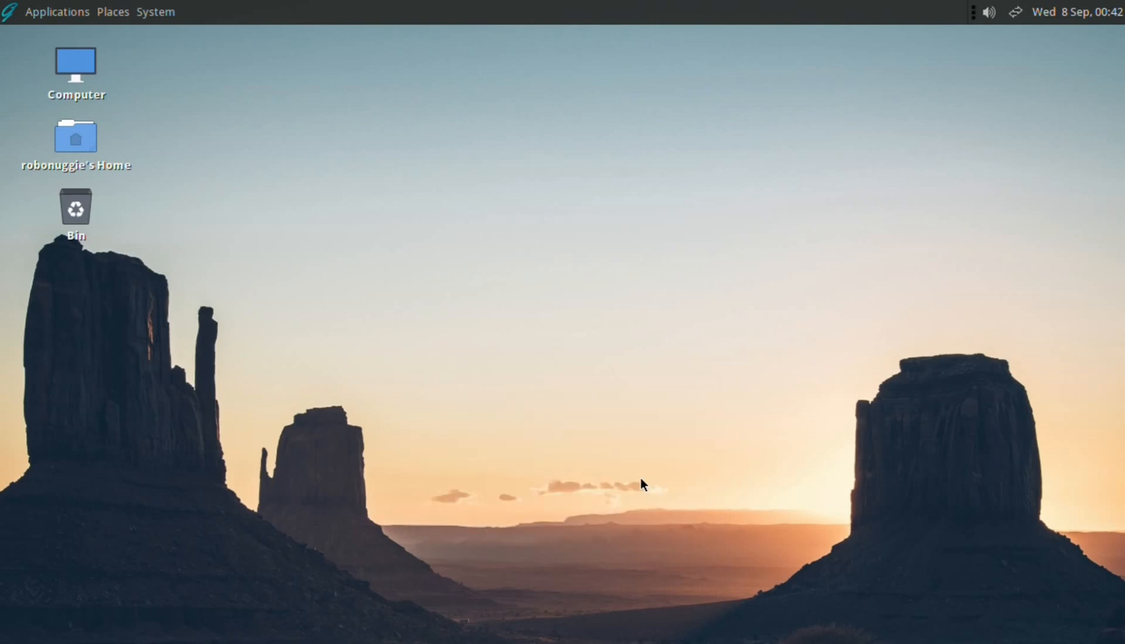
# Launch Software Station from System and authenticate with the administrator password.
pyautogui.click(155, 12)
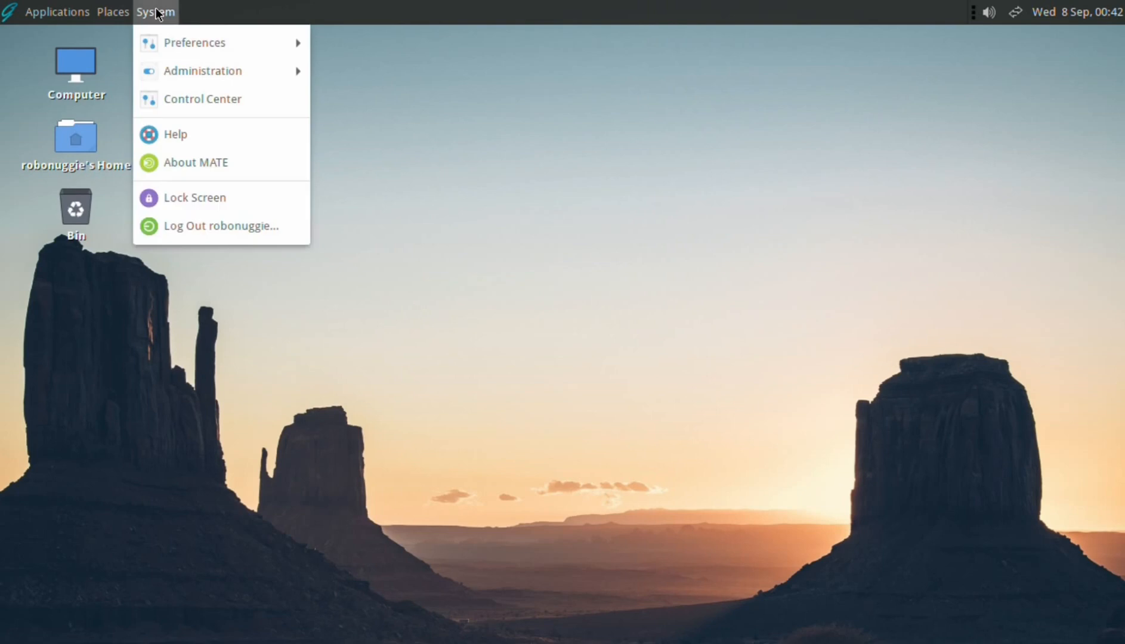
pyautogui.moveTo(202, 70)
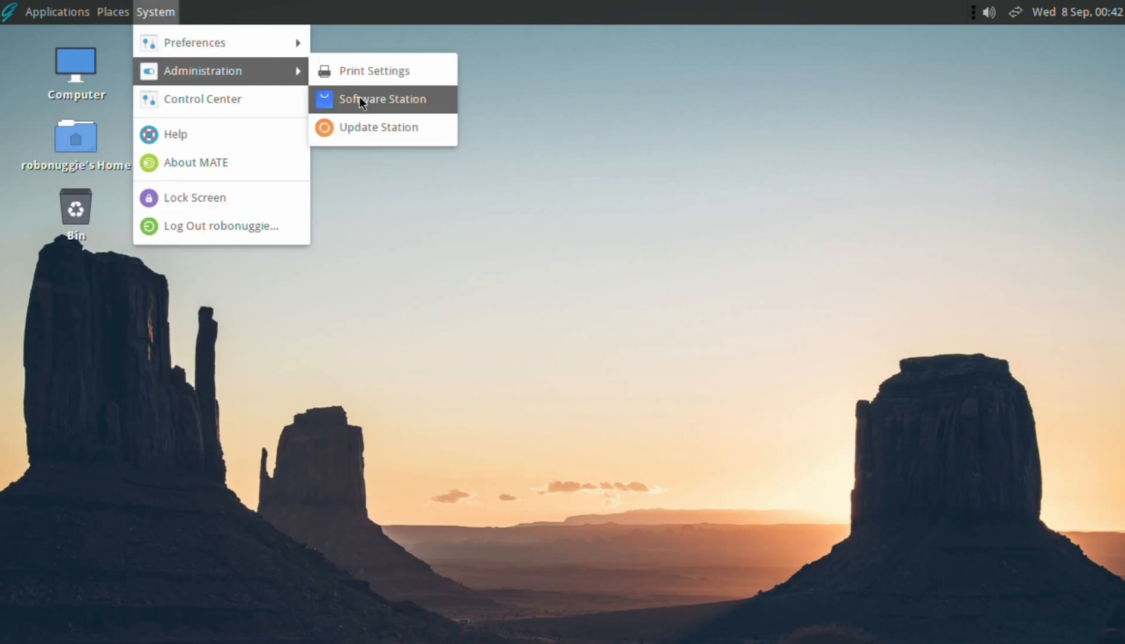
pyautogui.click(382, 99)
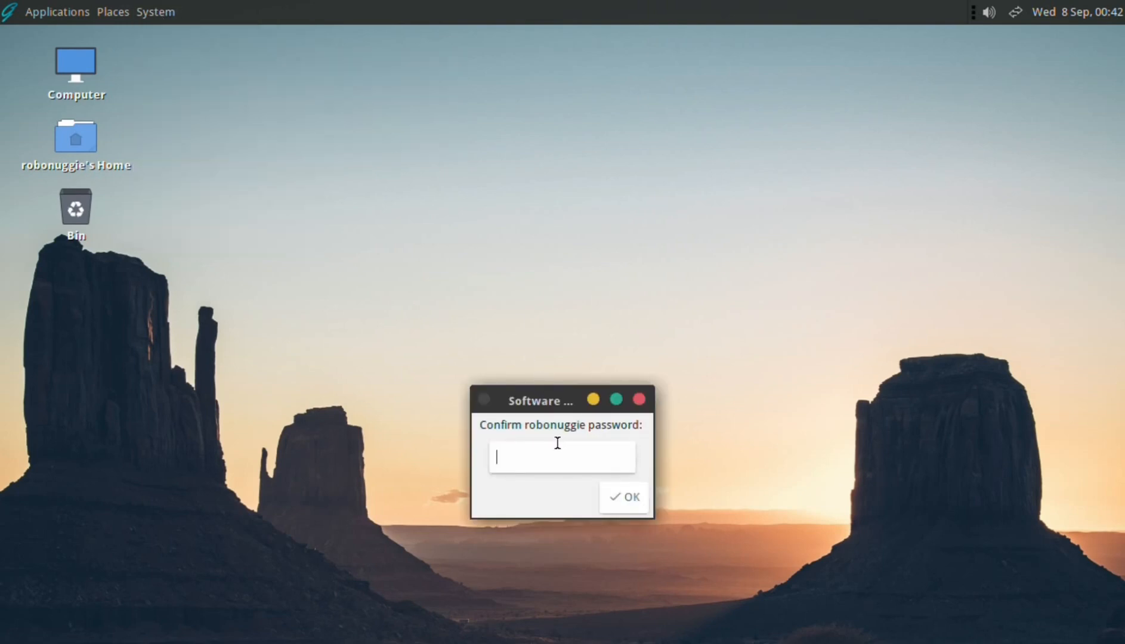
pyautogui.write('password')
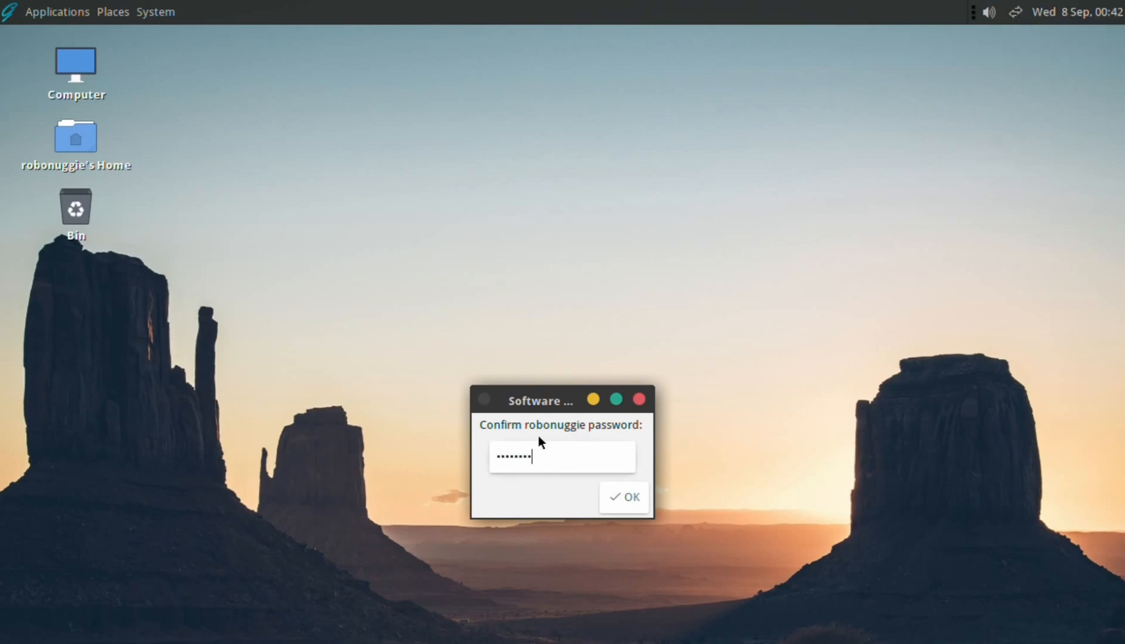
pyautogui.click(623, 496)
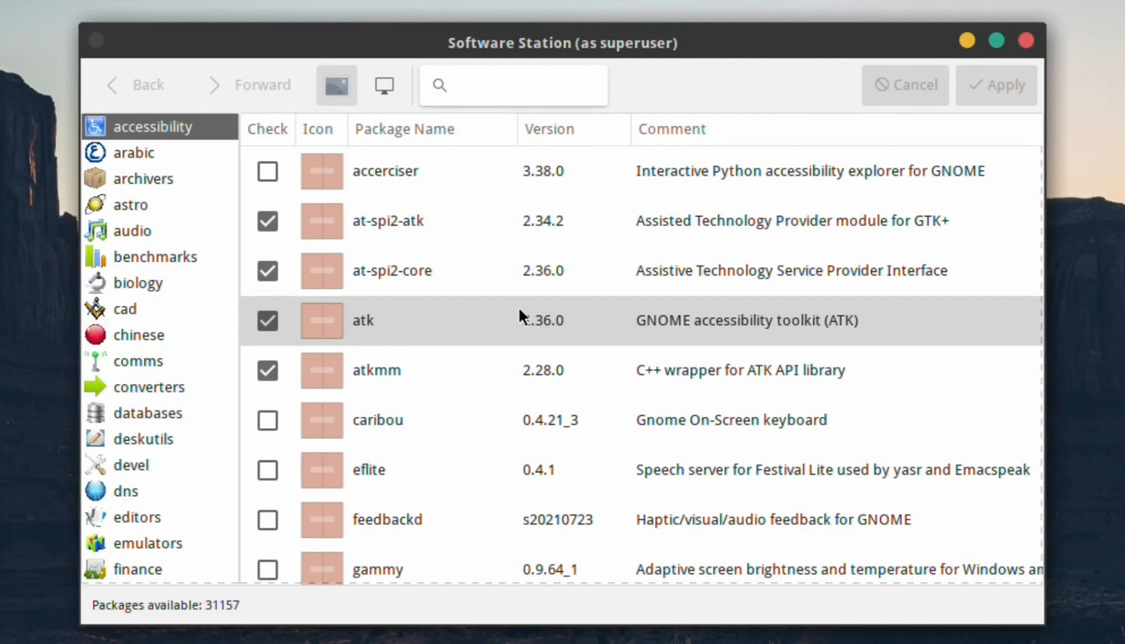
# Search the catalogue for minetest to list minetest, minetest_game and minetestmapper.
pyautogui.click(512, 84)
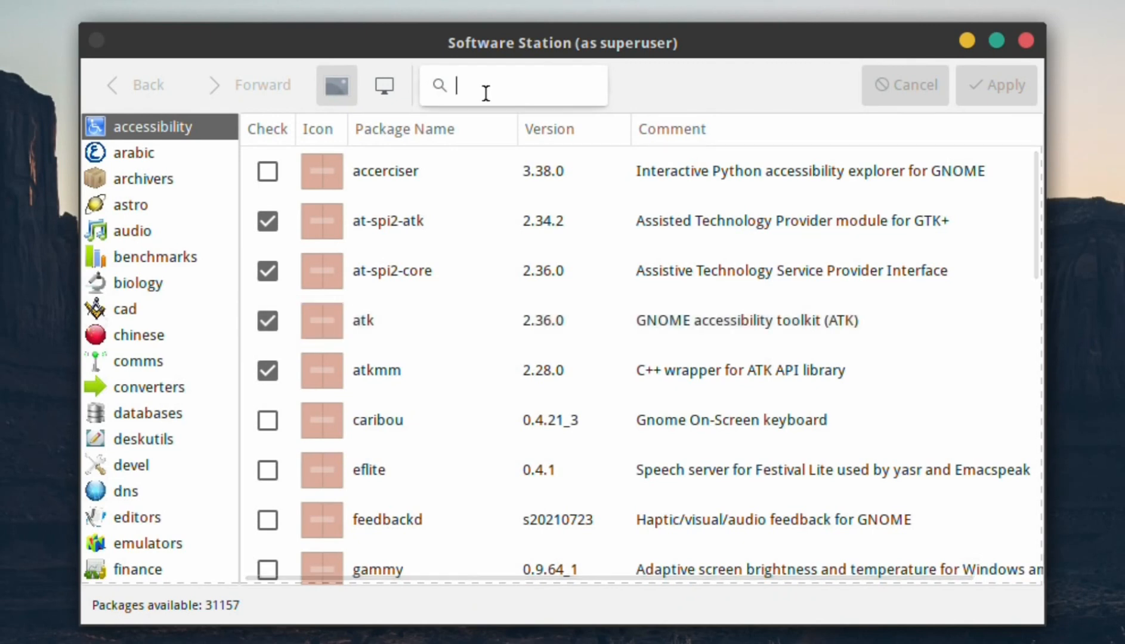
pyautogui.write('m')
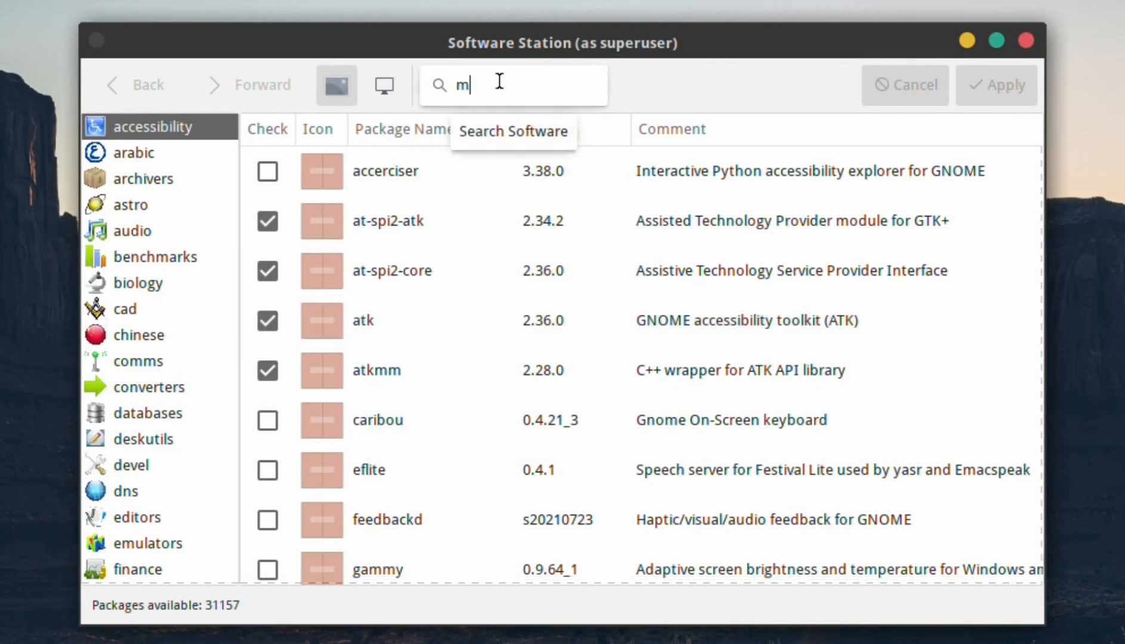
pyautogui.write('inetest')
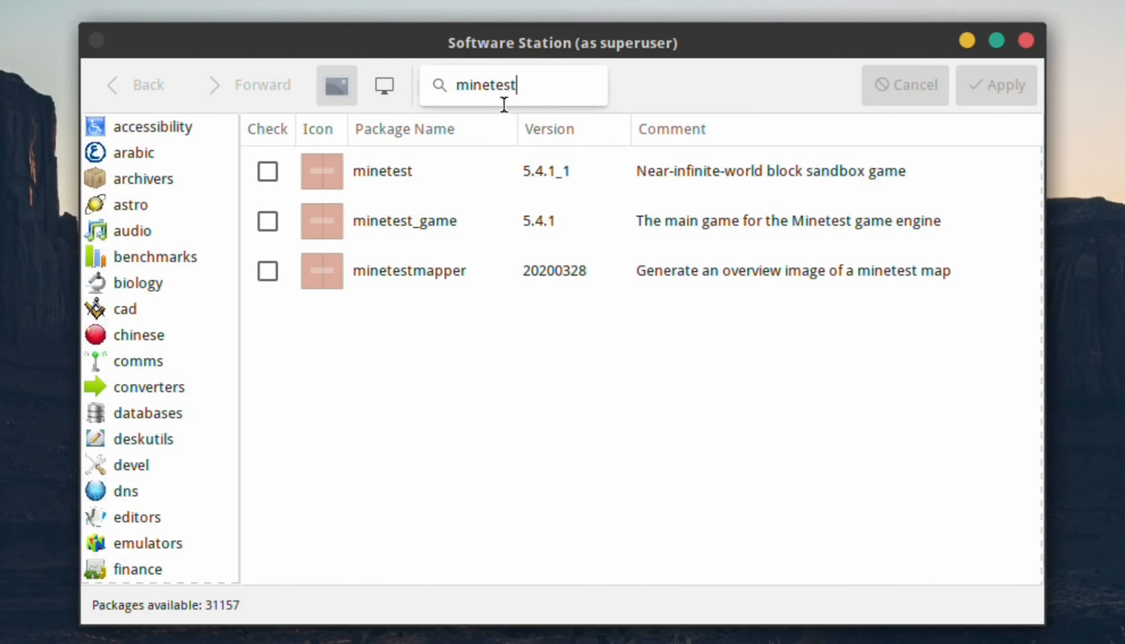
pyautogui.moveTo(502, 111)
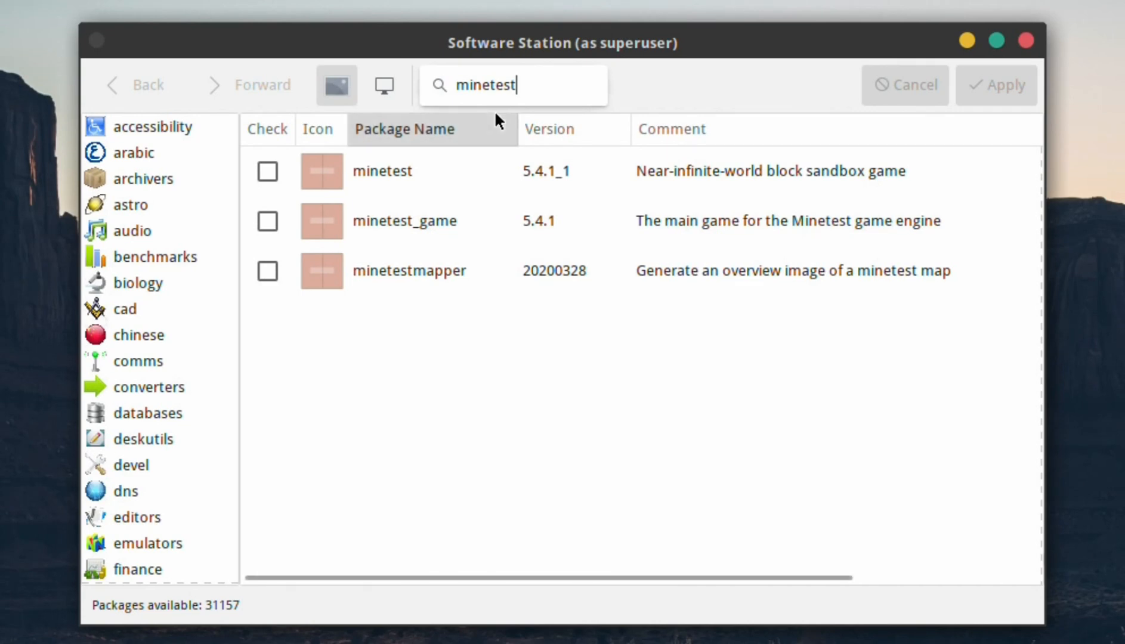
pyautogui.moveTo(429, 111)
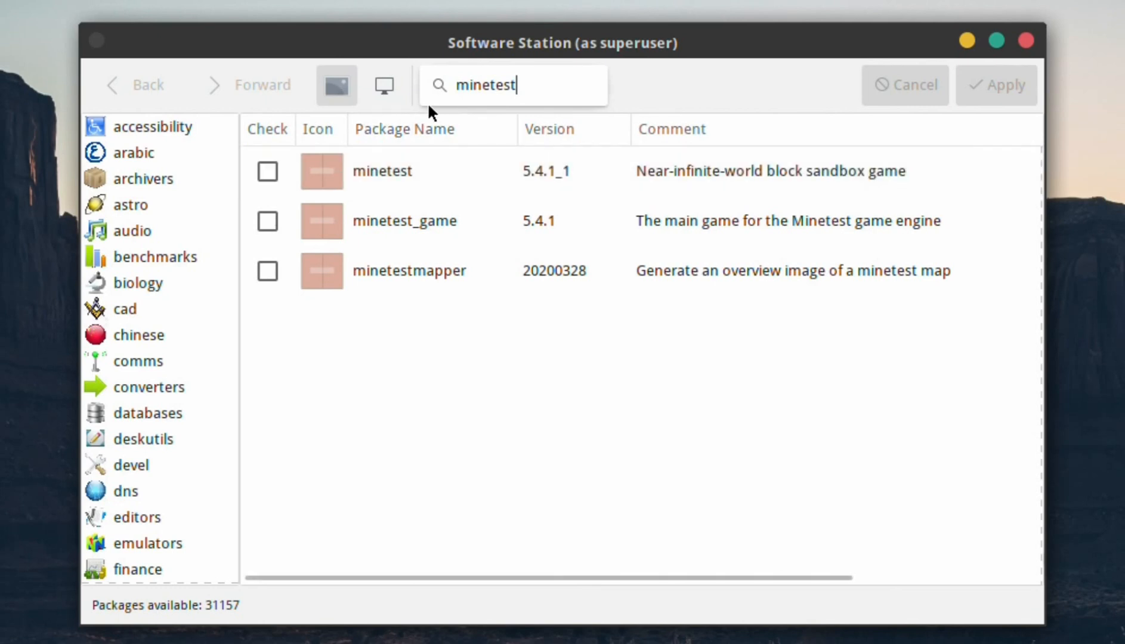
pyautogui.click(266, 272)
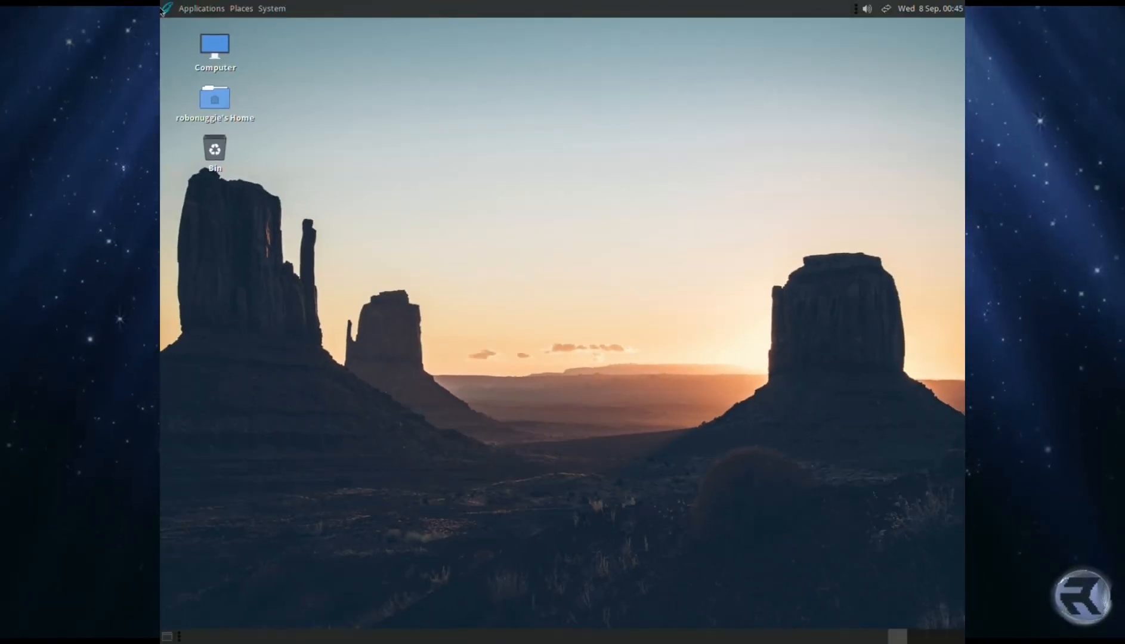
# Launch Minetest and connect to the LAN server at address 192.1… via Join Game.
pyautogui.click(202, 8)
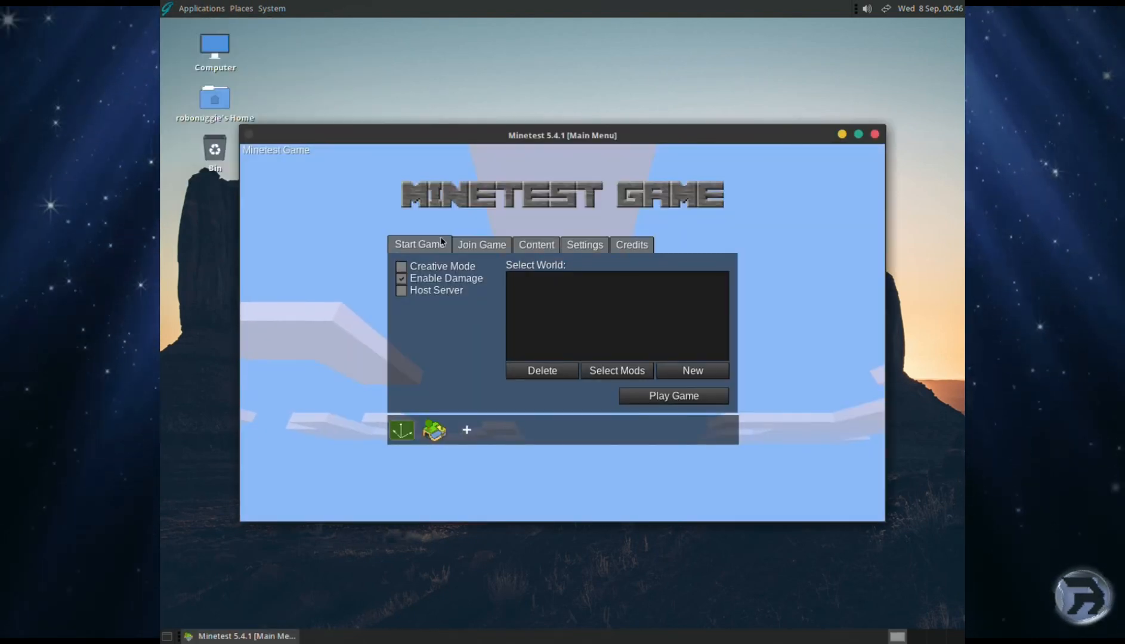
pyautogui.click(481, 245)
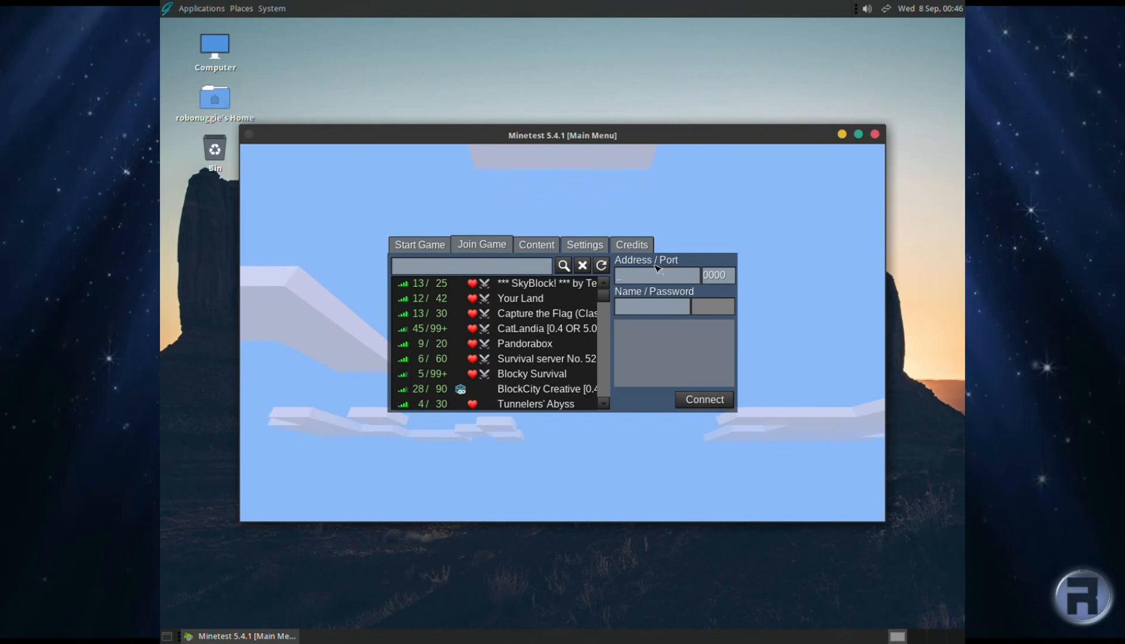
pyautogui.write('192.168.1.21')
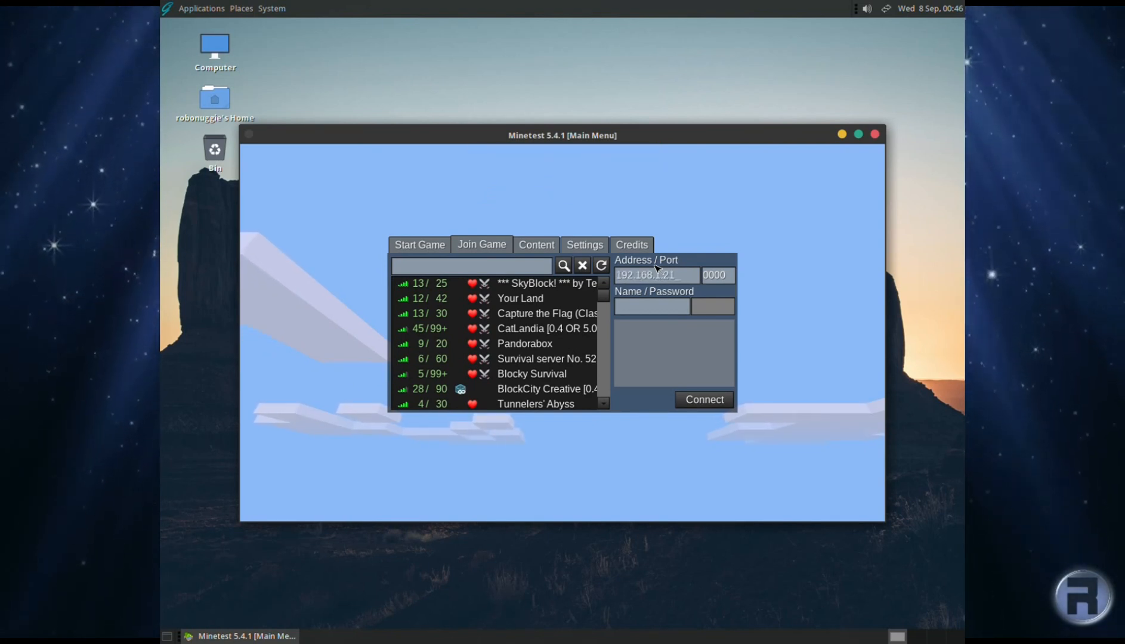
pyautogui.click(704, 400)
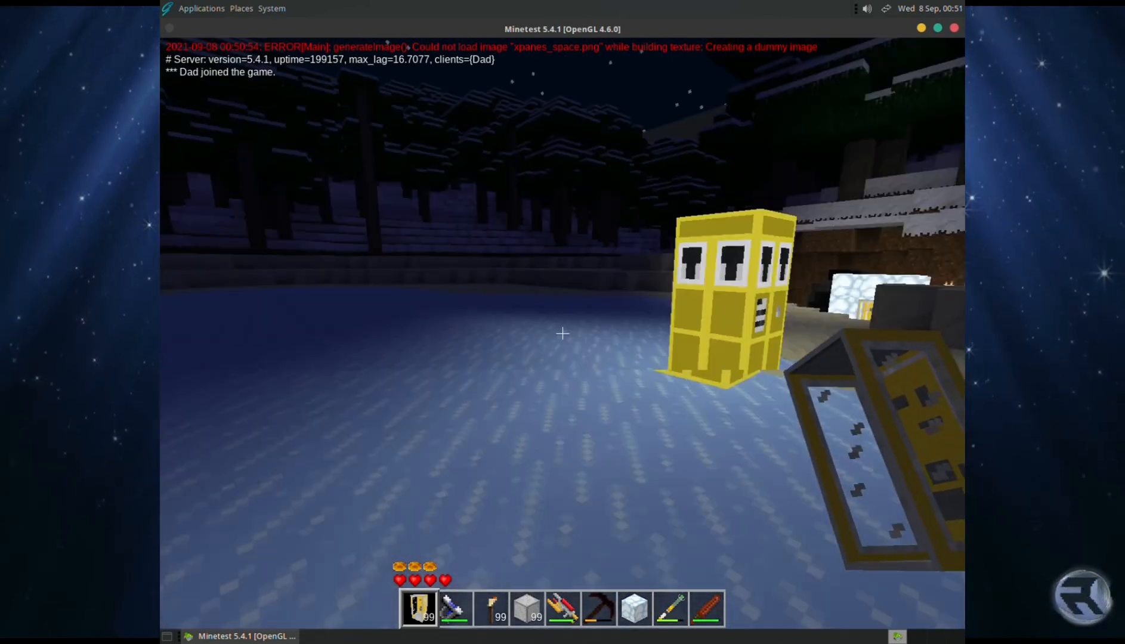
pyautogui.moveTo(562, 333)
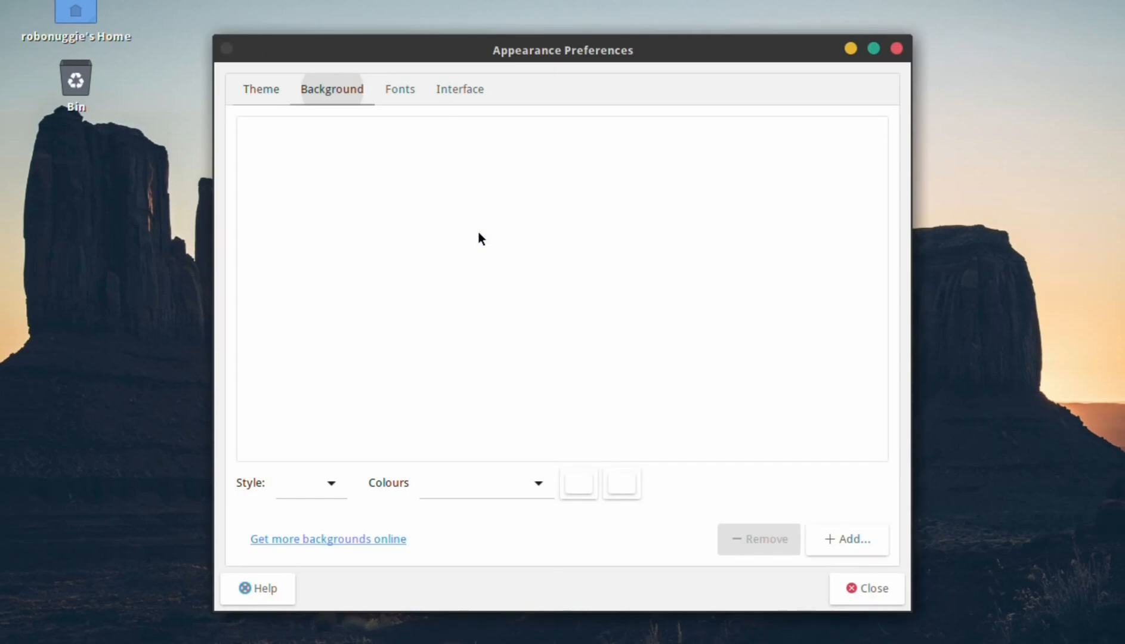
# Open Appearance Preferences on the Background tab, then switch to the Theme tab.
pyautogui.click(332, 88)
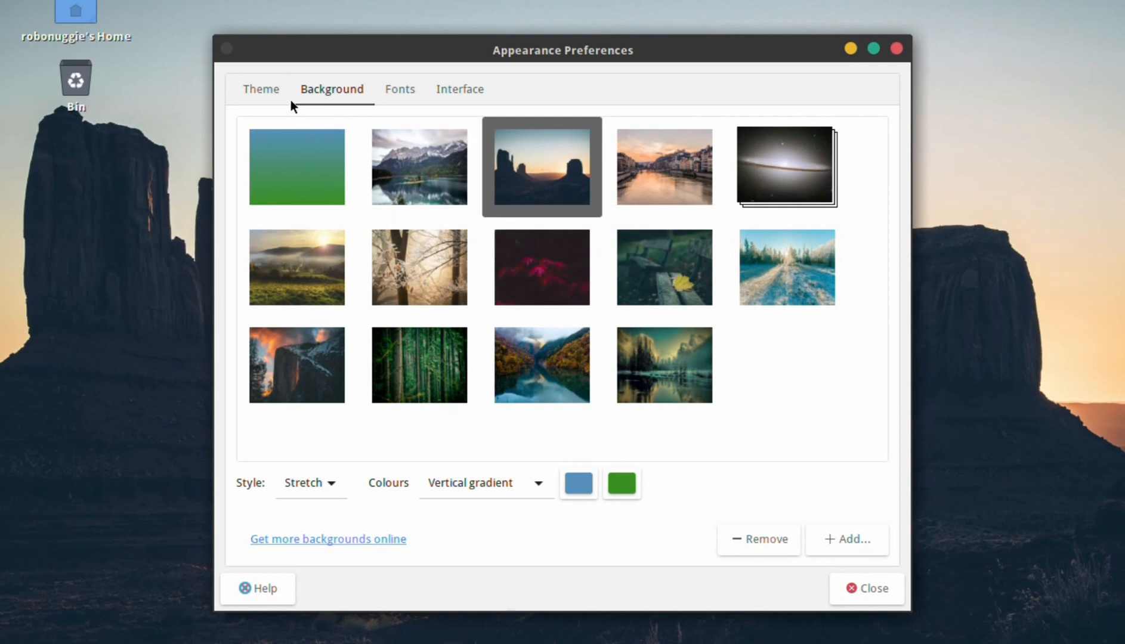
pyautogui.click(261, 89)
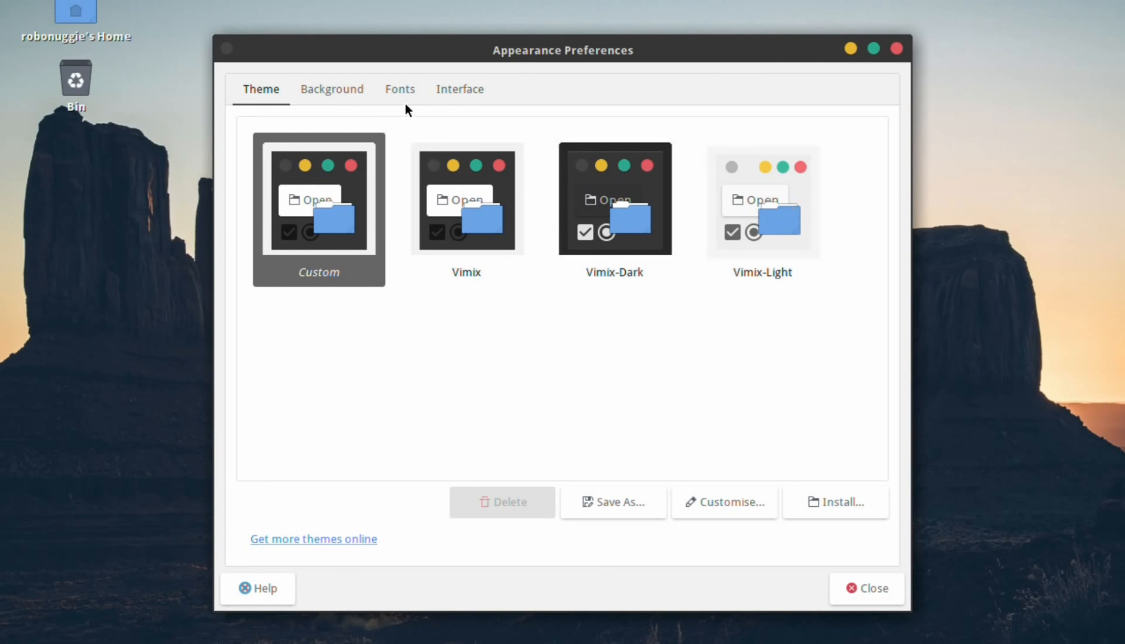
# Turn on subpixel smoothing in the Fonts tab and open an interface font's chooser.
pyautogui.click(400, 89)
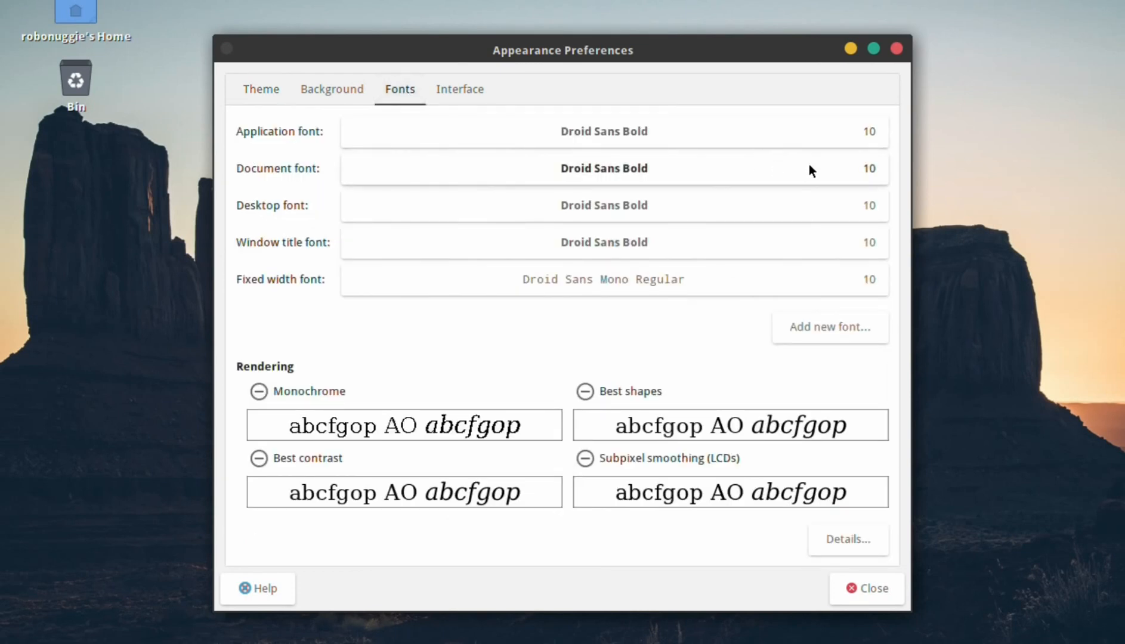
pyautogui.click(585, 459)
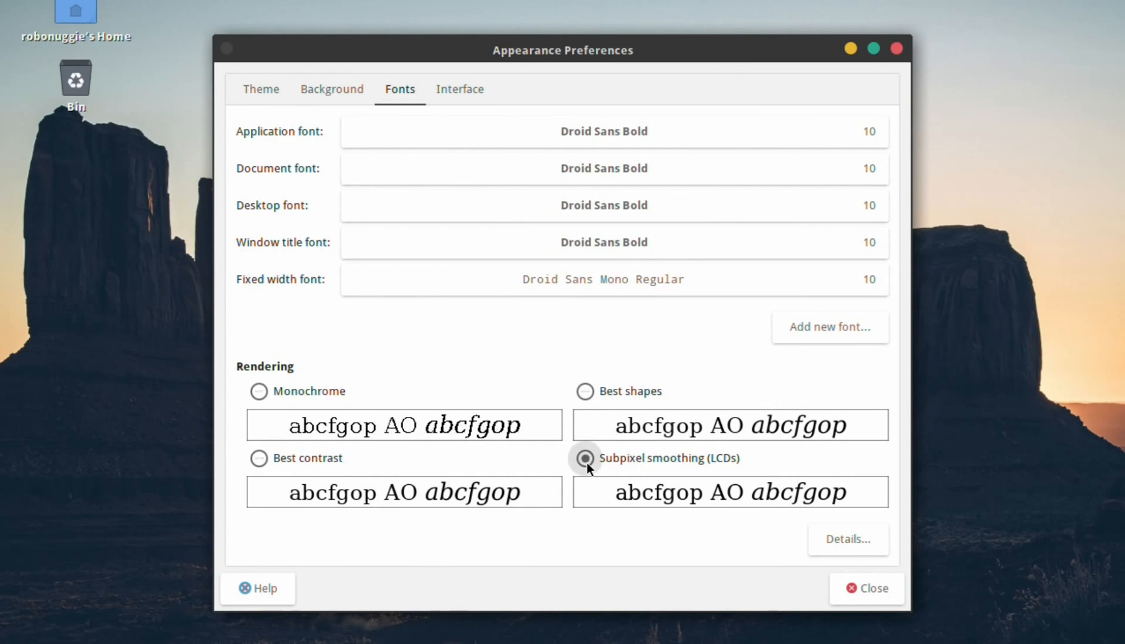
pyautogui.click(603, 131)
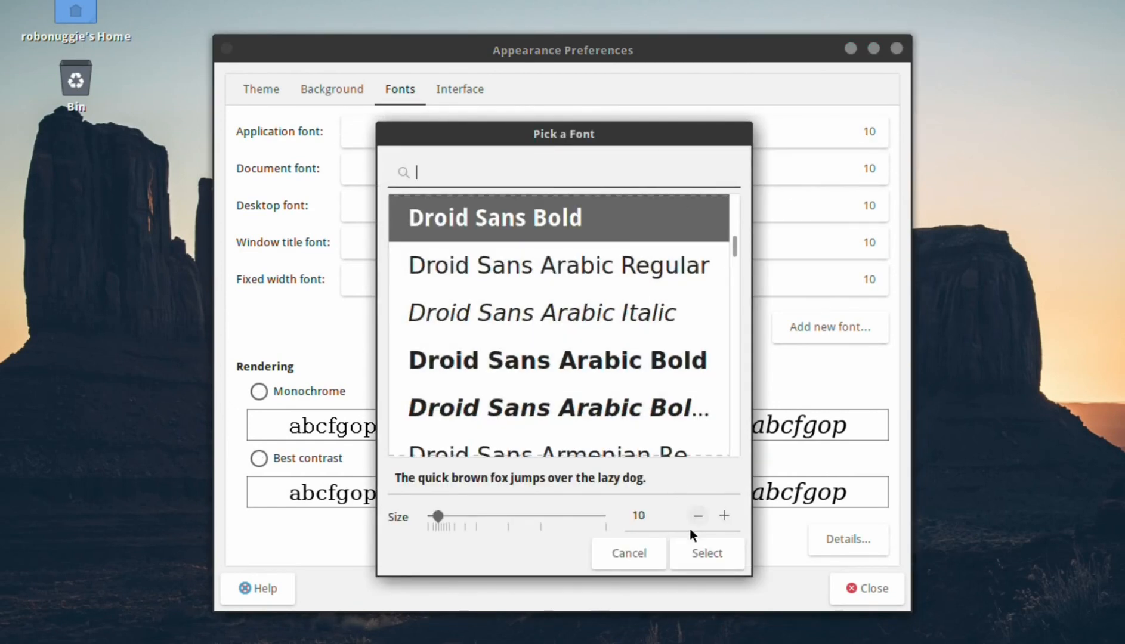
pyautogui.scroll(-3)
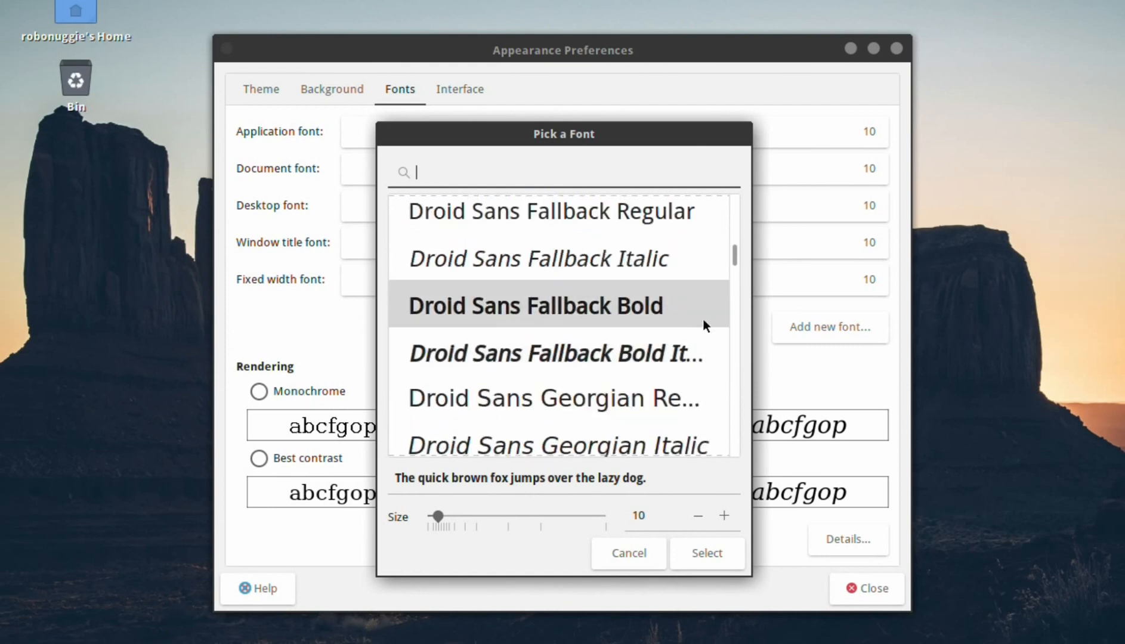
pyautogui.scroll(-3)
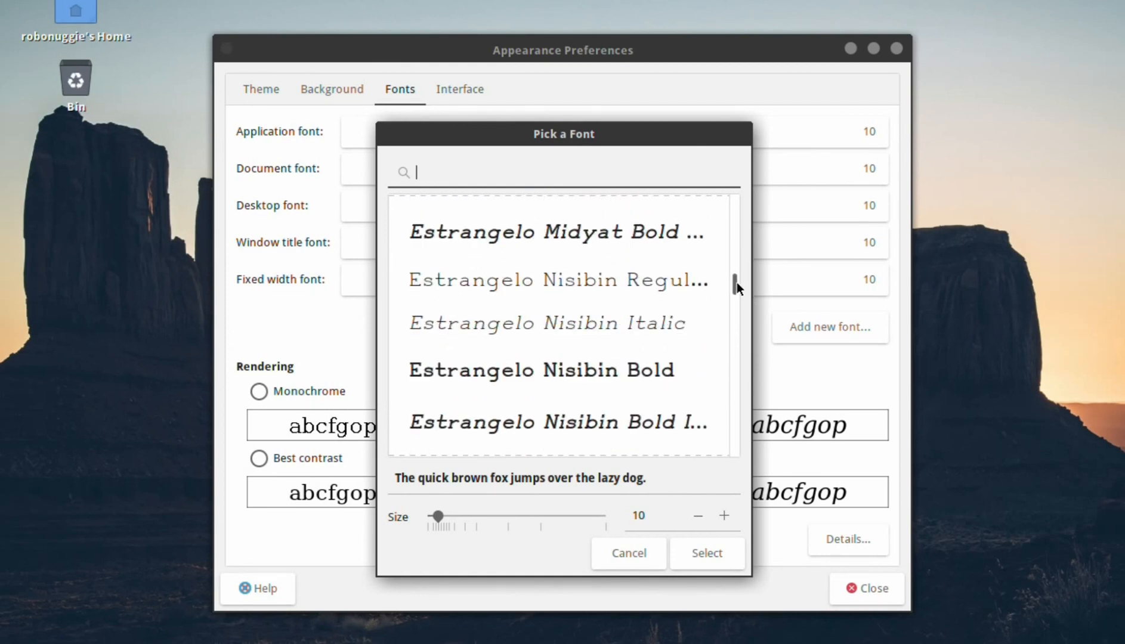
pyautogui.scroll(-3)
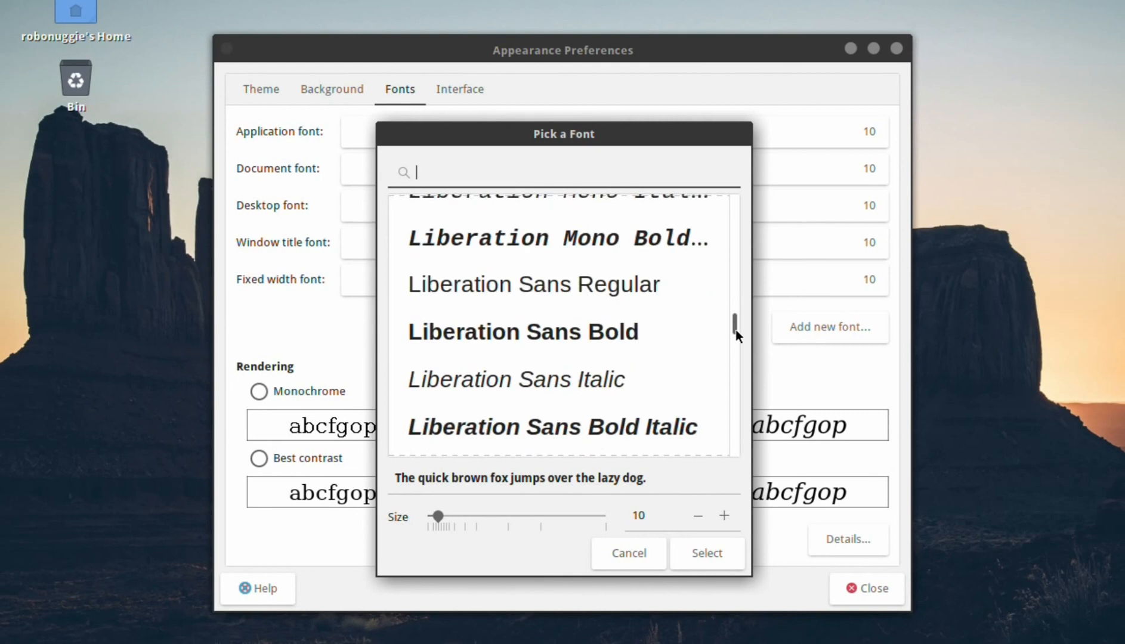
pyautogui.scroll(-3)
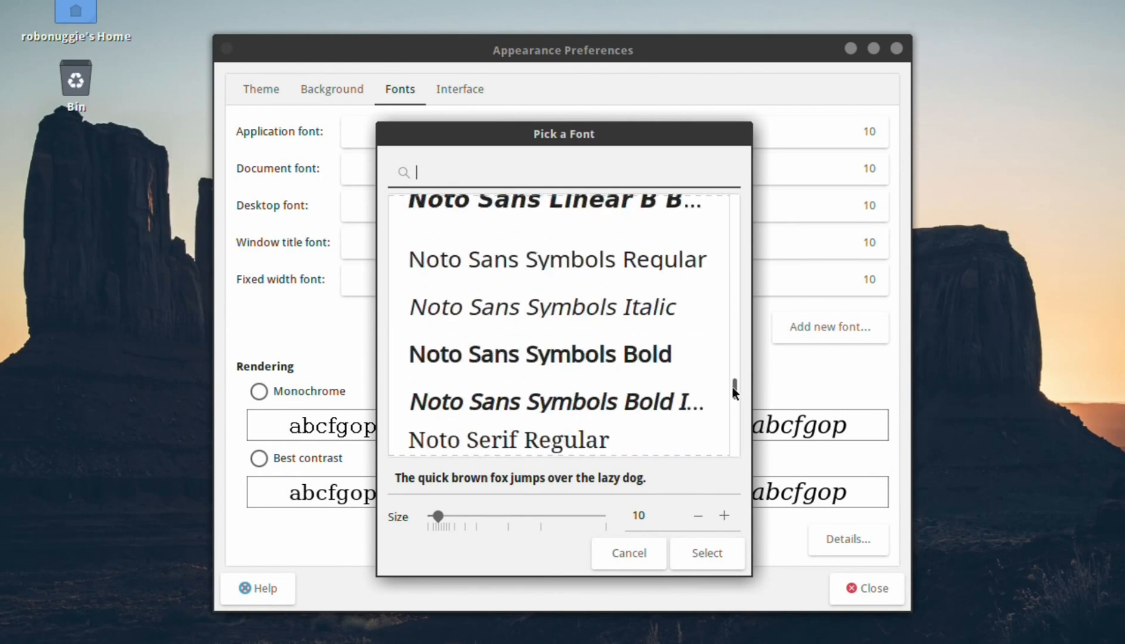
pyautogui.scroll(-3)
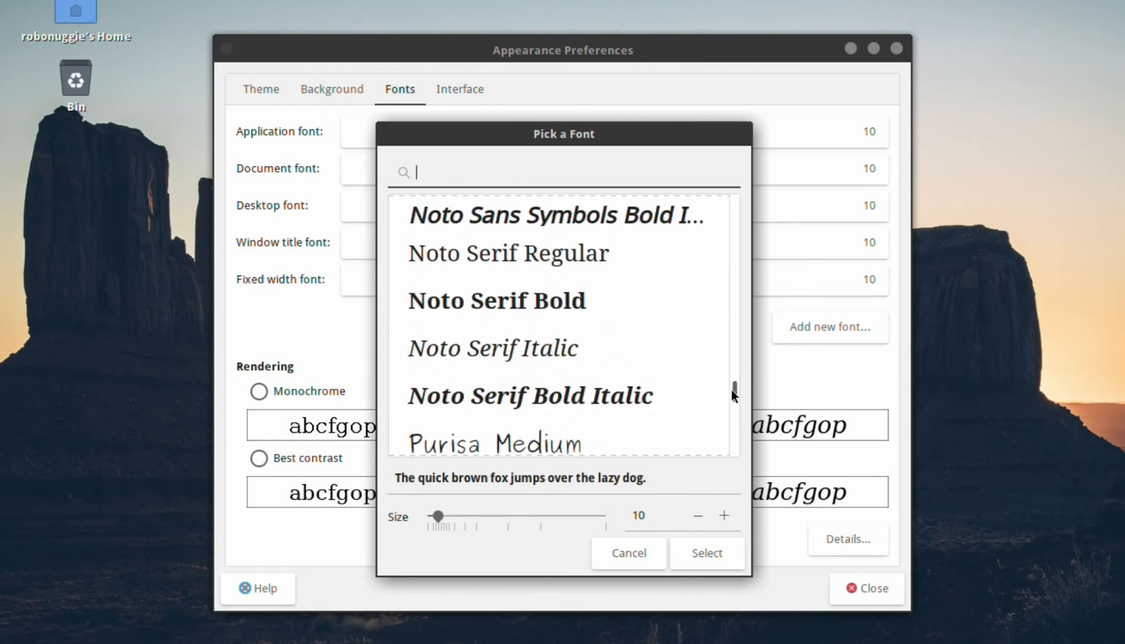
pyautogui.scroll(-3)
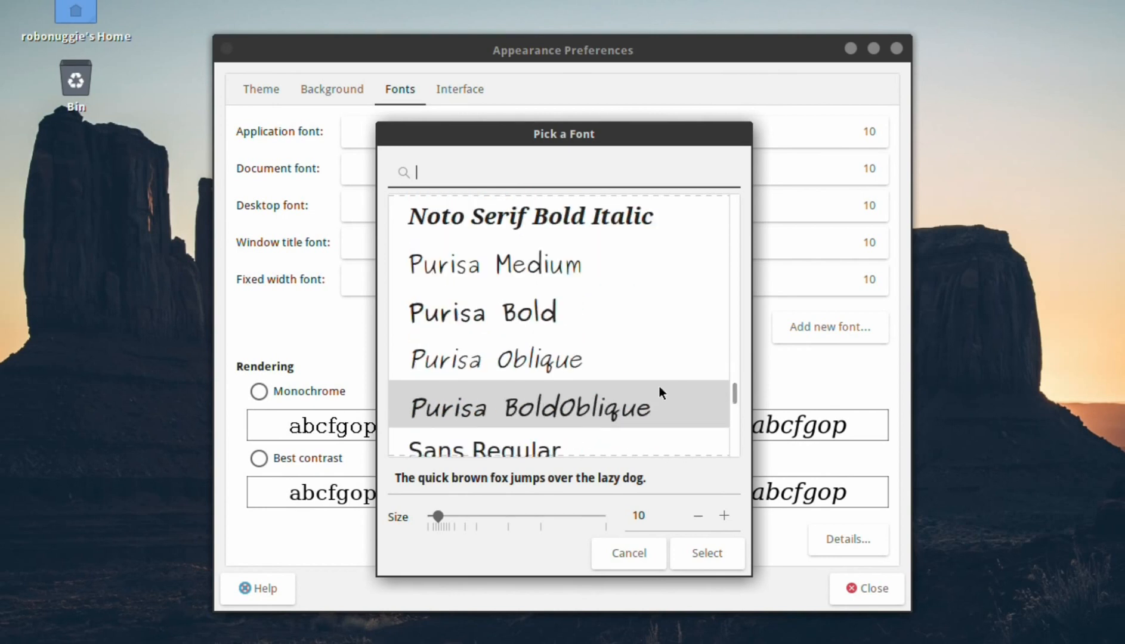
pyautogui.scroll(-3)
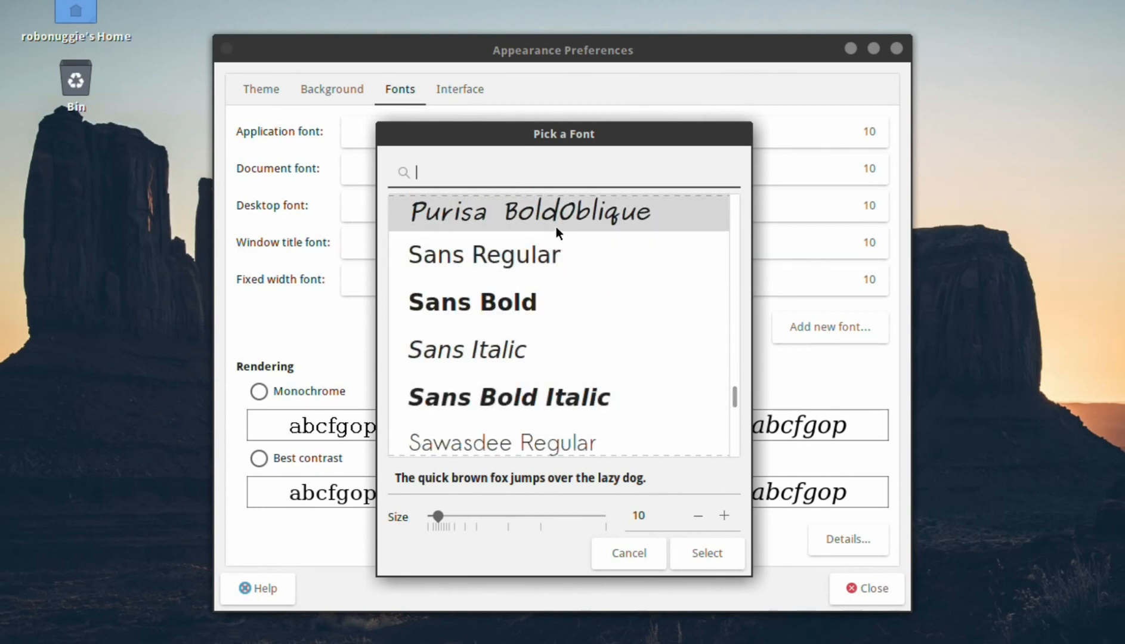
pyautogui.scroll(-3)
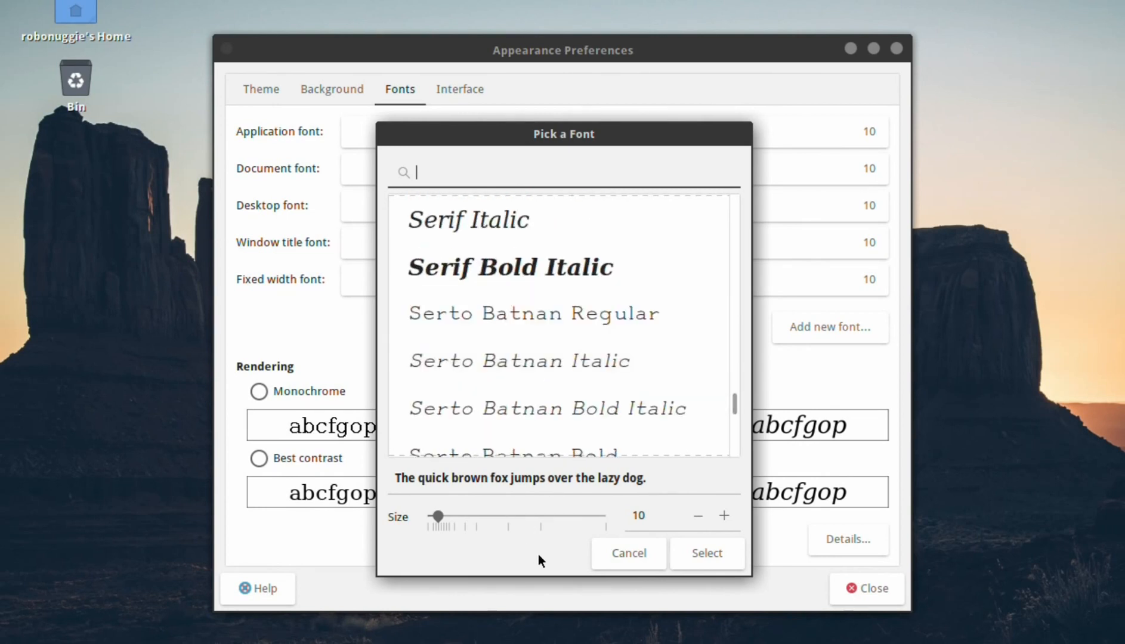
# Apply font size 12 and close Appearance Preferences.
pyautogui.click(705, 553)
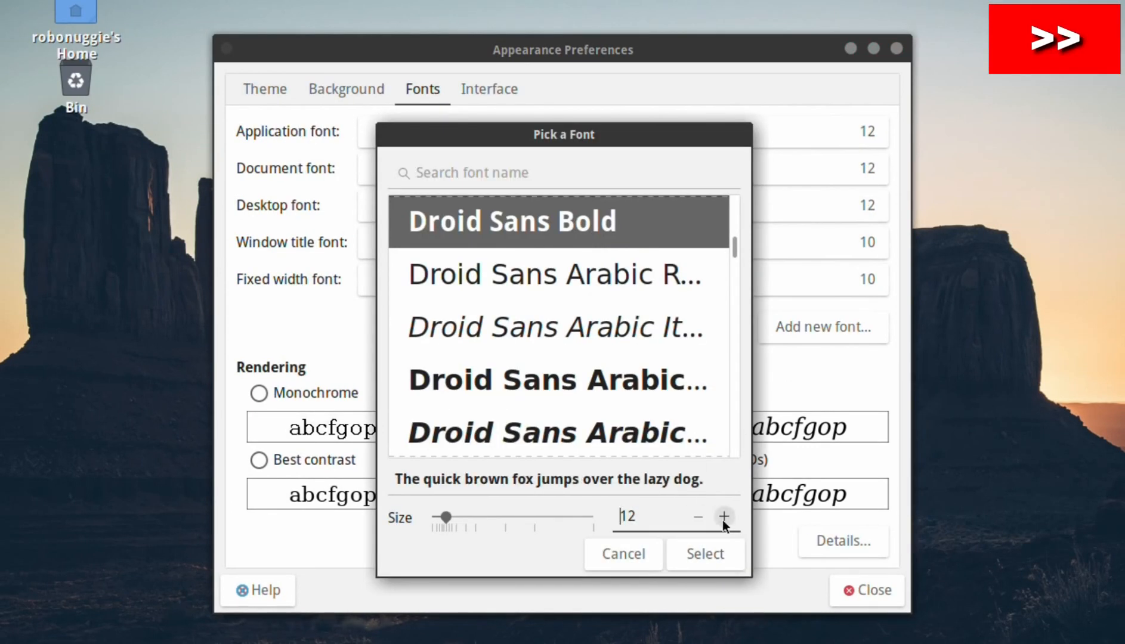
pyautogui.click(704, 554)
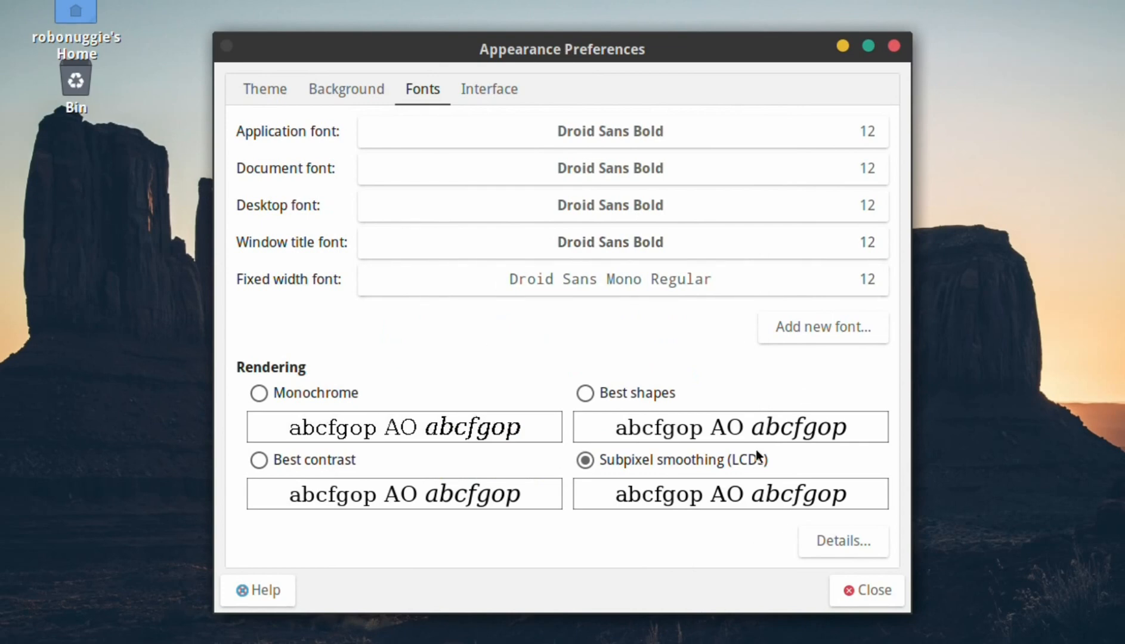
pyautogui.click(867, 590)
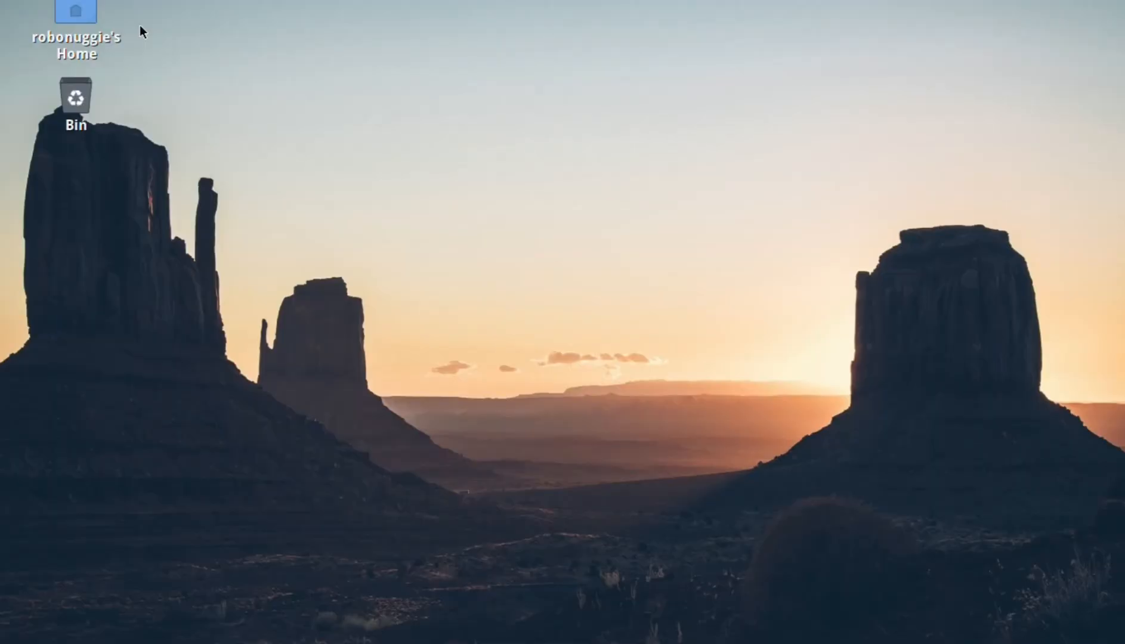